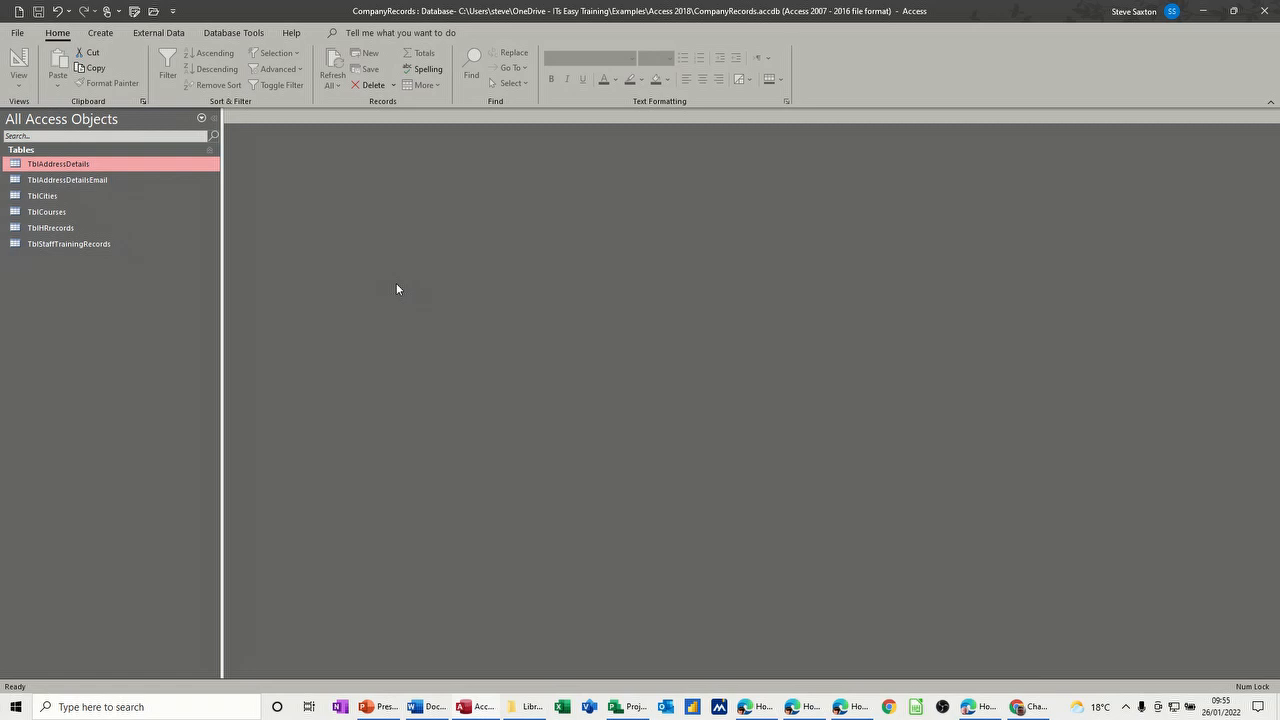
mouse_move(349, 272)
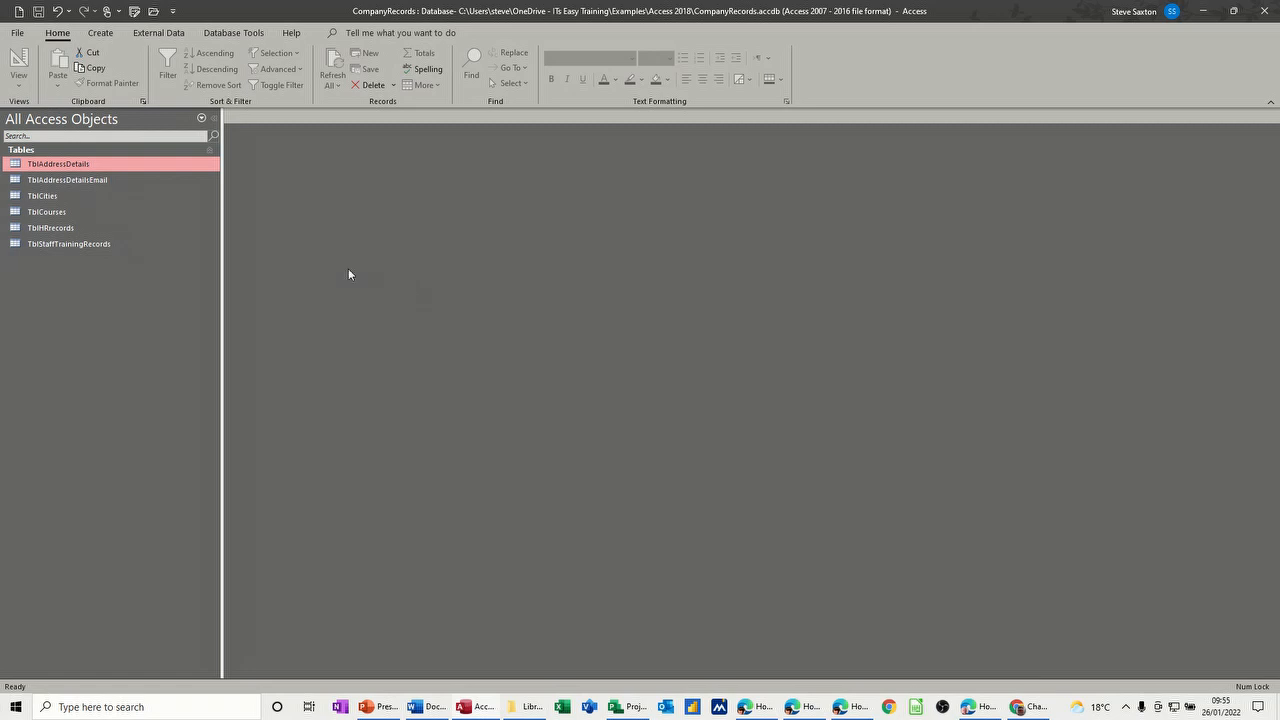
mouse_move(57, 164)
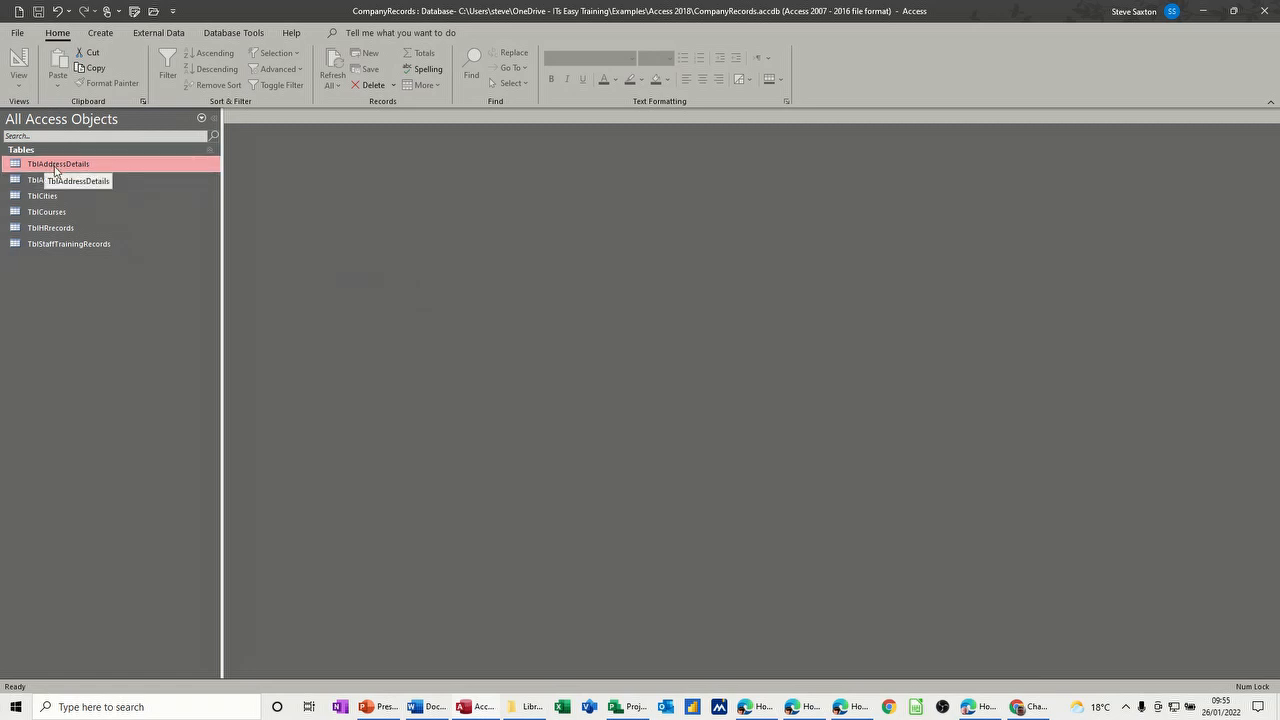
Step: Launch the Label Wizard for TblAddressDetails and choose Avery C2244 (72 mm x 72 mm) labels
double_click(58, 163)
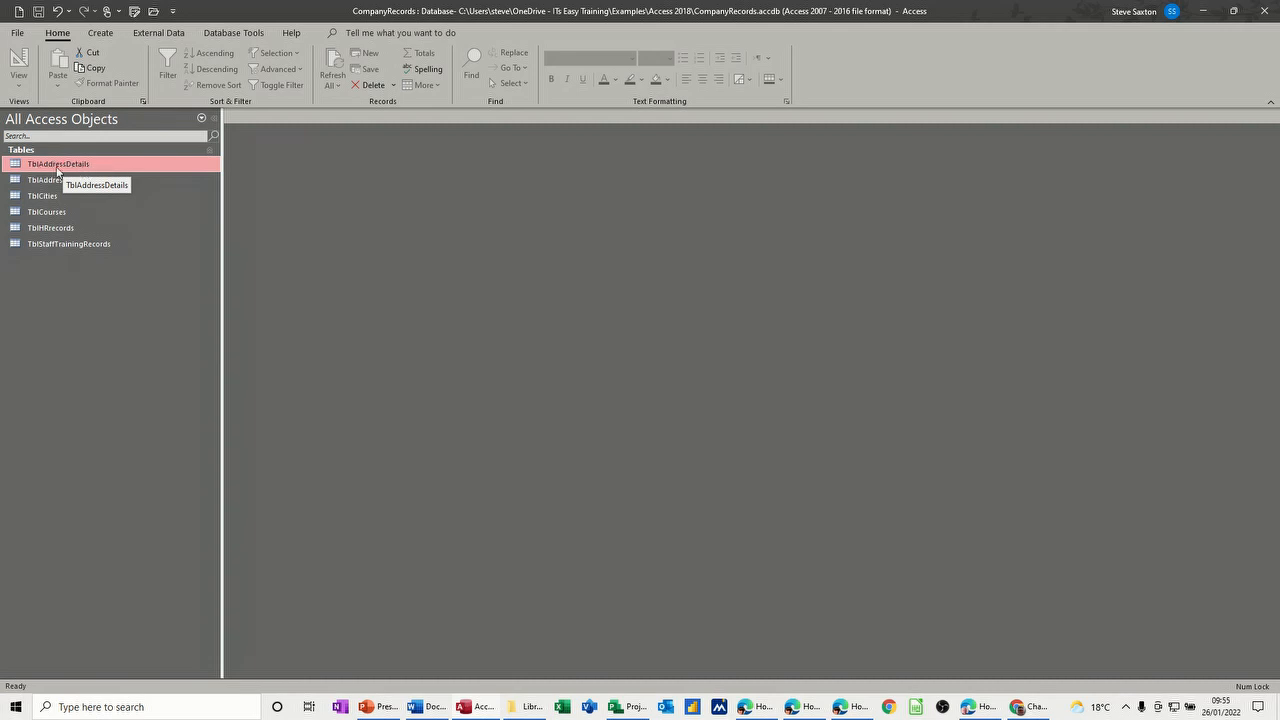
mouse_move(83, 167)
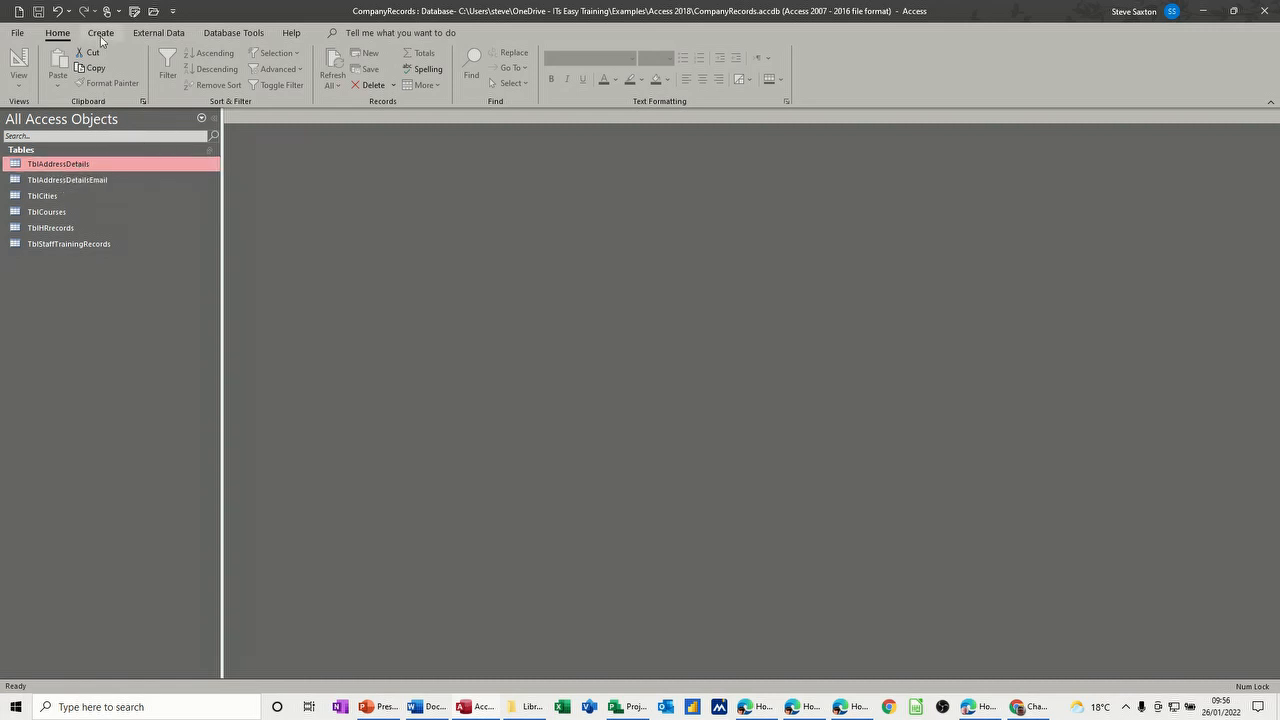
left_click(92, 33)
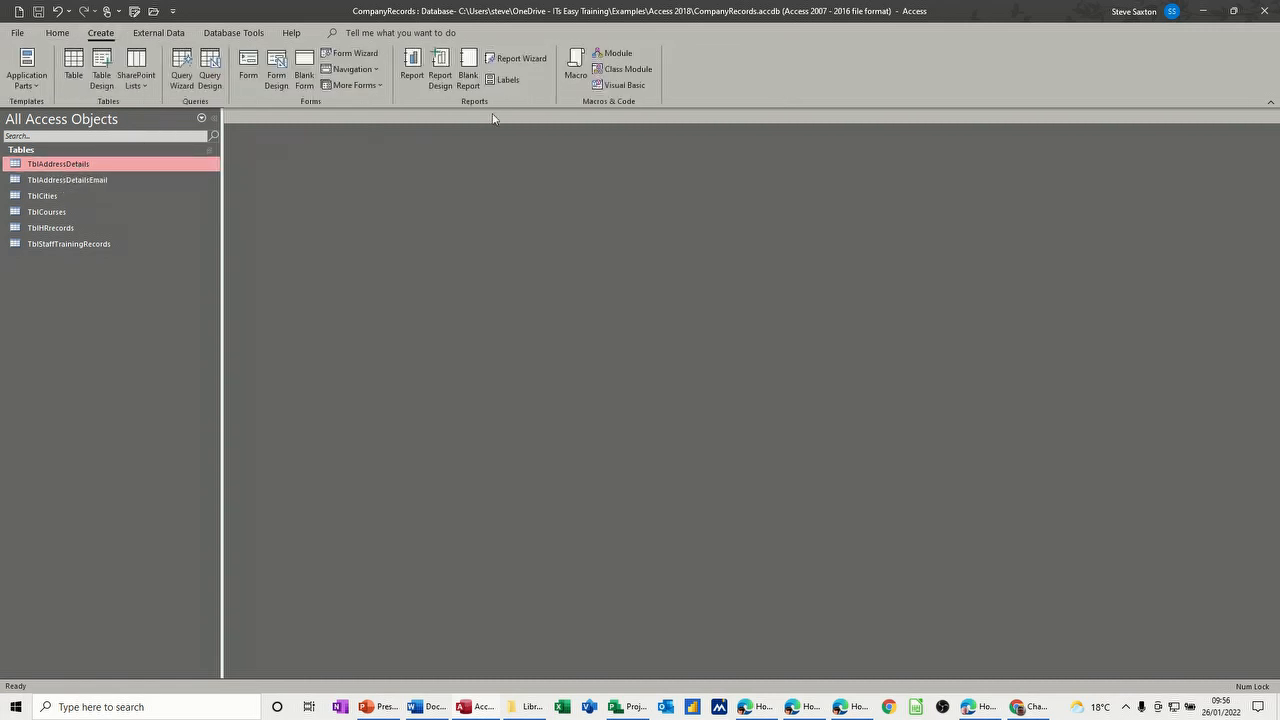
mouse_move(500, 84)
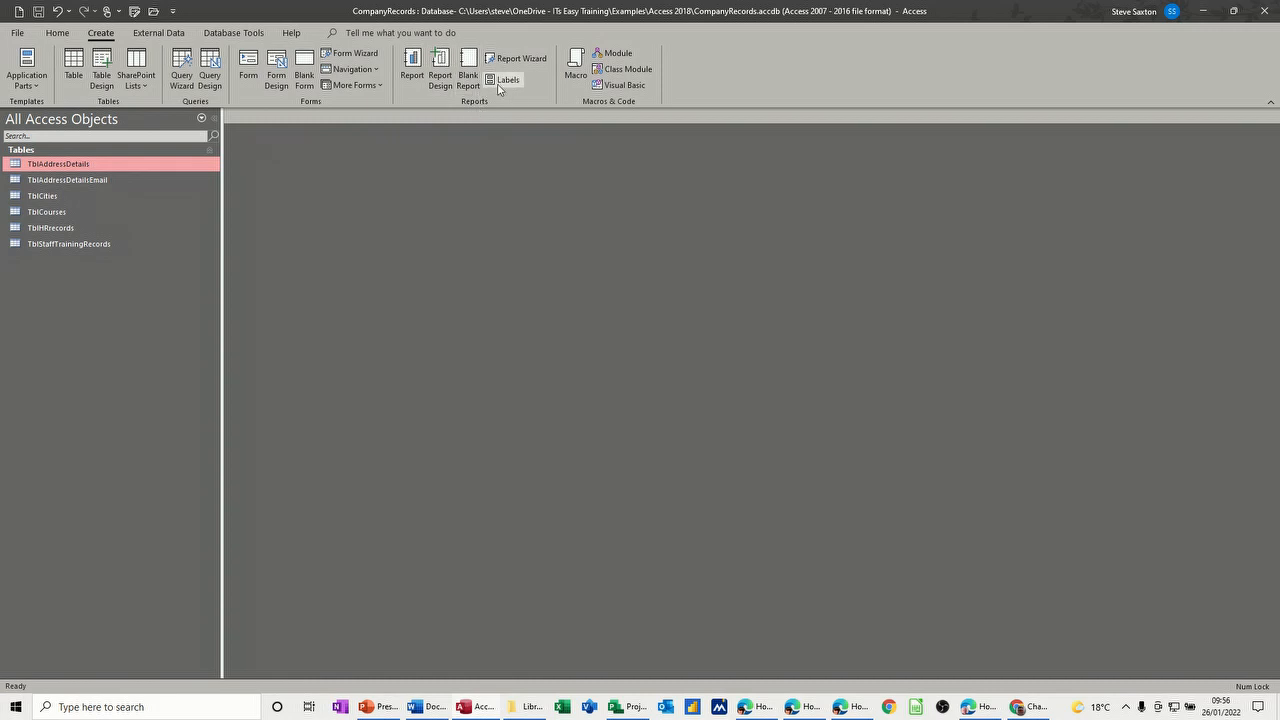
left_click(505, 79)
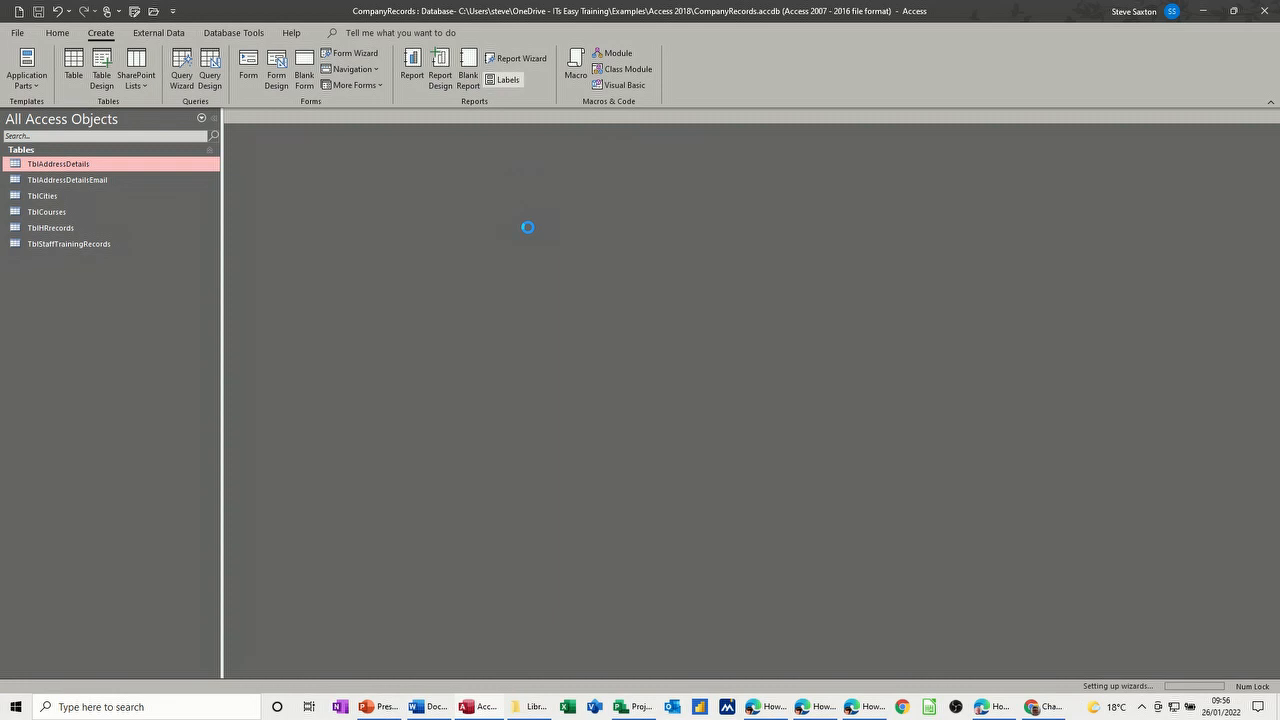
left_click(506, 78)
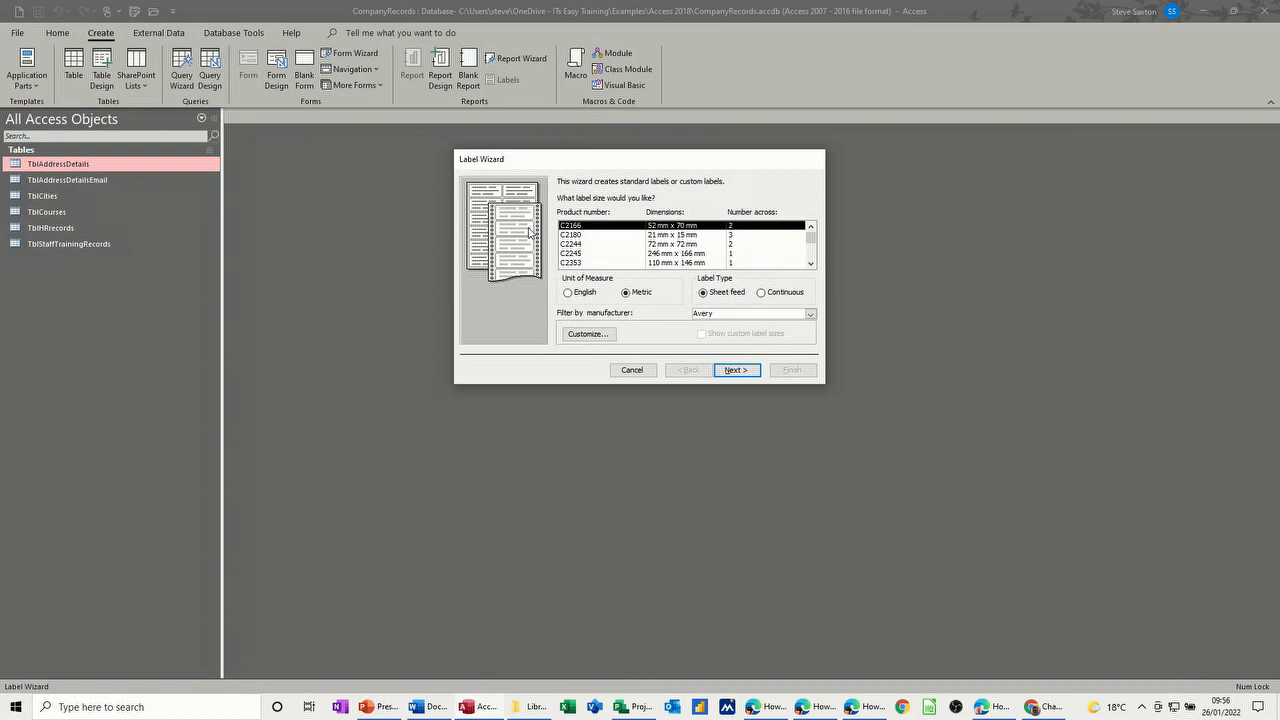
mouse_move(662, 235)
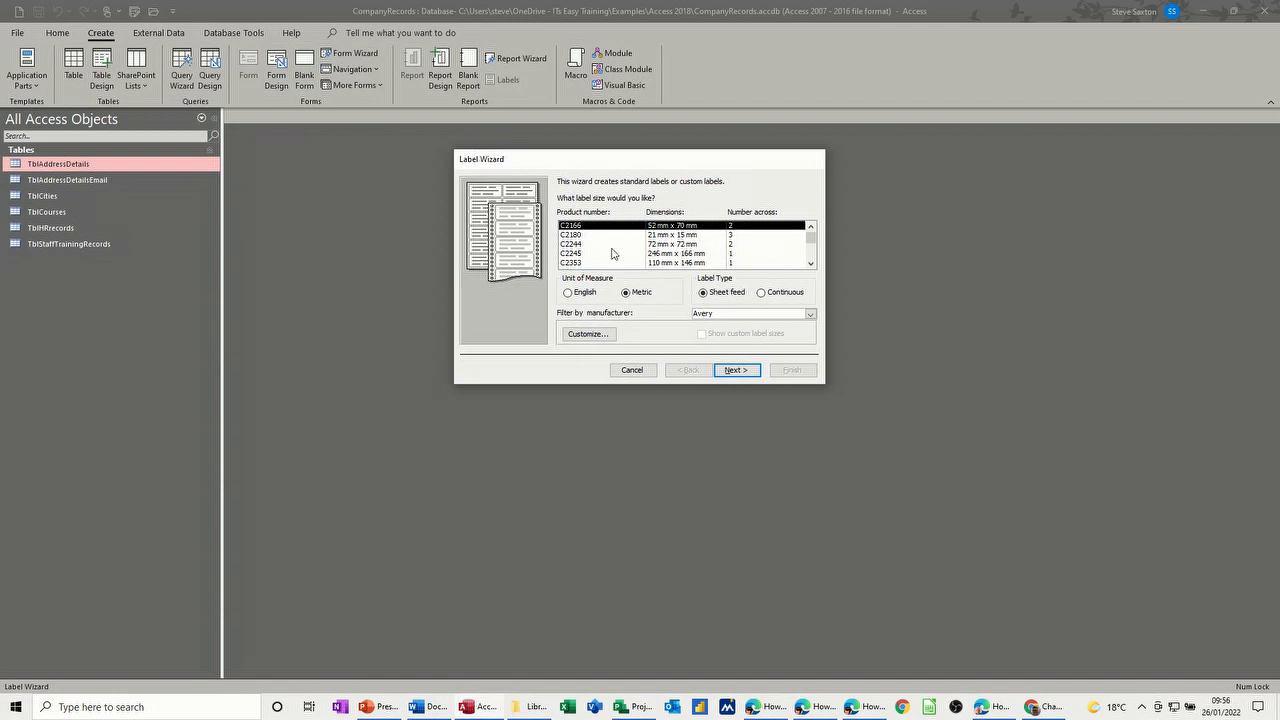
left_click(610, 244)
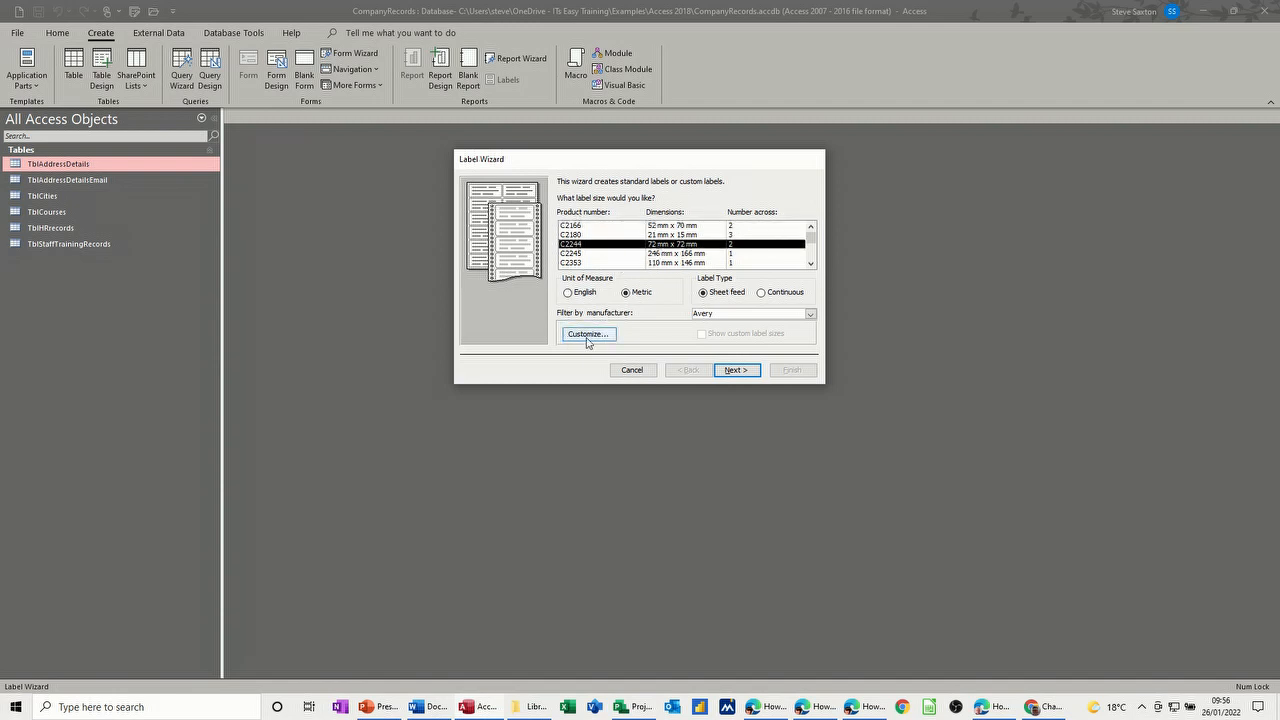
left_click(587, 333)
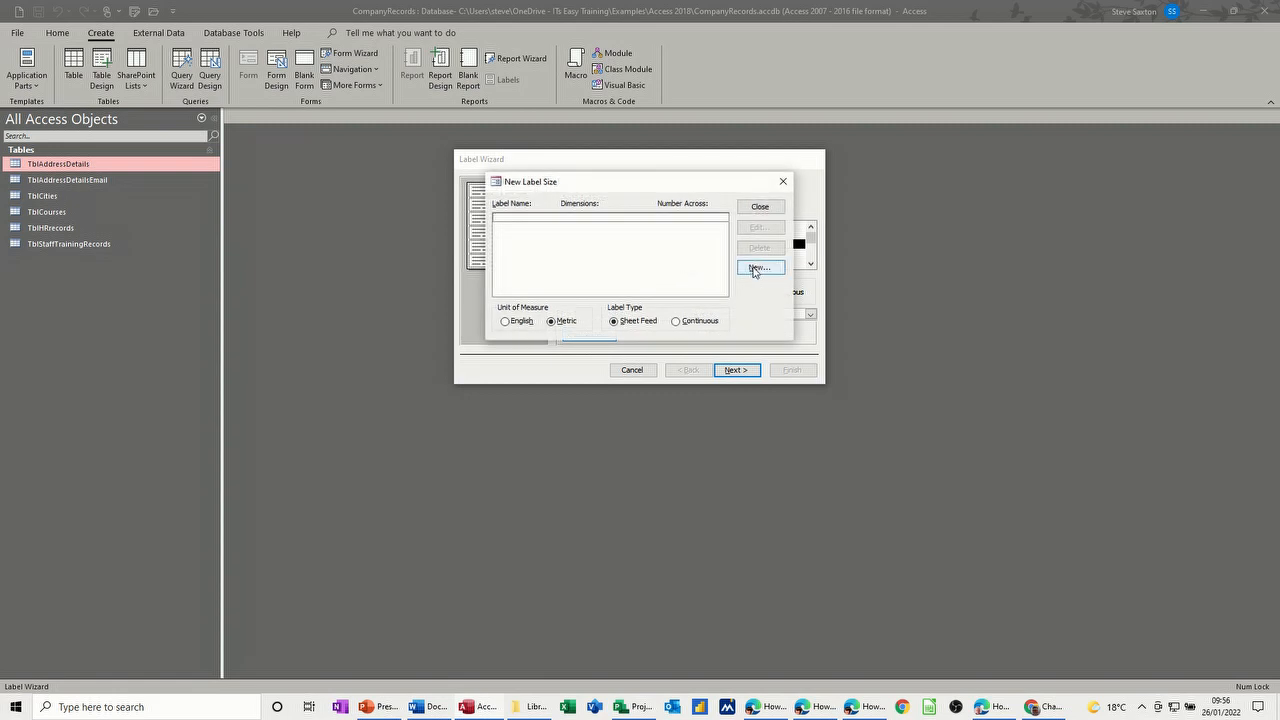
left_click(760, 268)
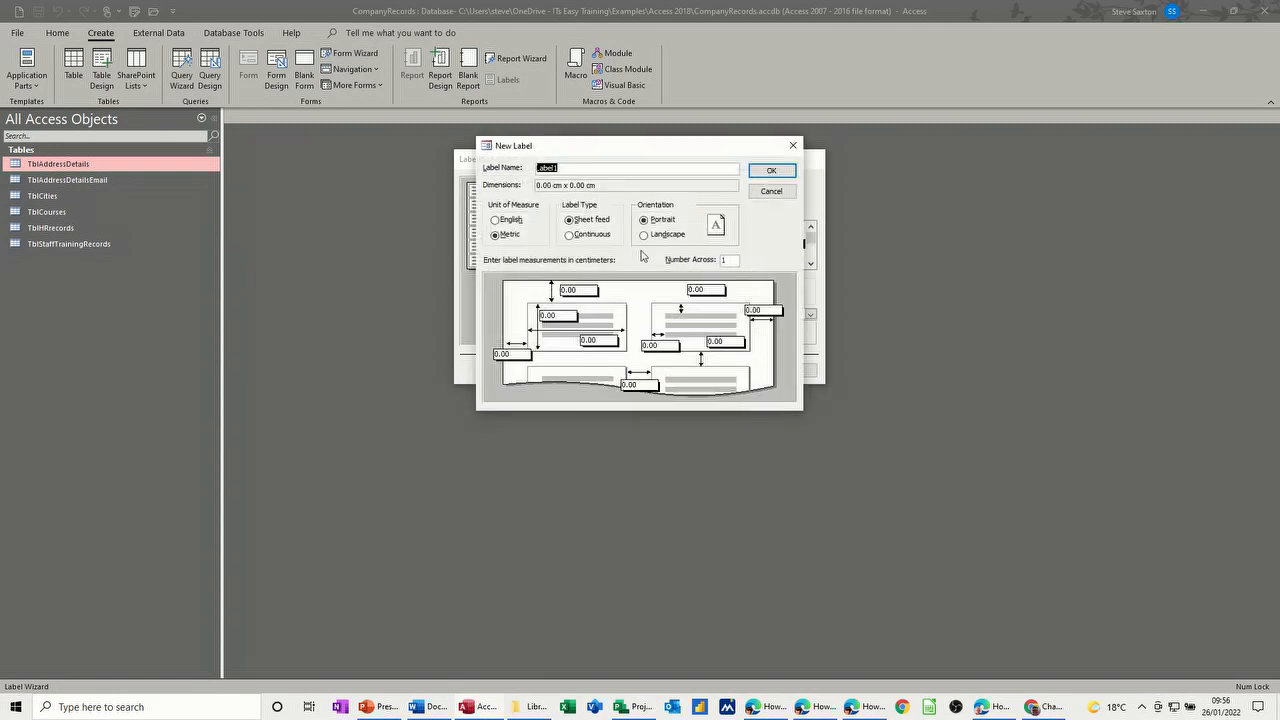
mouse_move(664, 356)
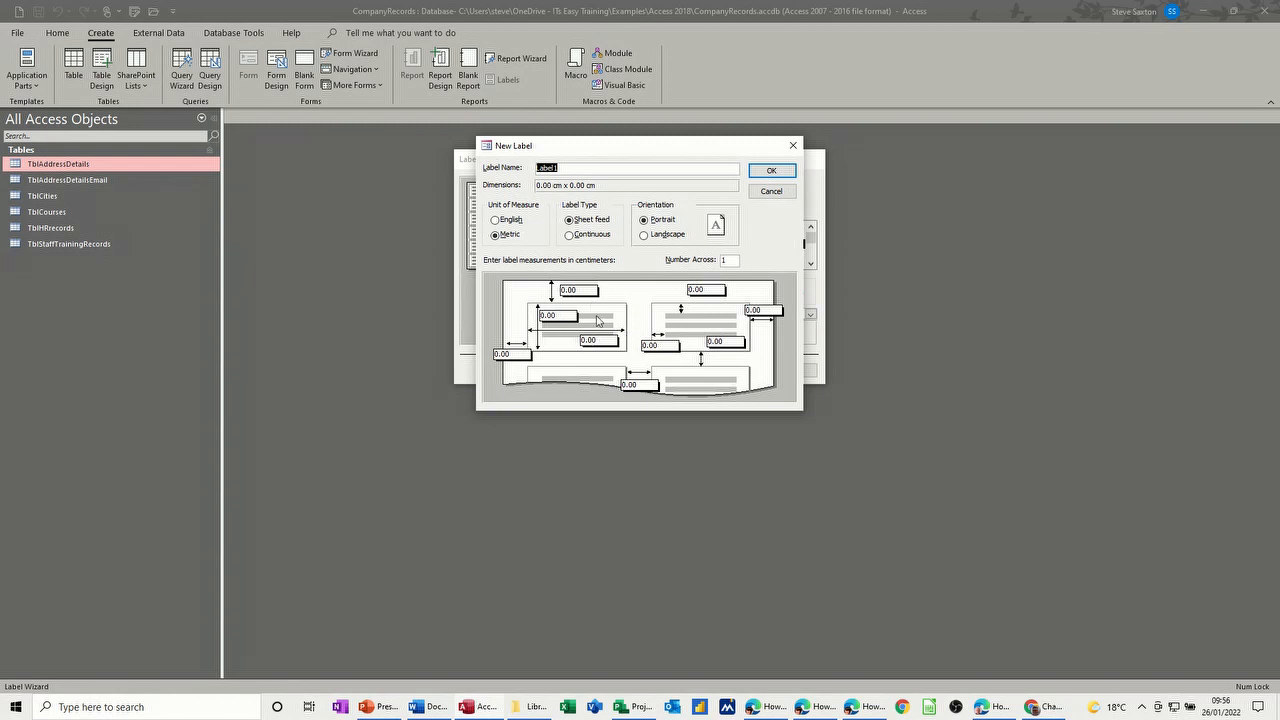
mouse_move(526, 162)
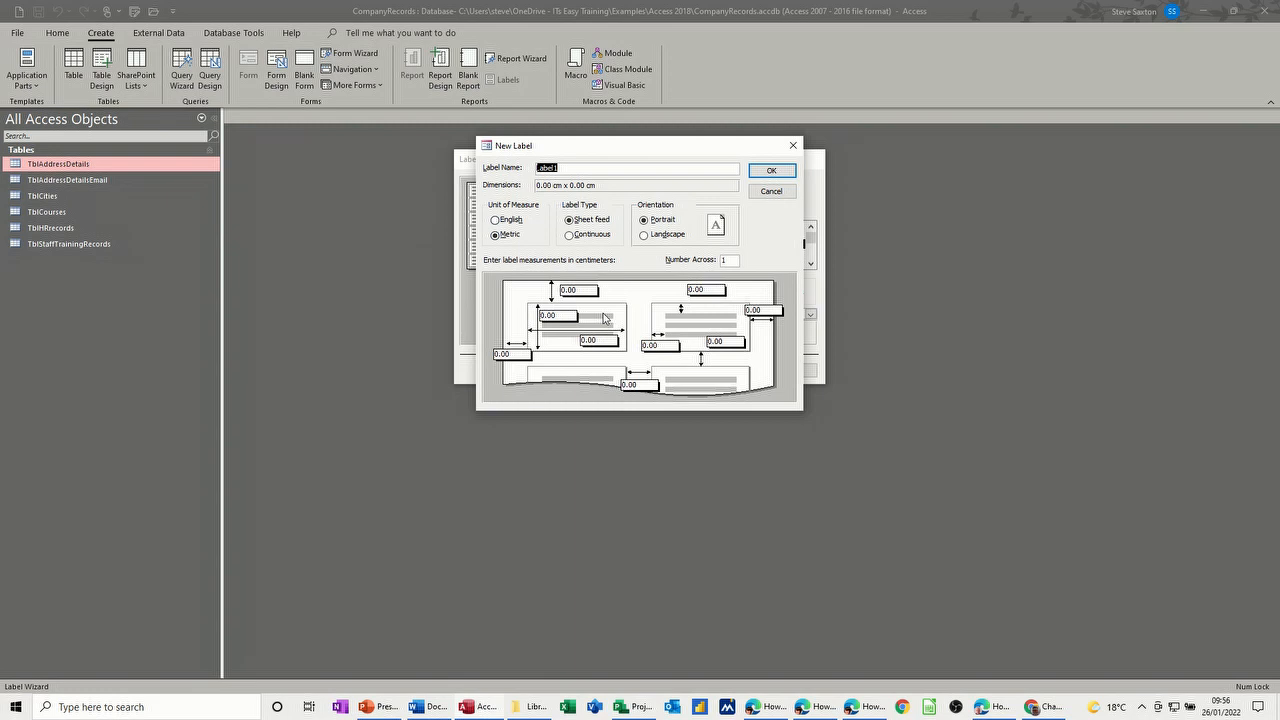
left_click(772, 191)
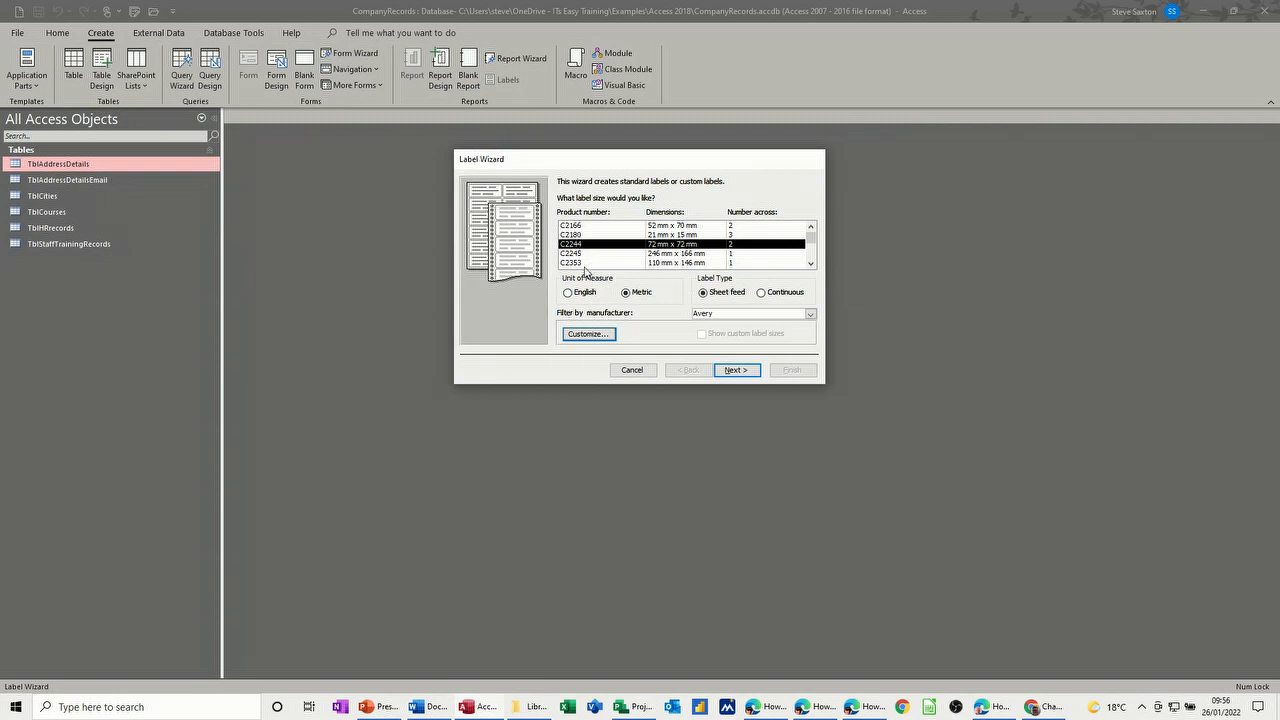
Step: Keep Avery as the label manufacturer and advance to the text appearance step
left_click(810, 313)
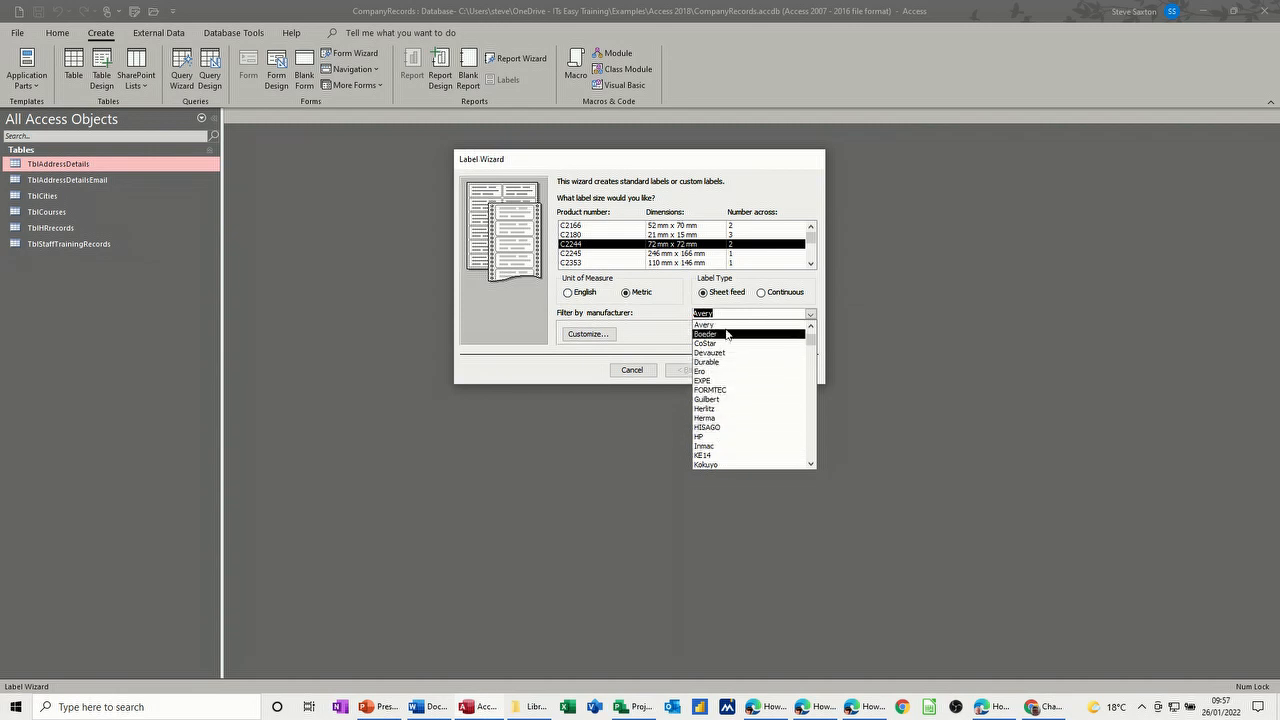
mouse_move(728, 340)
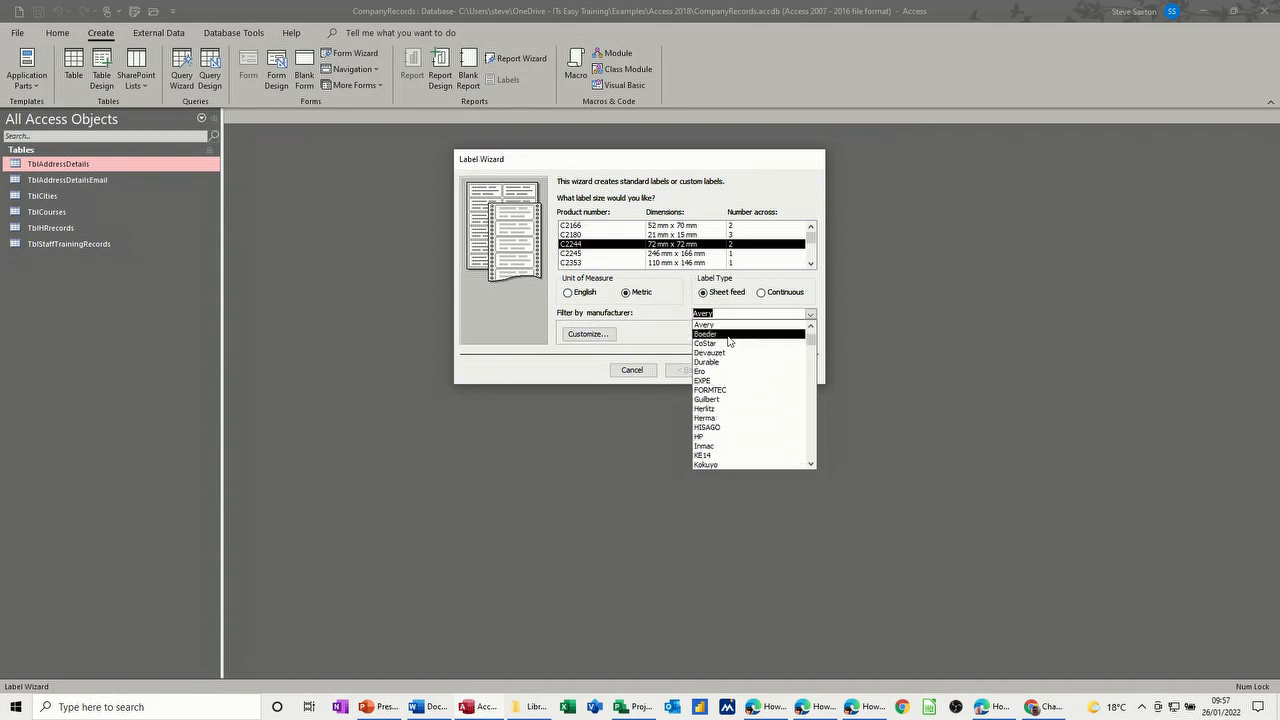
left_click(703, 324)
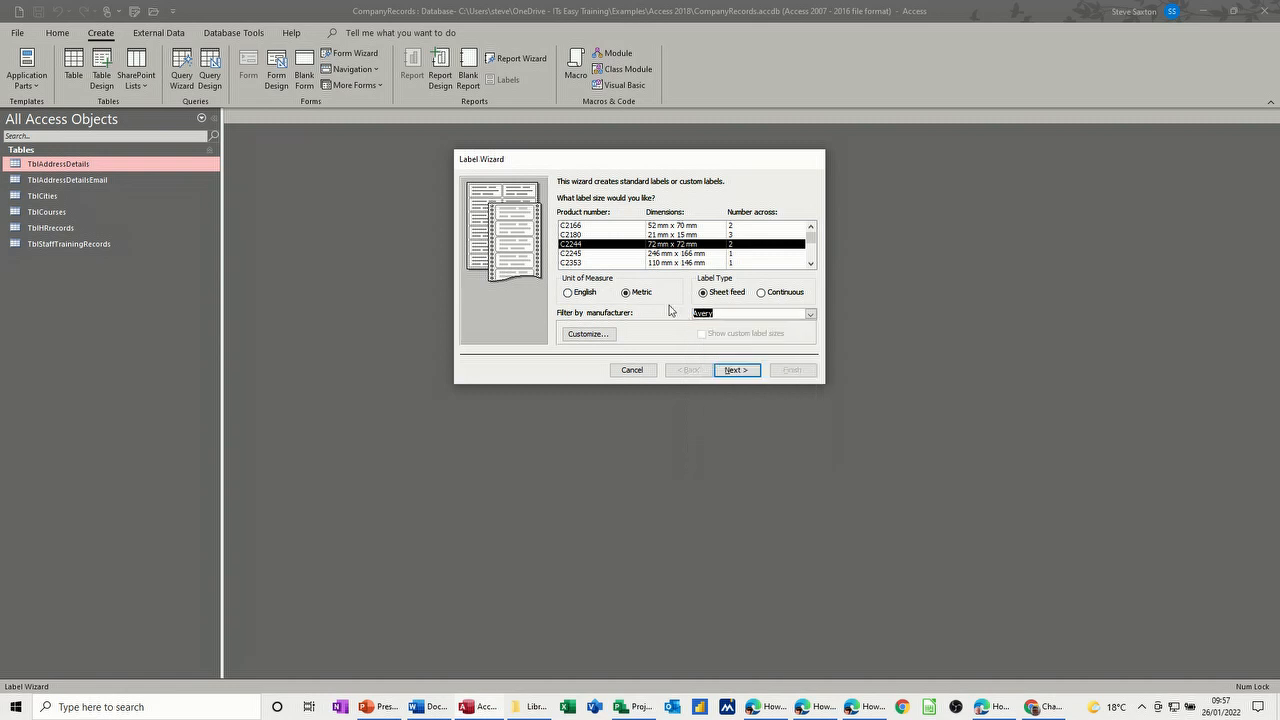
mouse_move(615, 245)
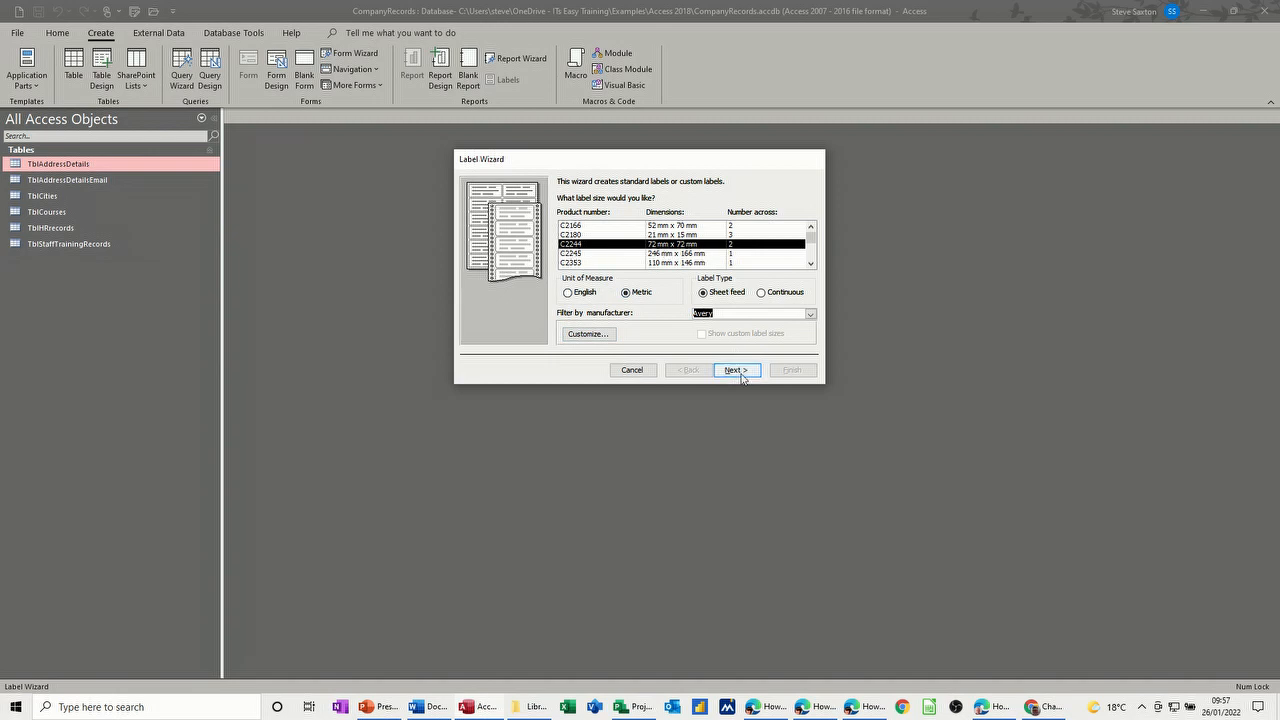
left_click(736, 370)
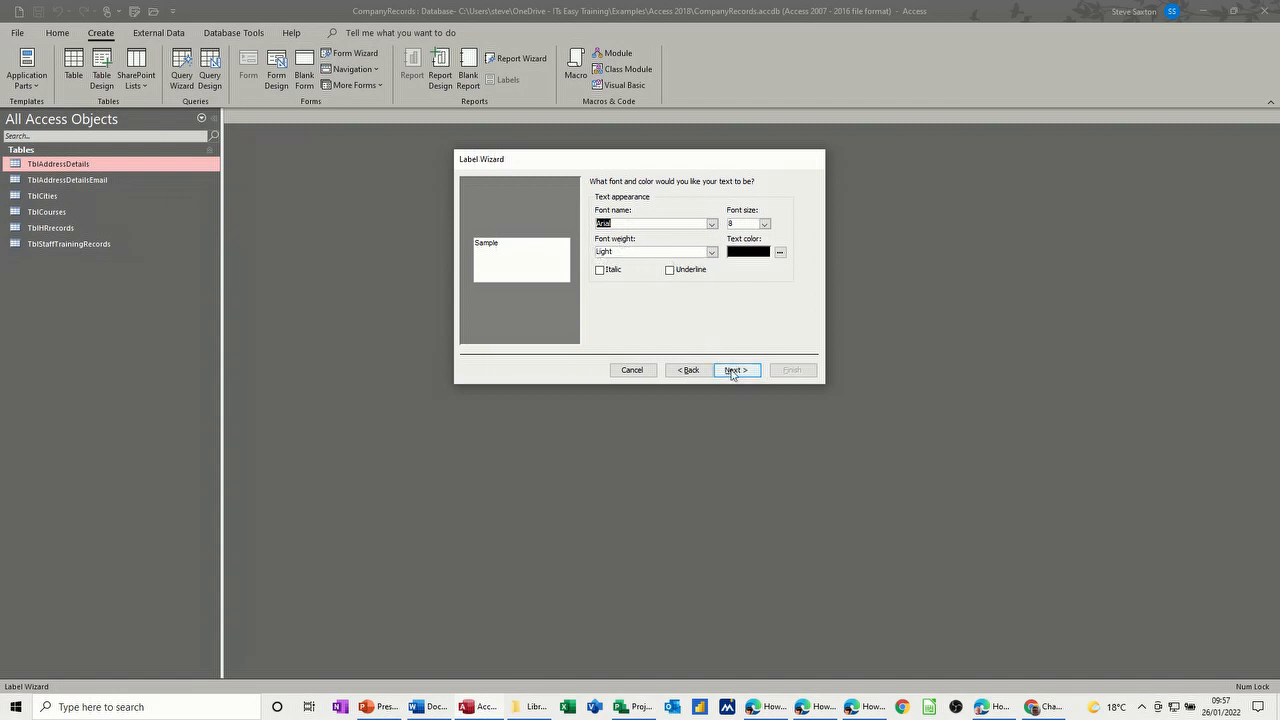
Step: Add Title, Firstname, Surname, Address, City, County and PostCode to the prototype label
left_click(735, 370)
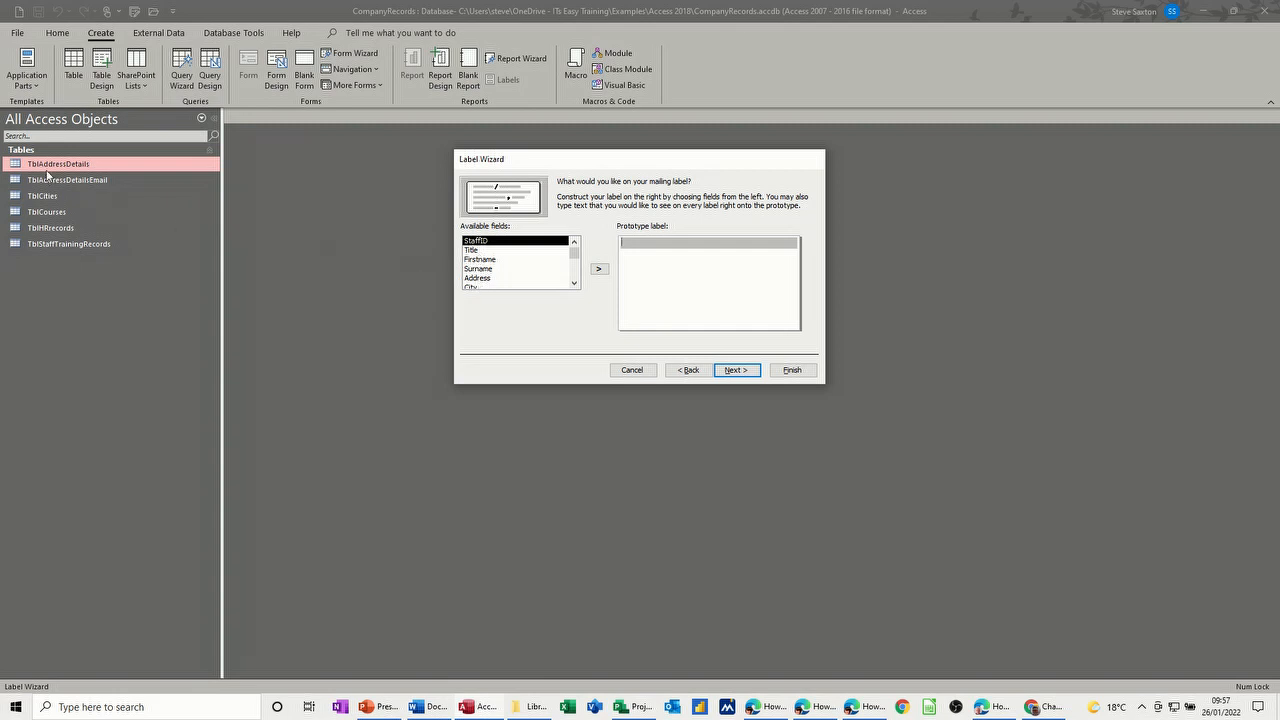
left_click(474, 250)
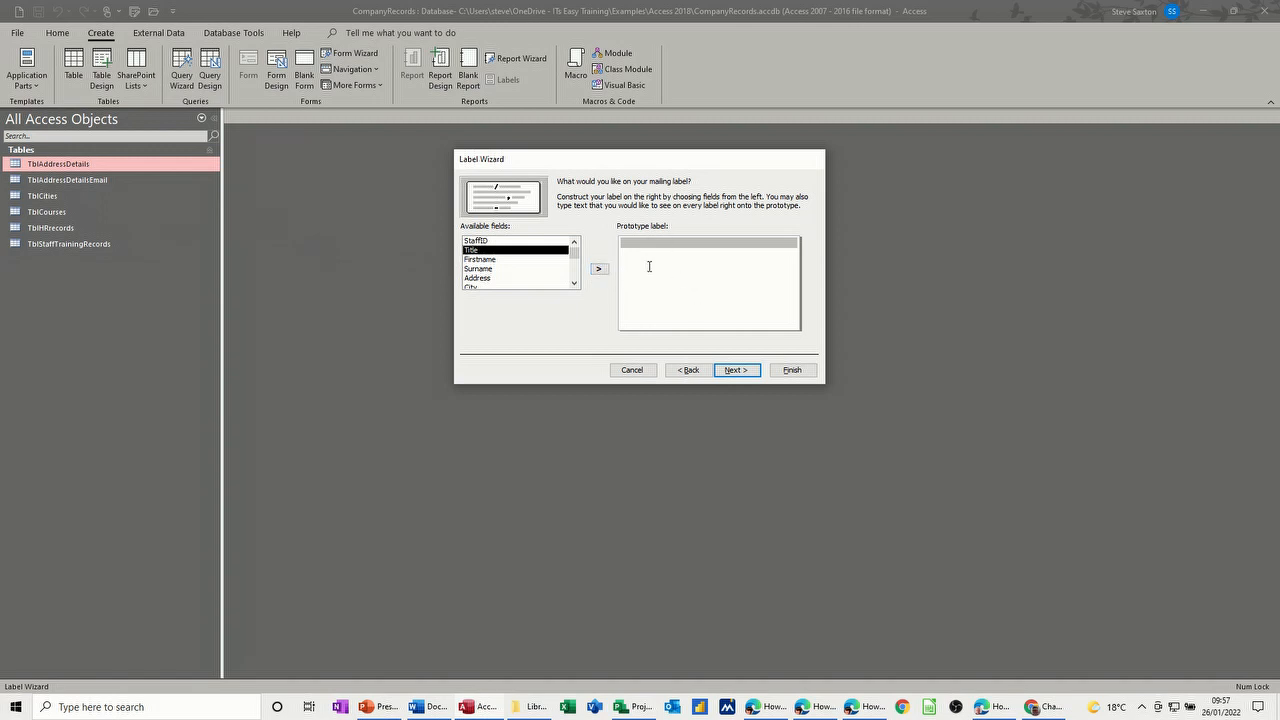
left_click(598, 269)
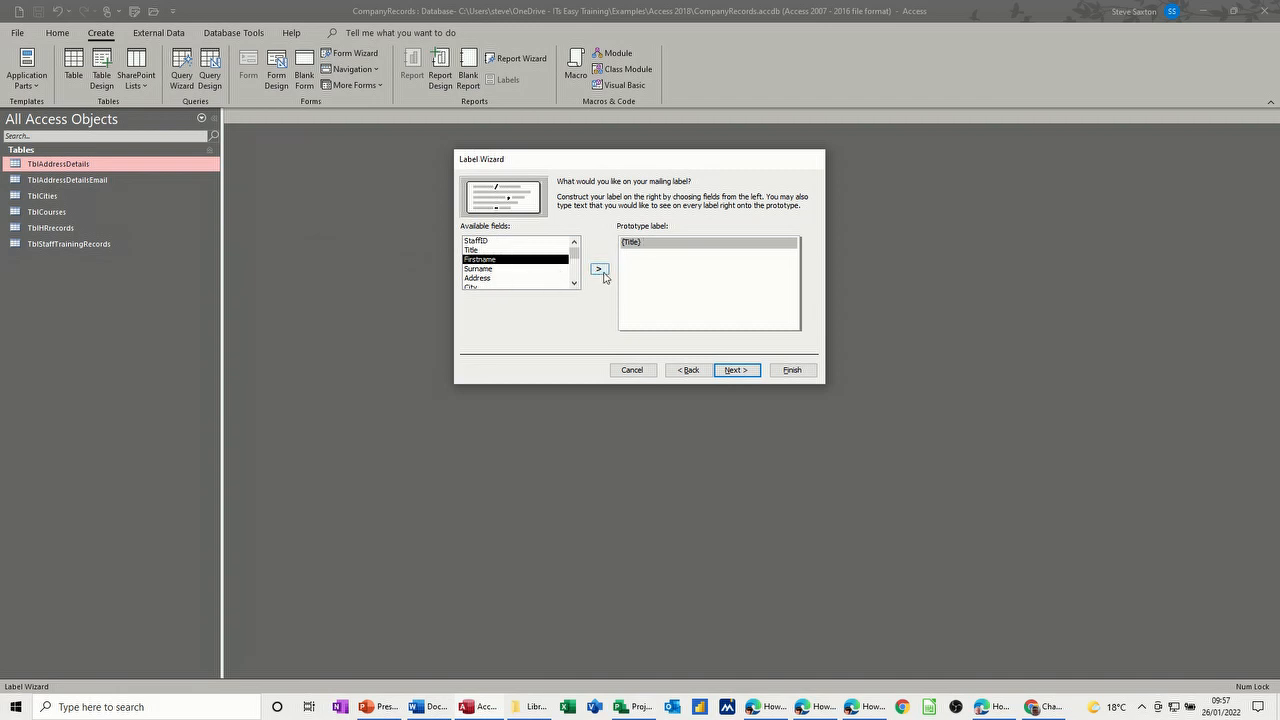
left_click(599, 270)
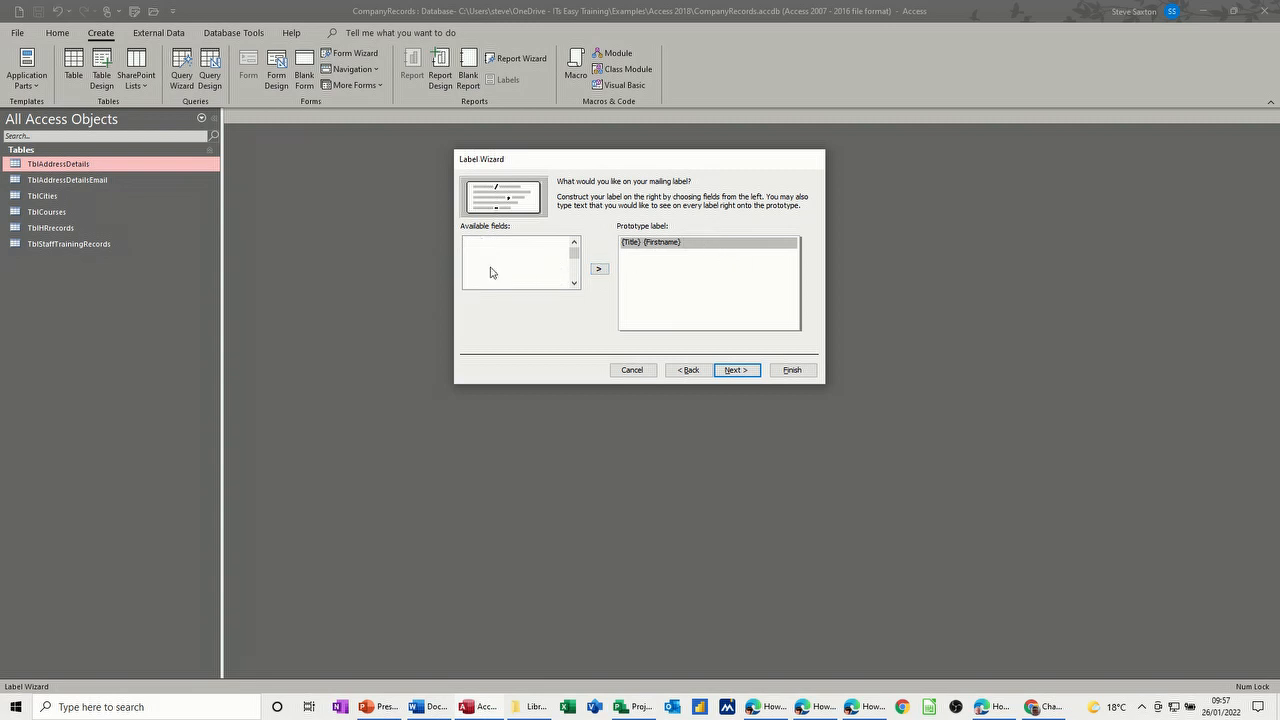
left_click(598, 269)
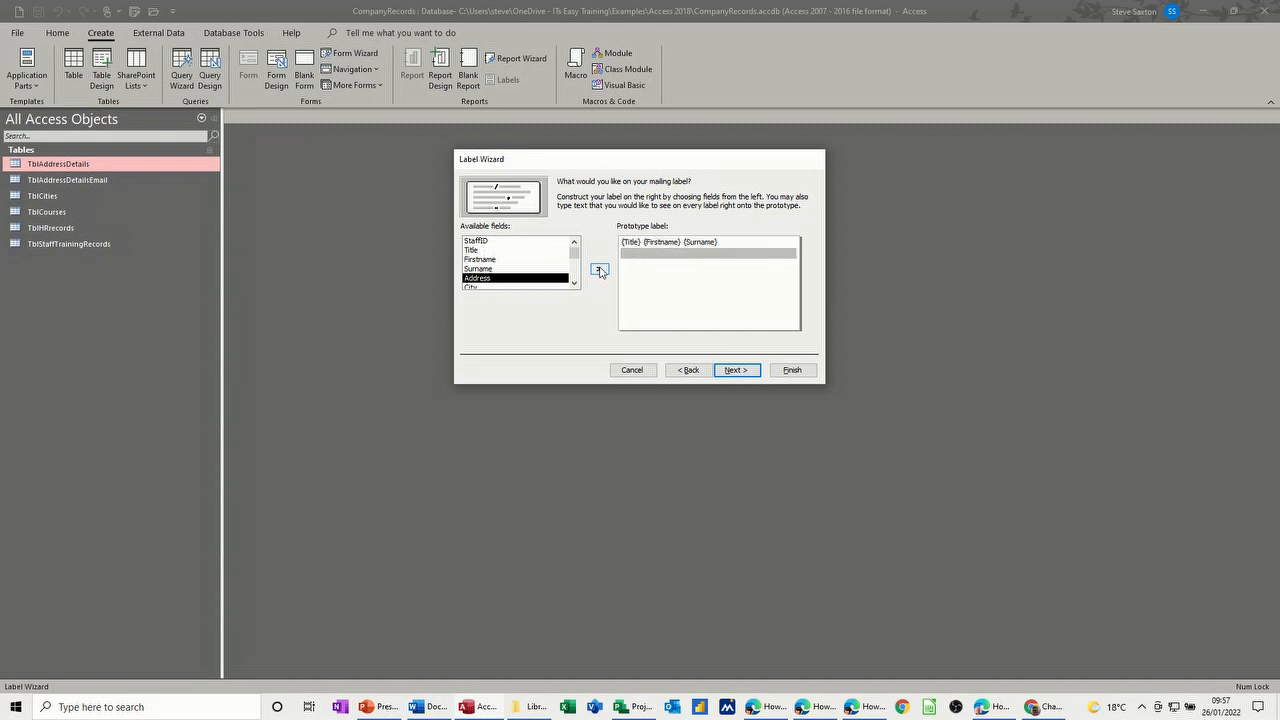
left_click(599, 271)
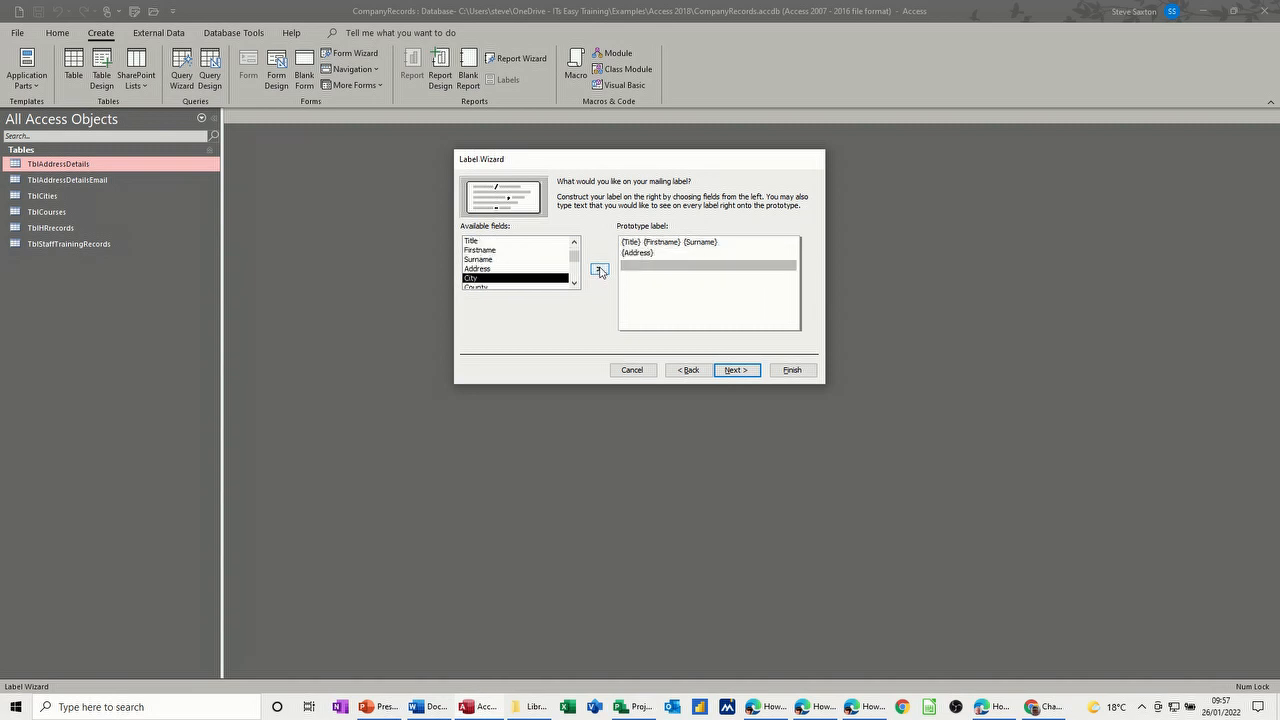
left_click(599, 271)
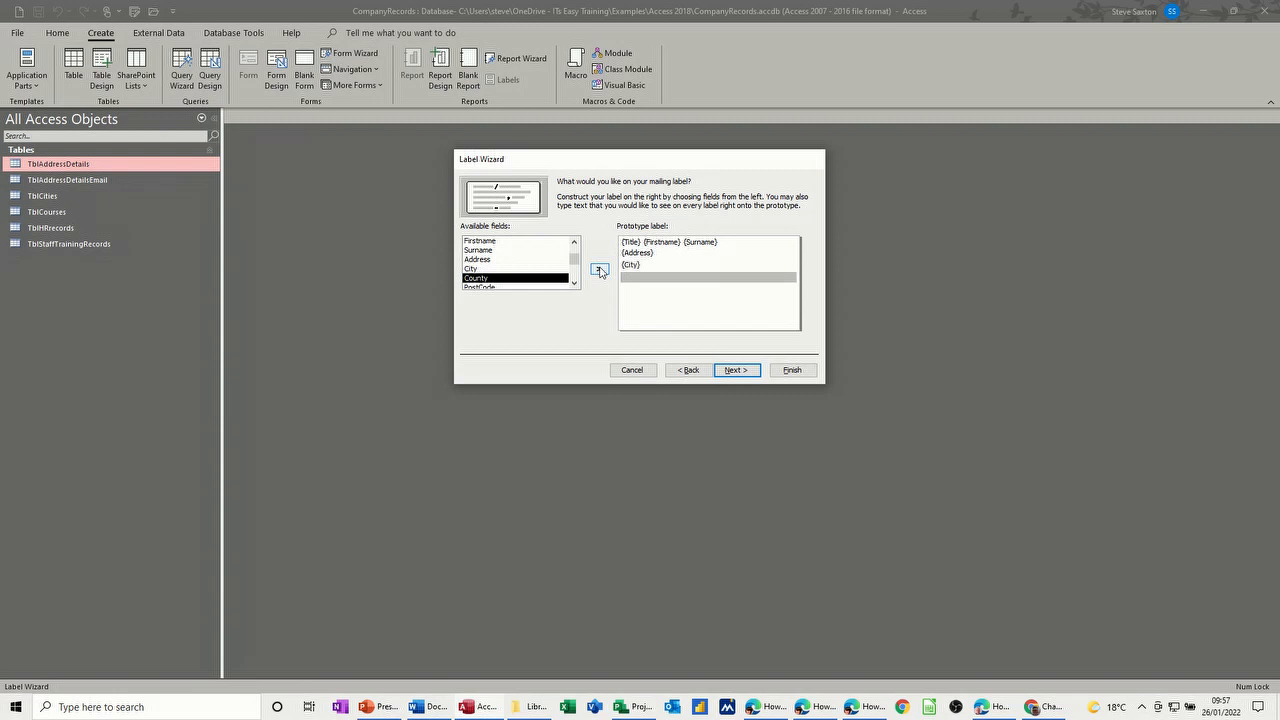
mouse_move(500, 291)
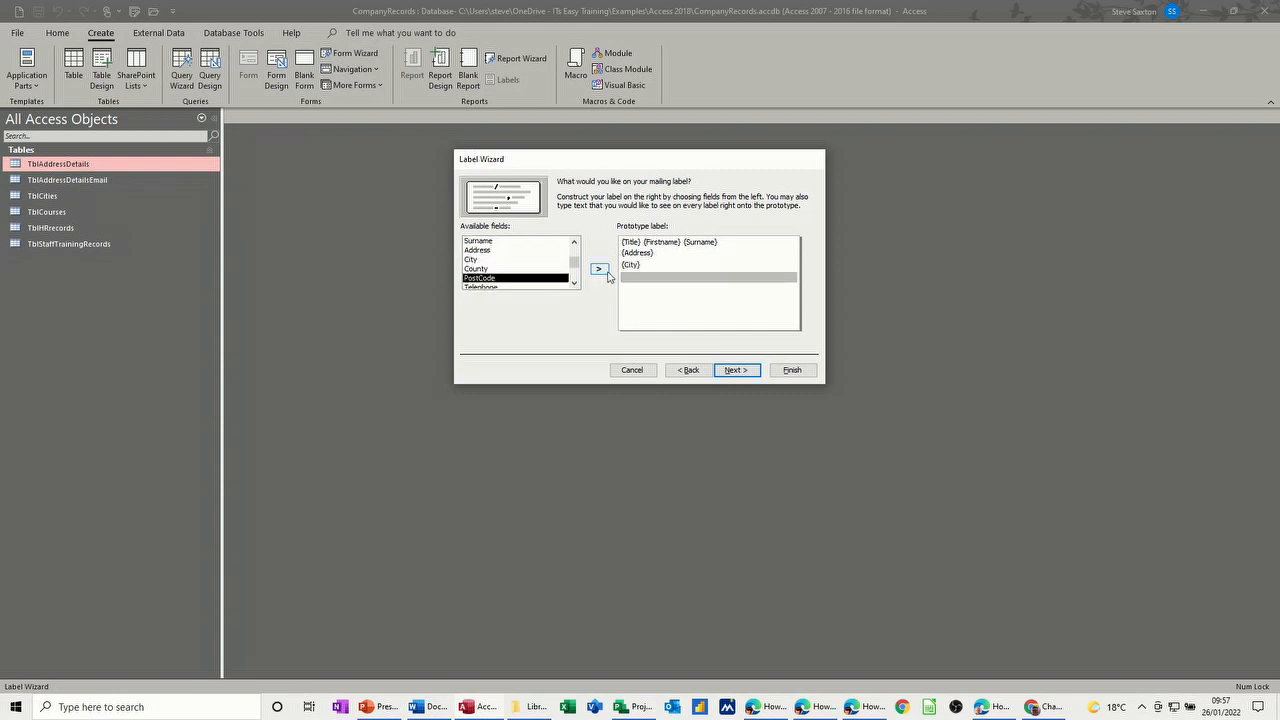
left_click(486, 268)
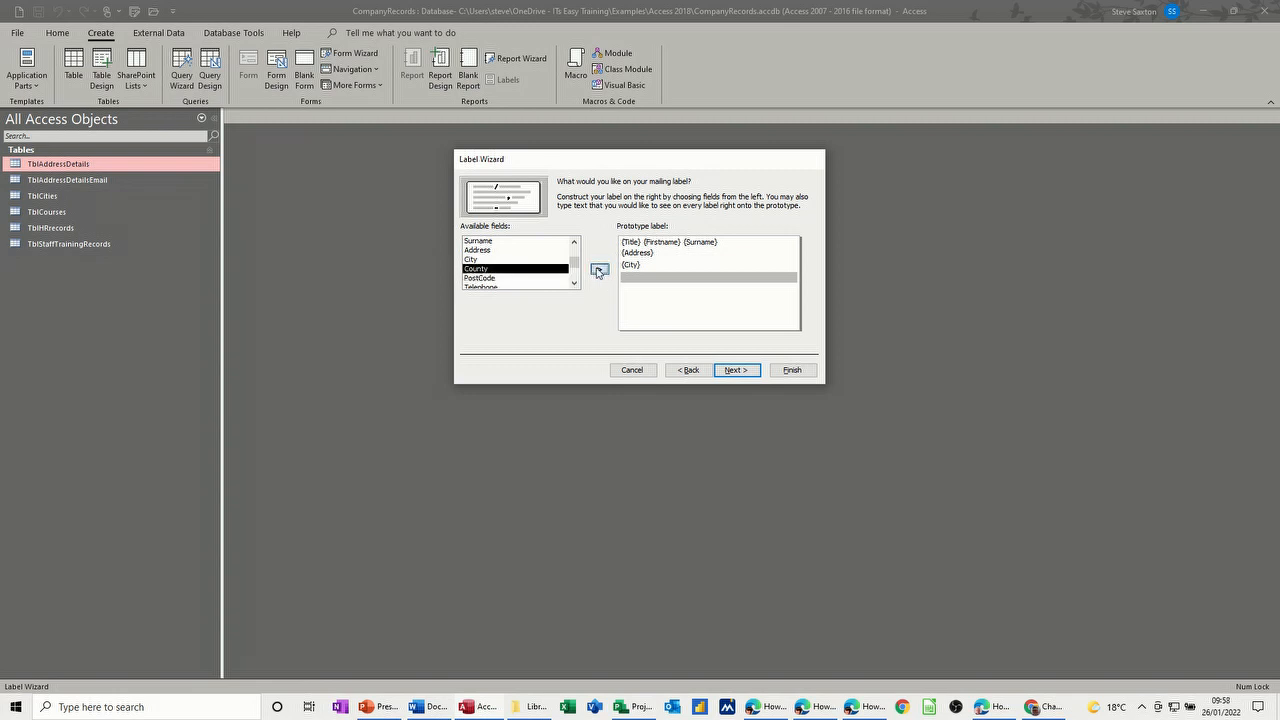
left_click(597, 268)
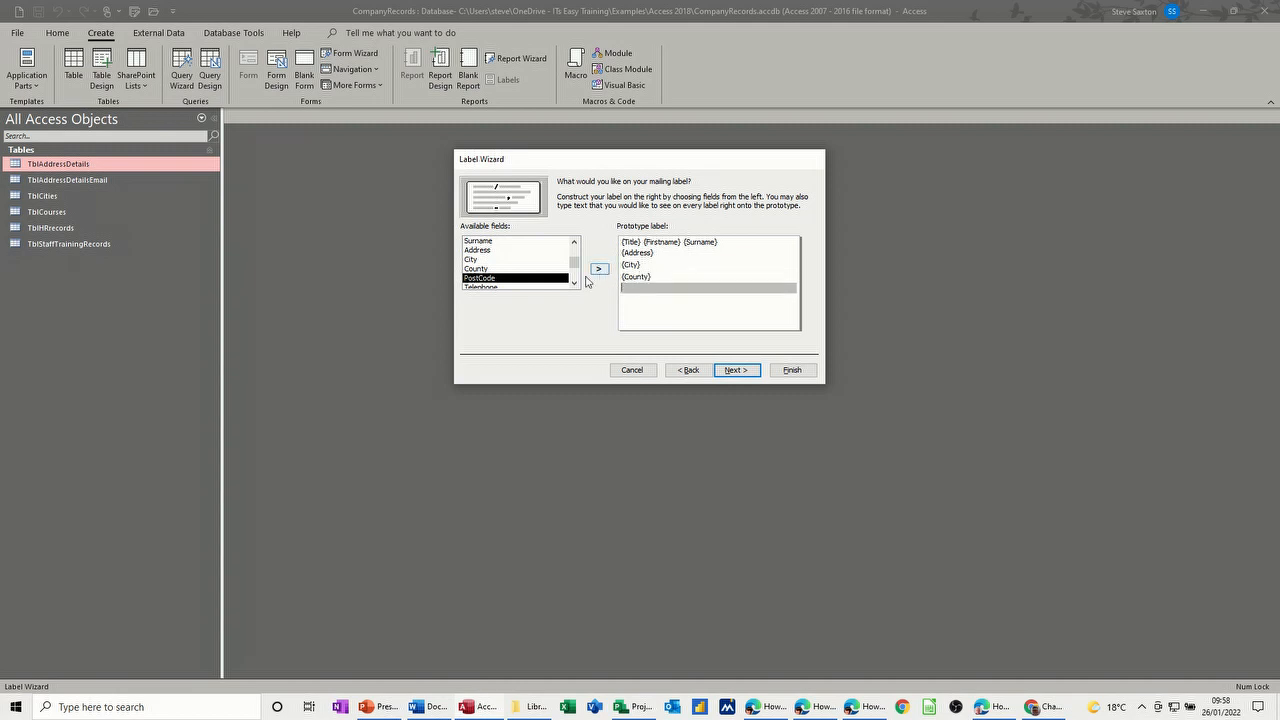
left_click(597, 268)
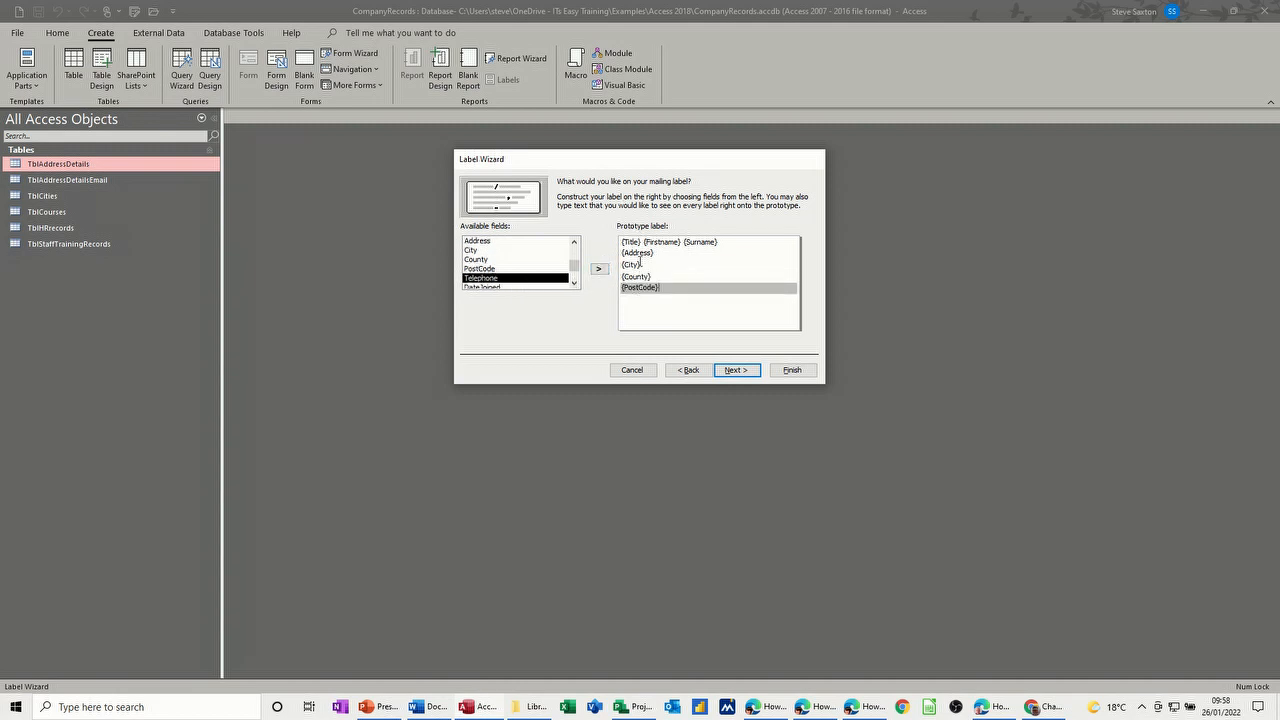
Step: Skip sorting, finish the report as 'Labels TblAddressDetails', and page through its preview
left_click(735, 370)
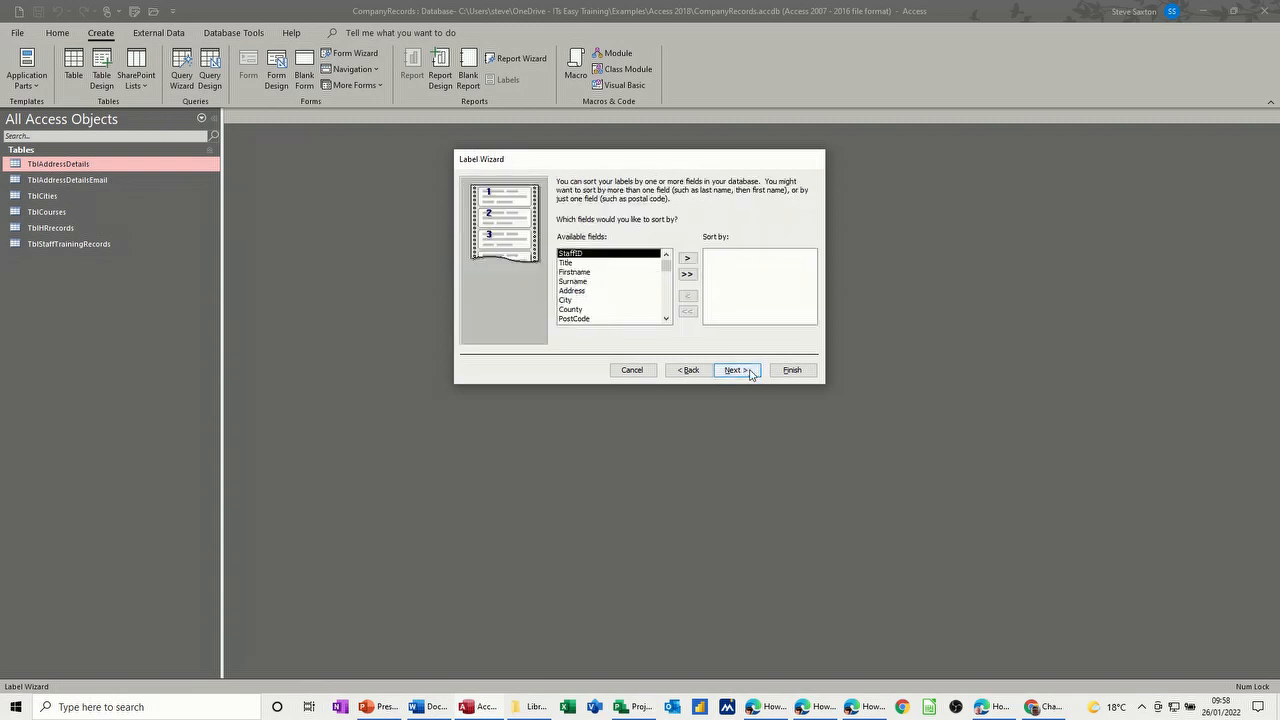
mouse_move(612, 286)
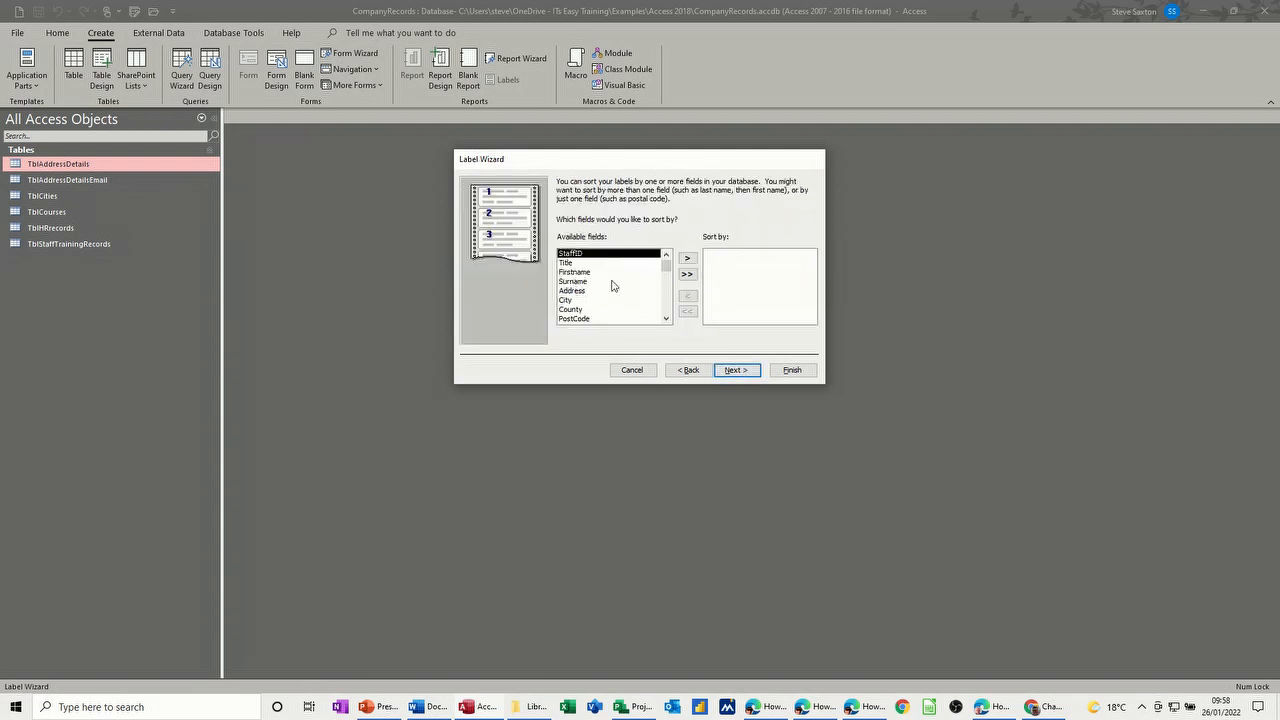
left_click(736, 370)
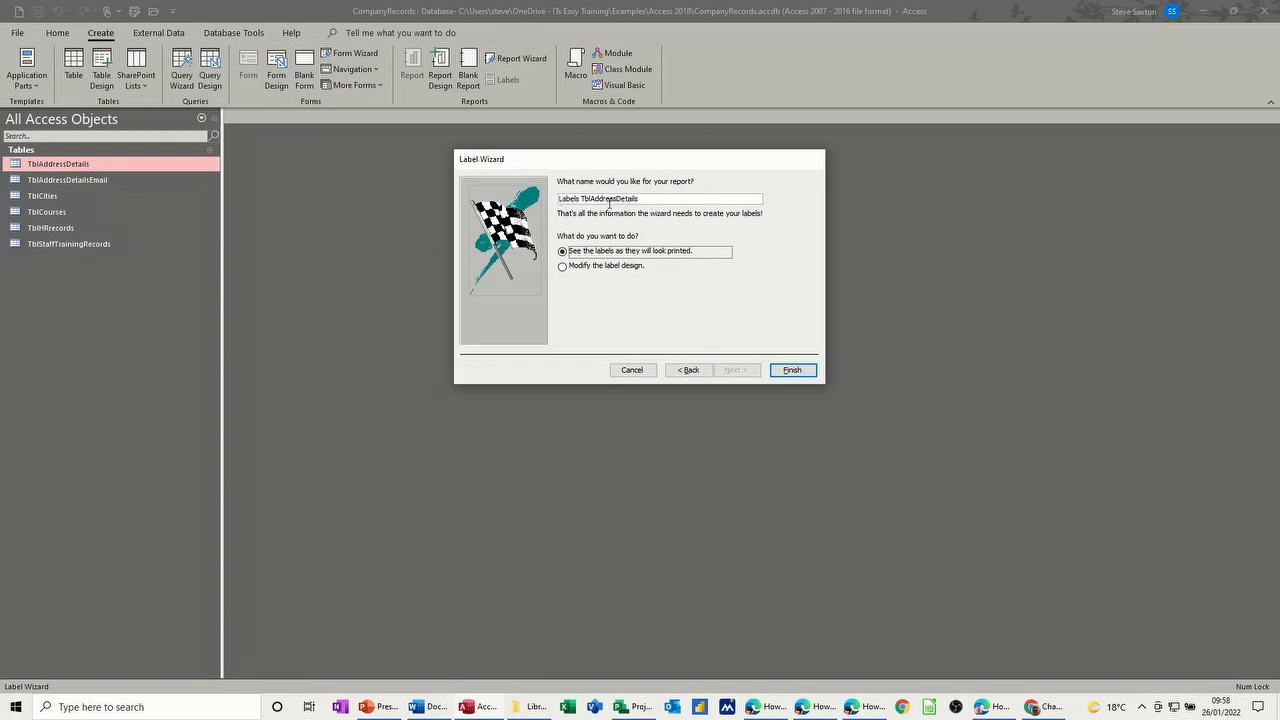
left_click(792, 370)
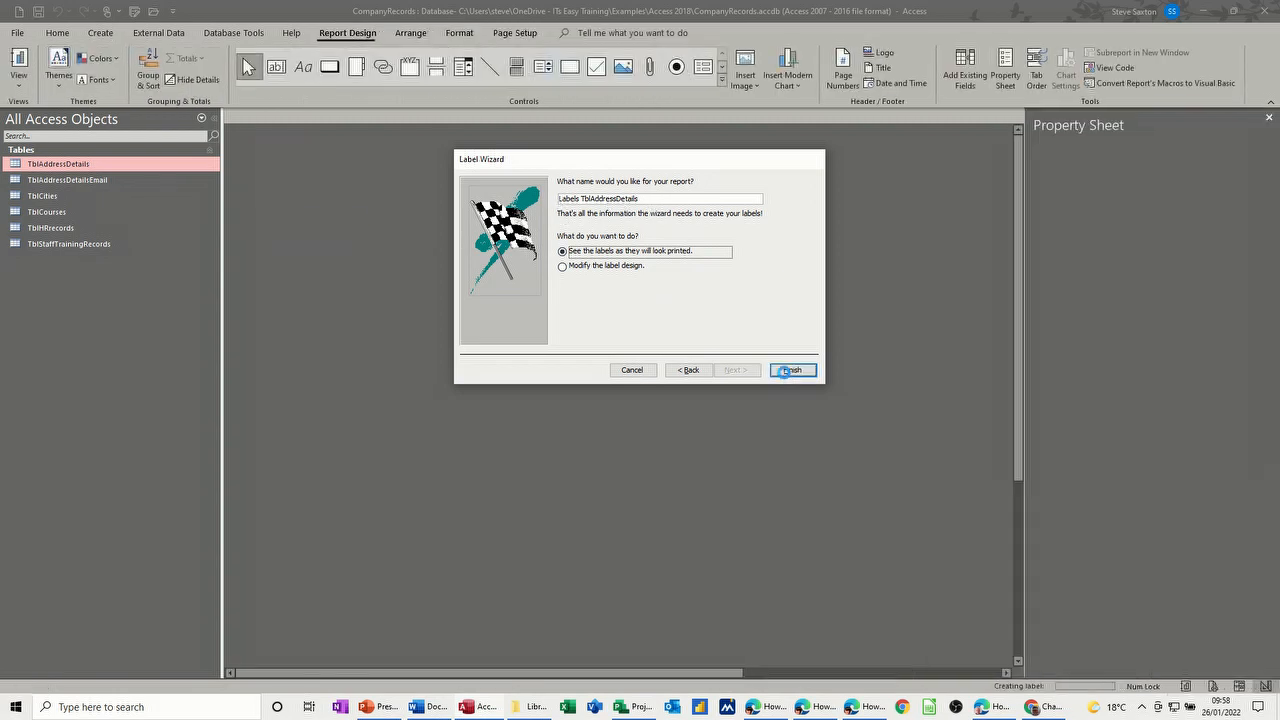
left_click(792, 370)
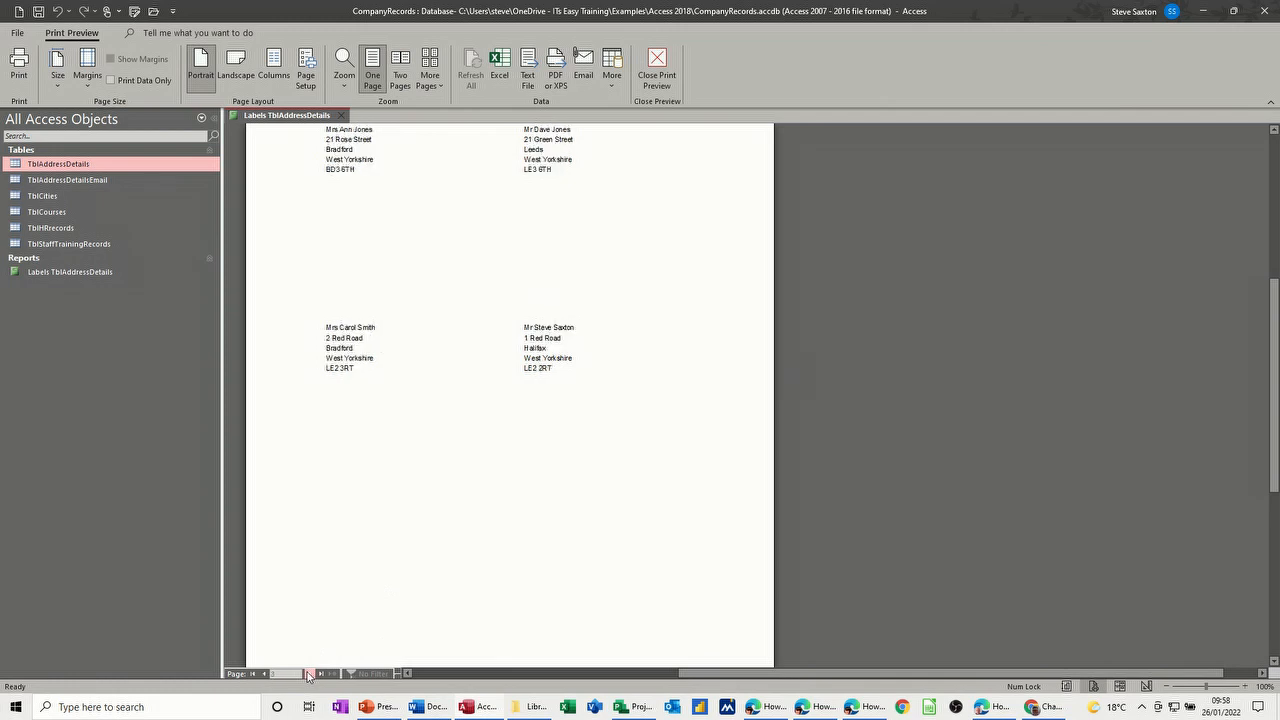
left_click(319, 672)
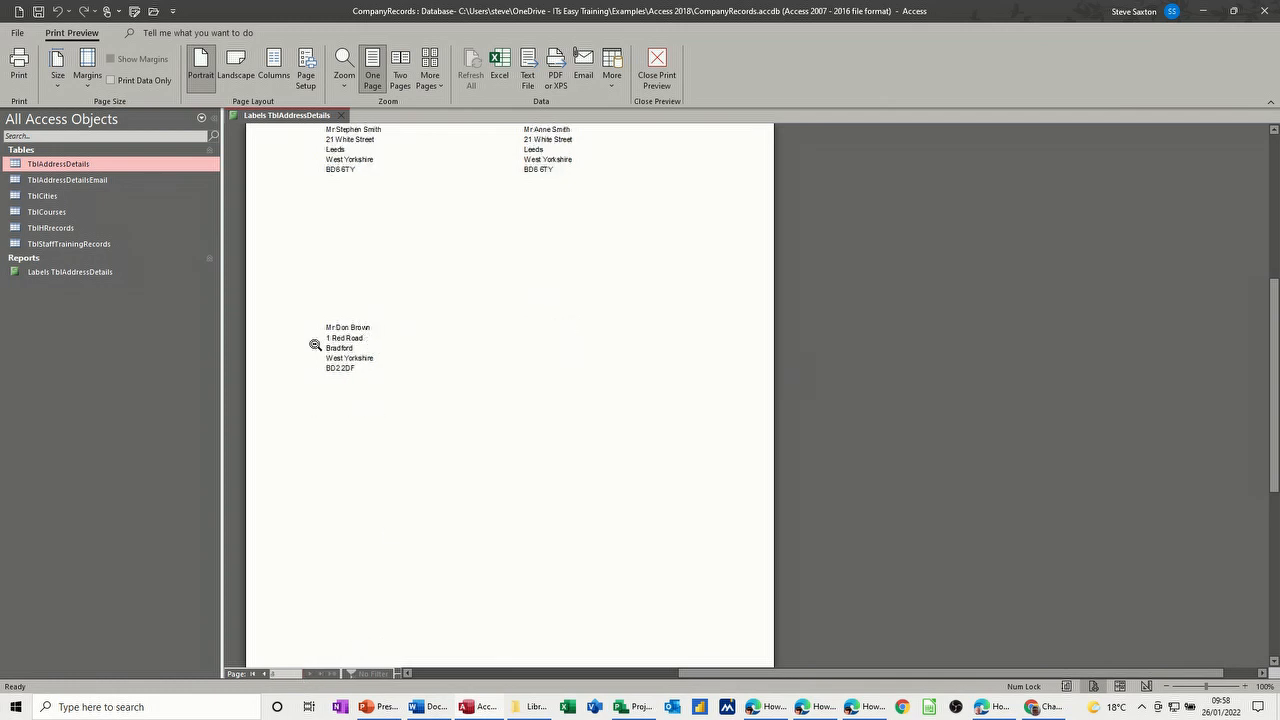
mouse_move(336, 374)
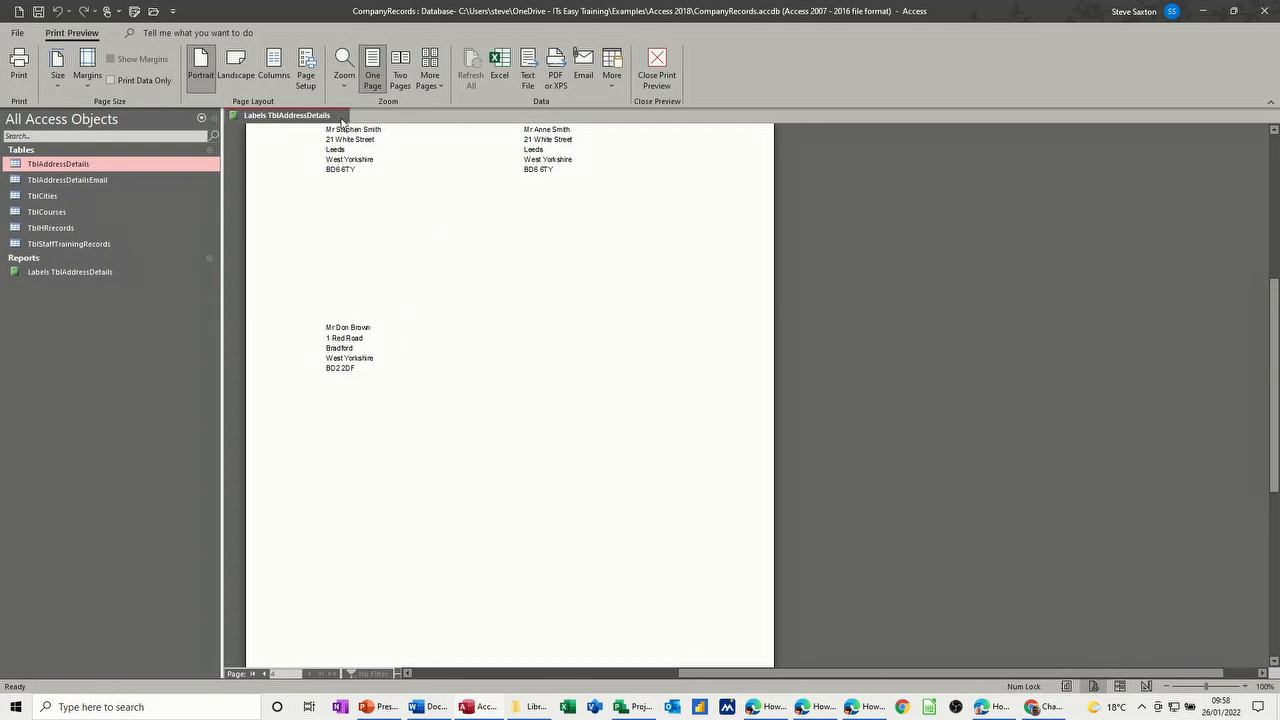
left_click(662, 60)
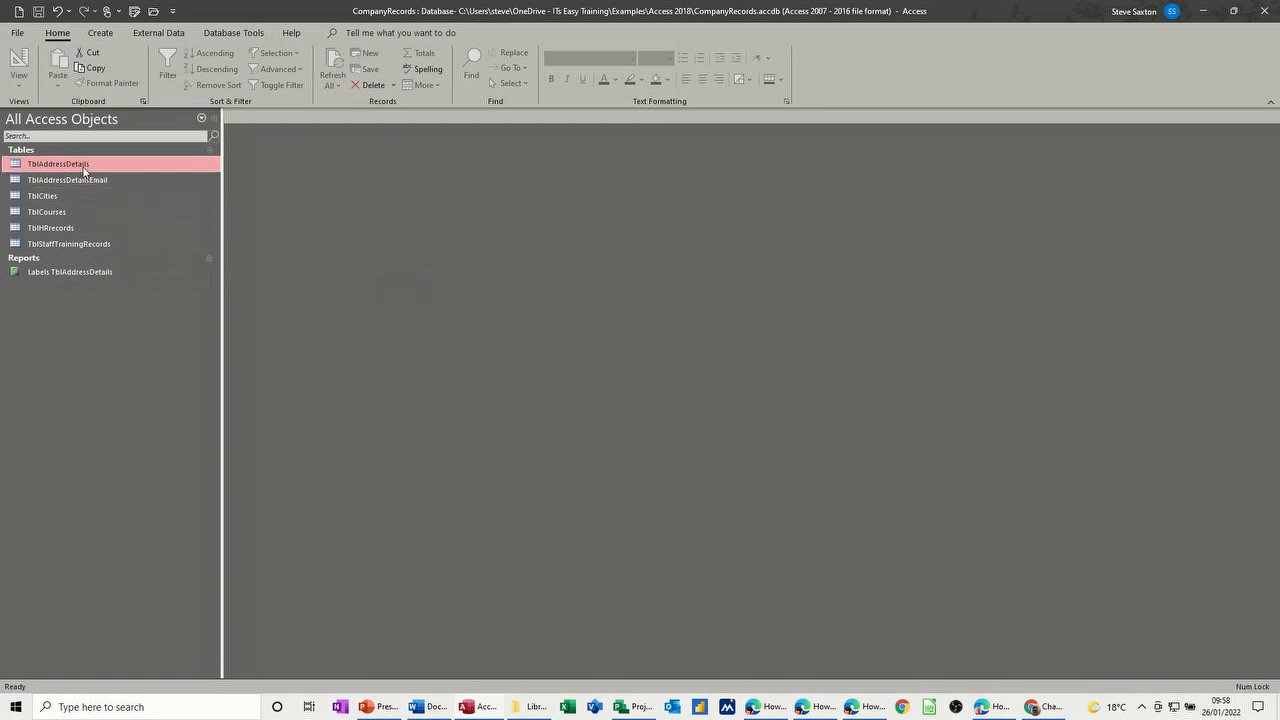
double_click(58, 163)
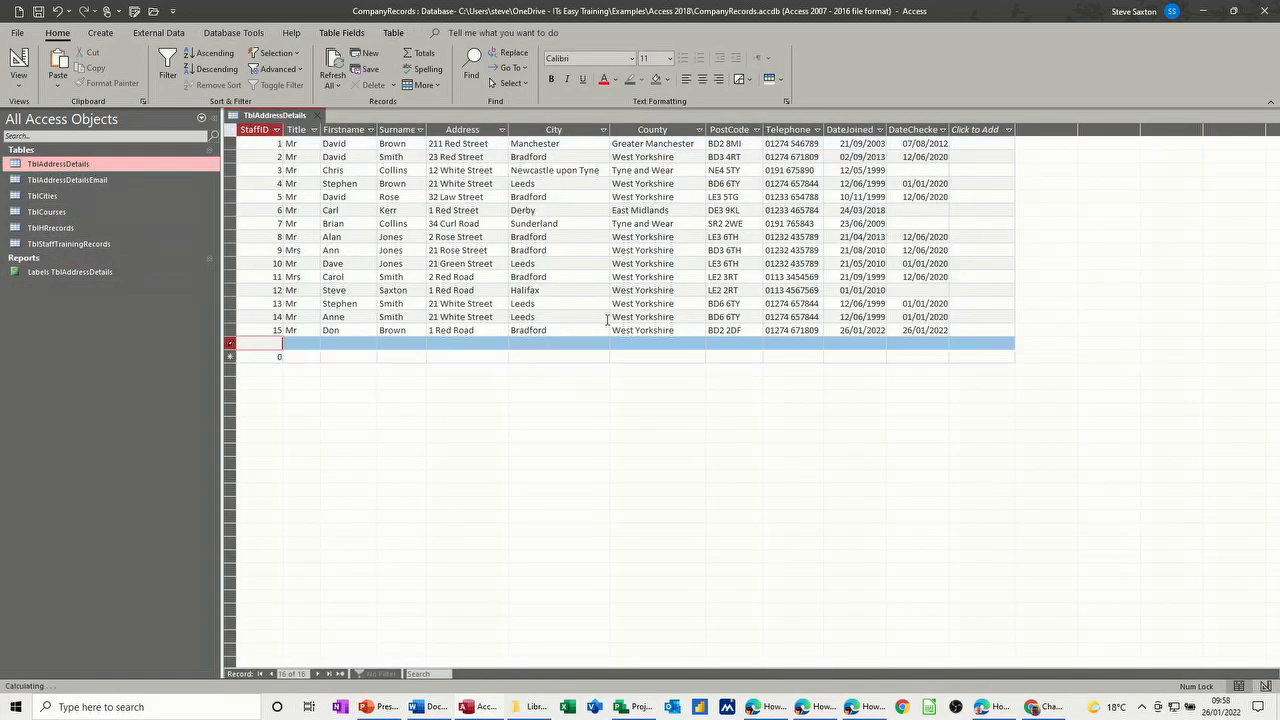
type("Mr")
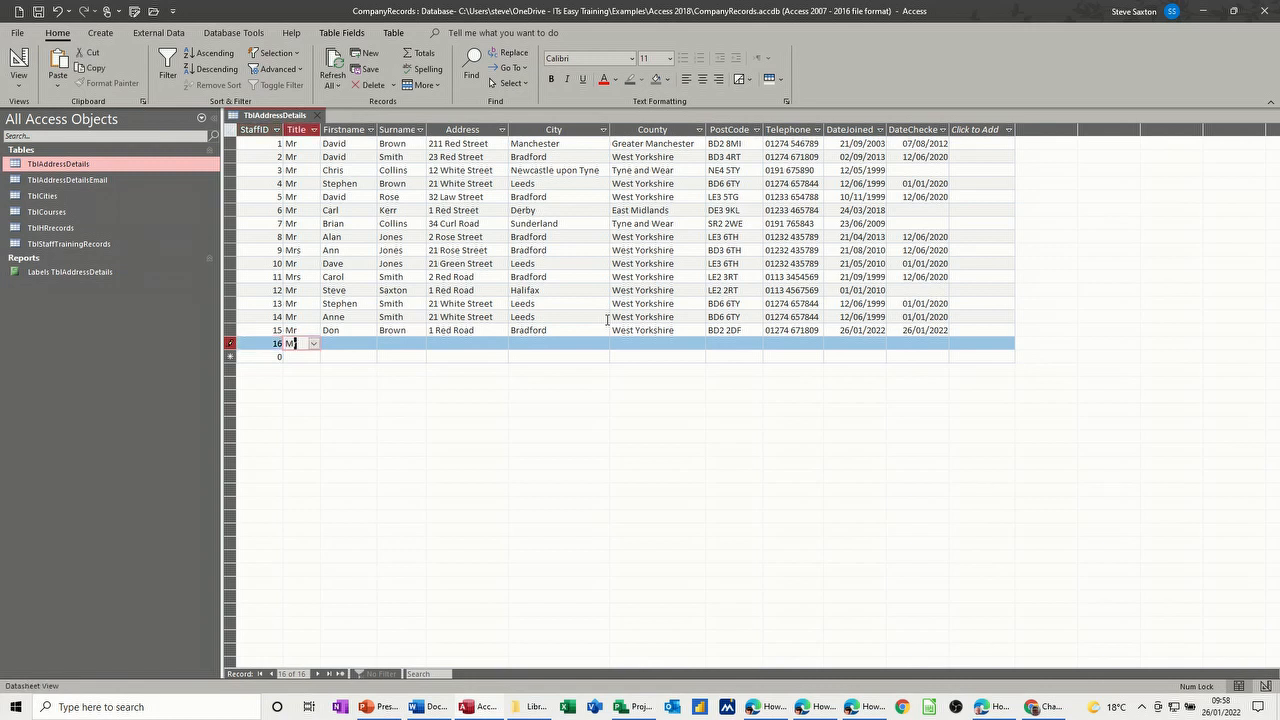
type("Mrs")
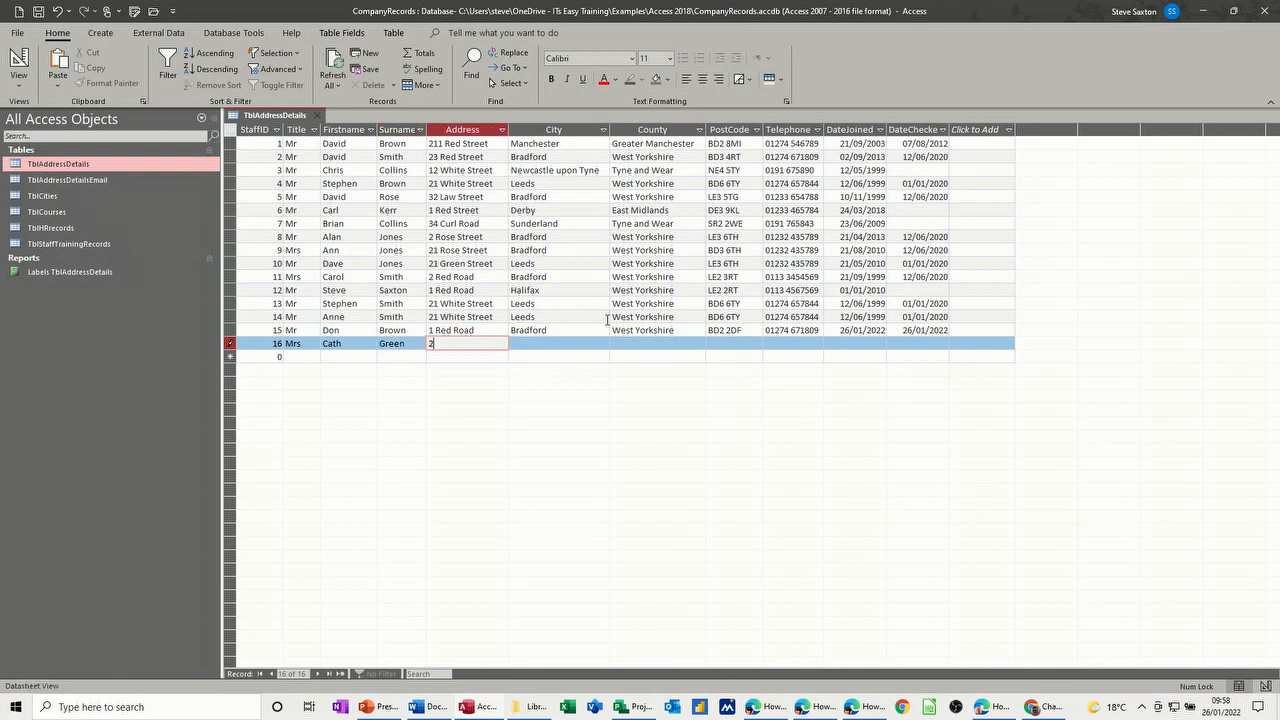
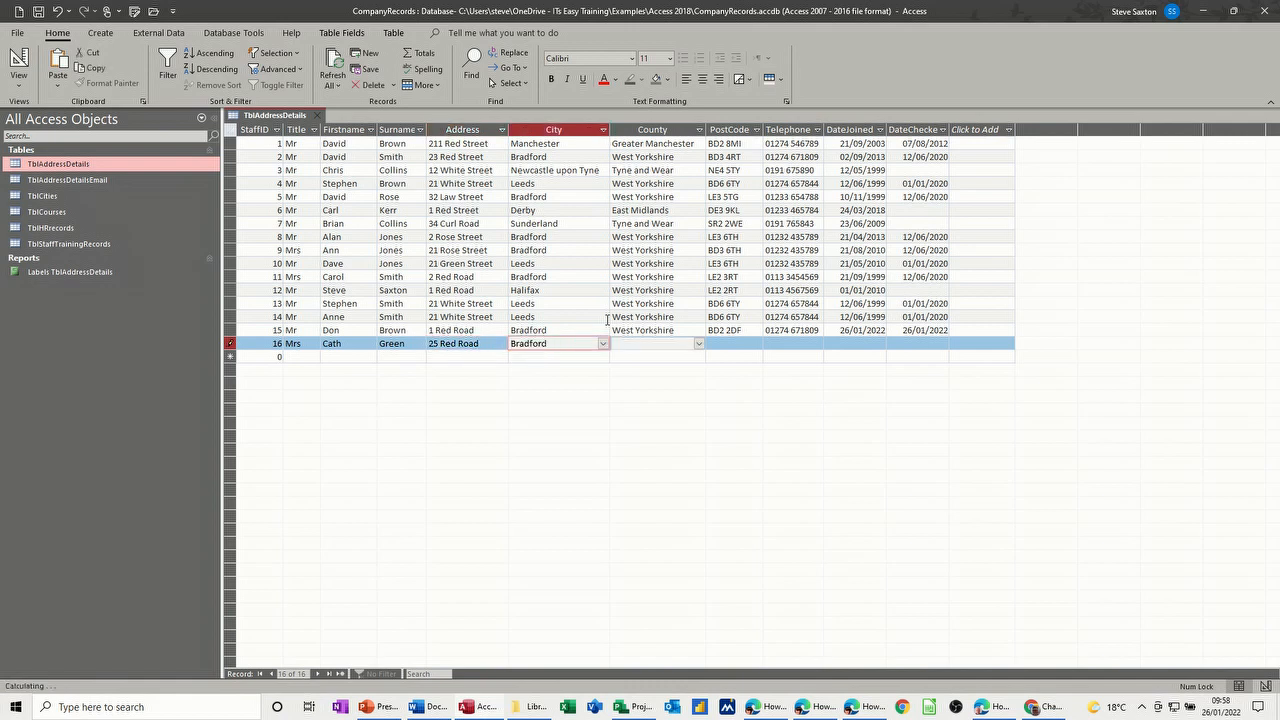
left_click(734, 343)
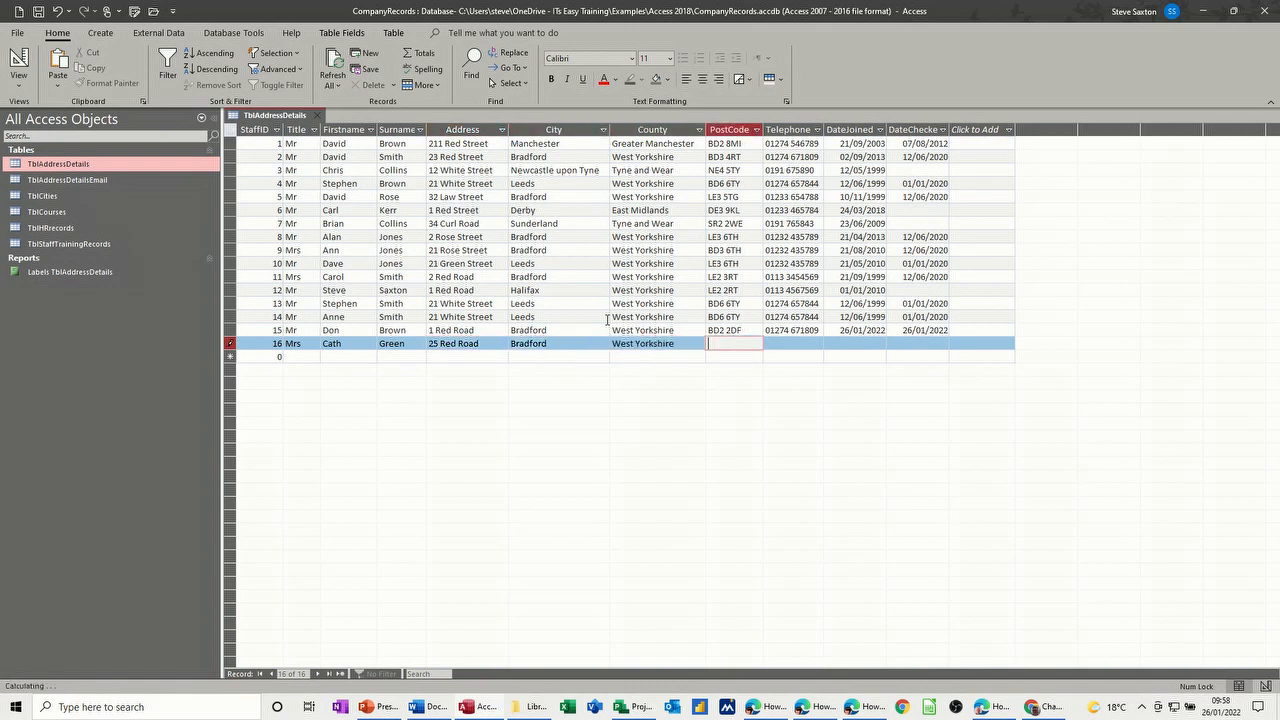
type("BD2 2RT")
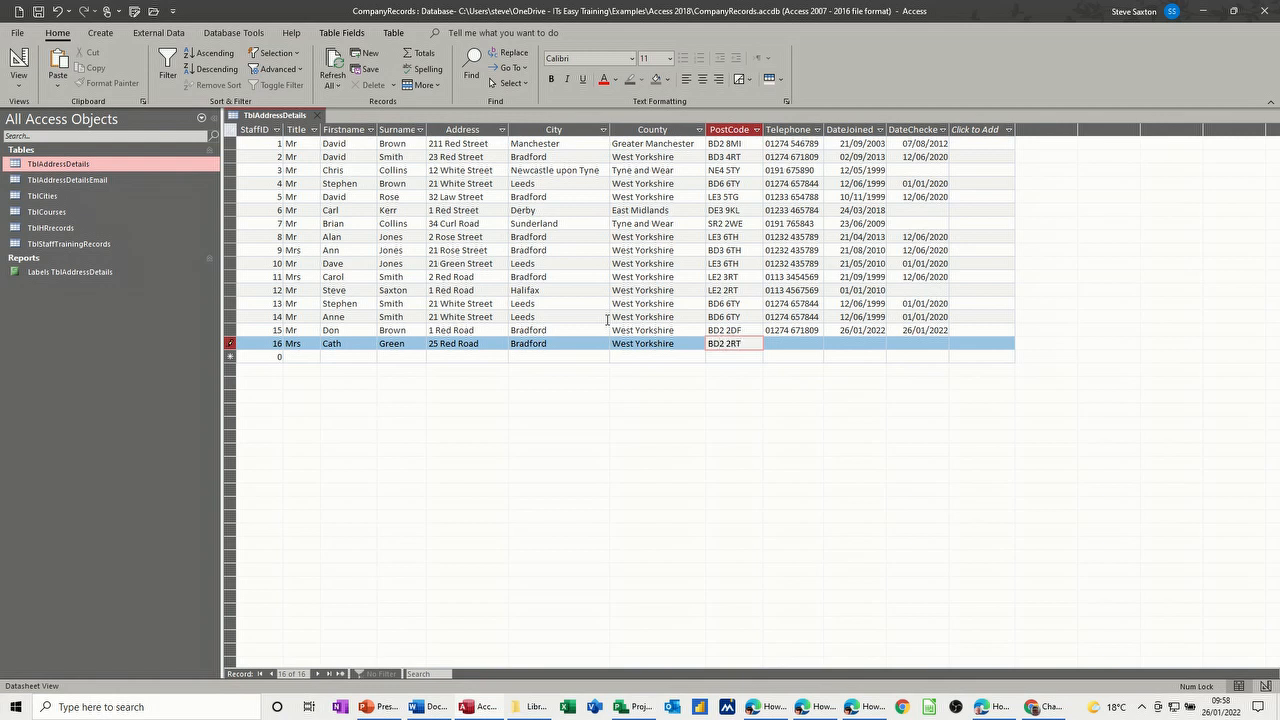
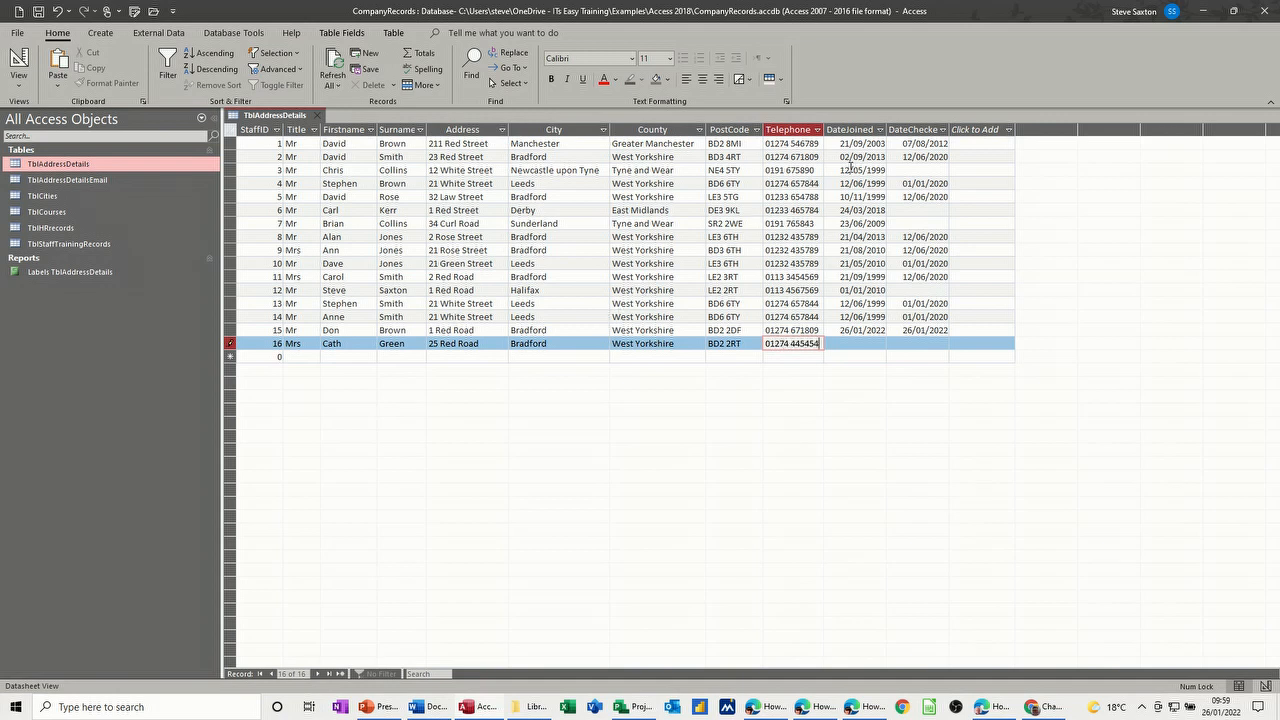
left_click(853, 343)
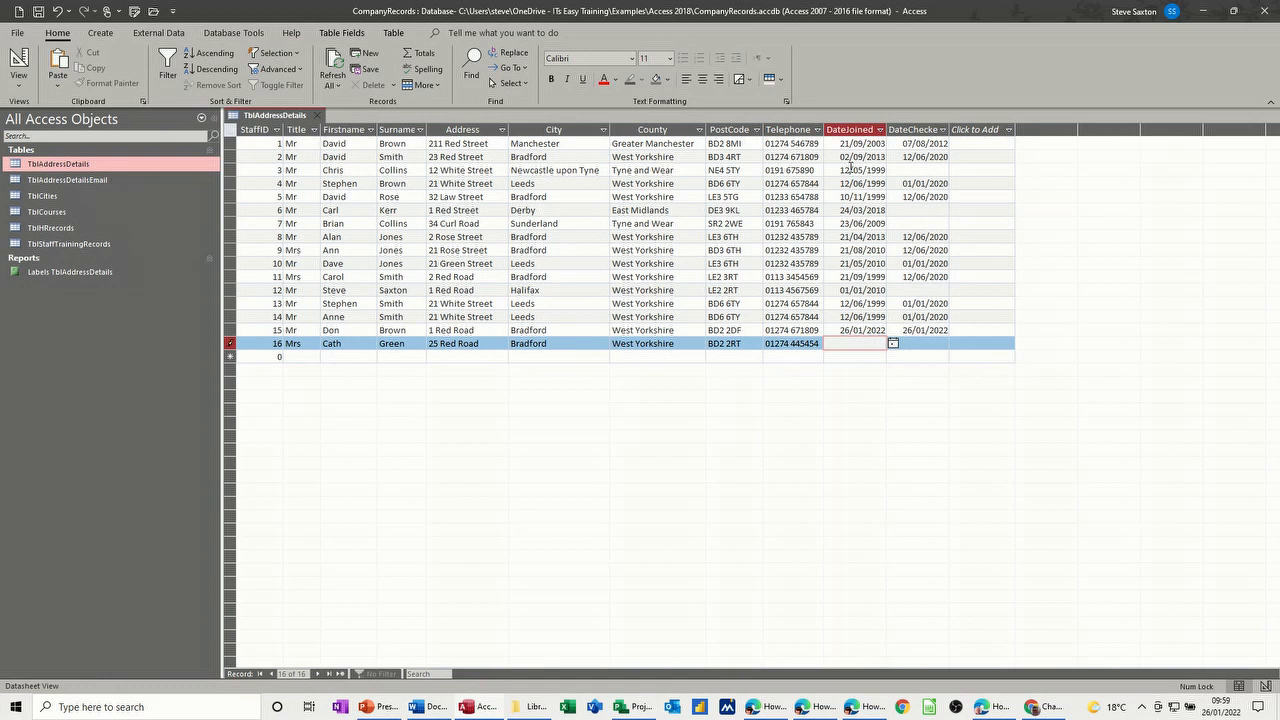
type("26/01/2022")
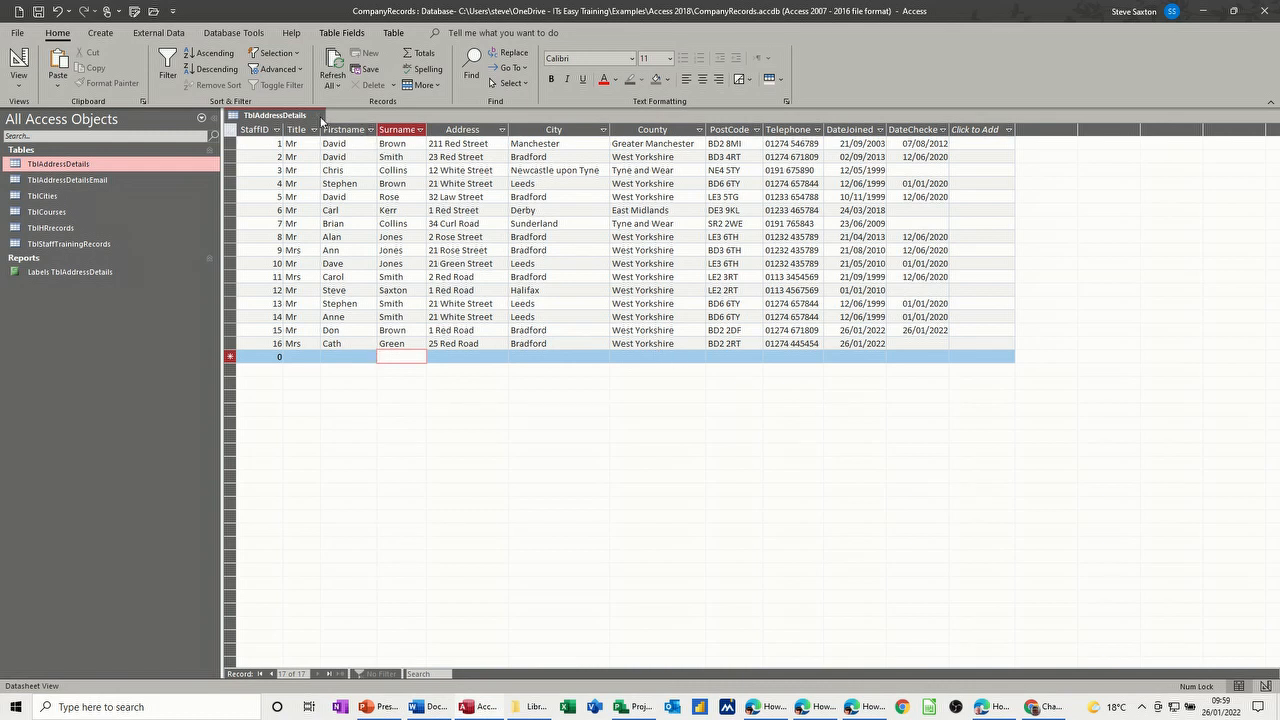
double_click(70, 271)
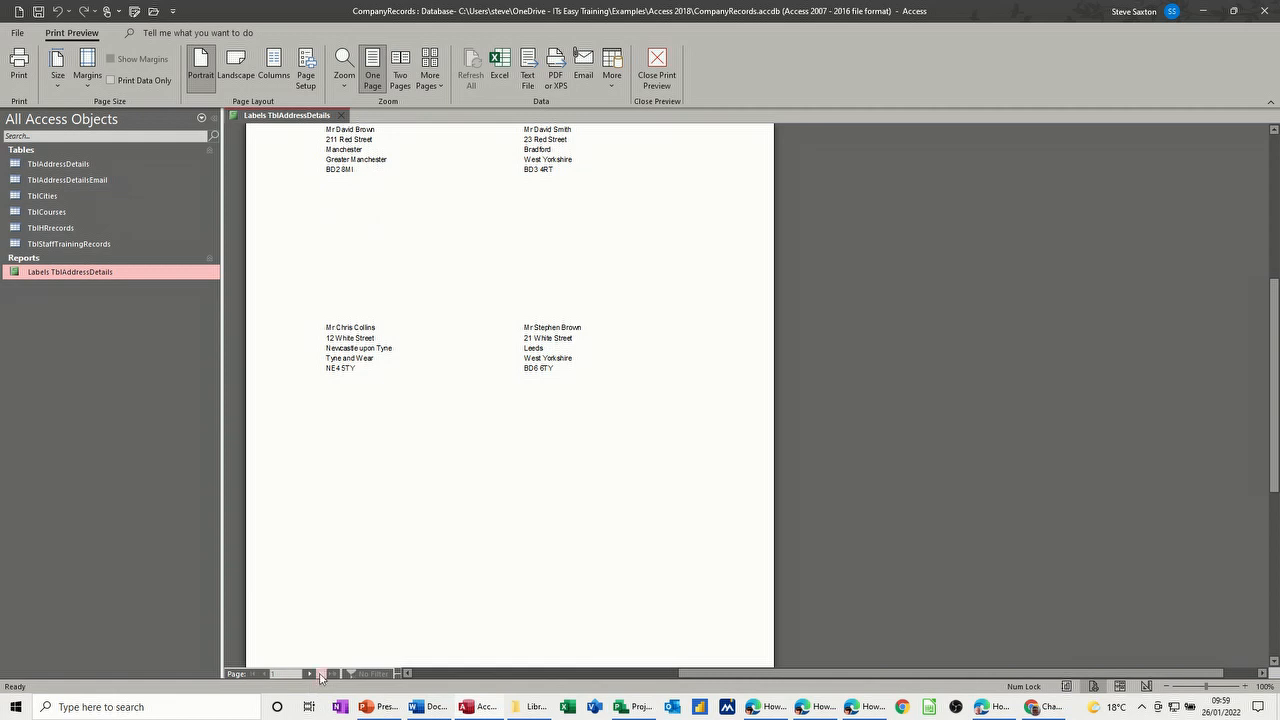
left_click(323, 674)
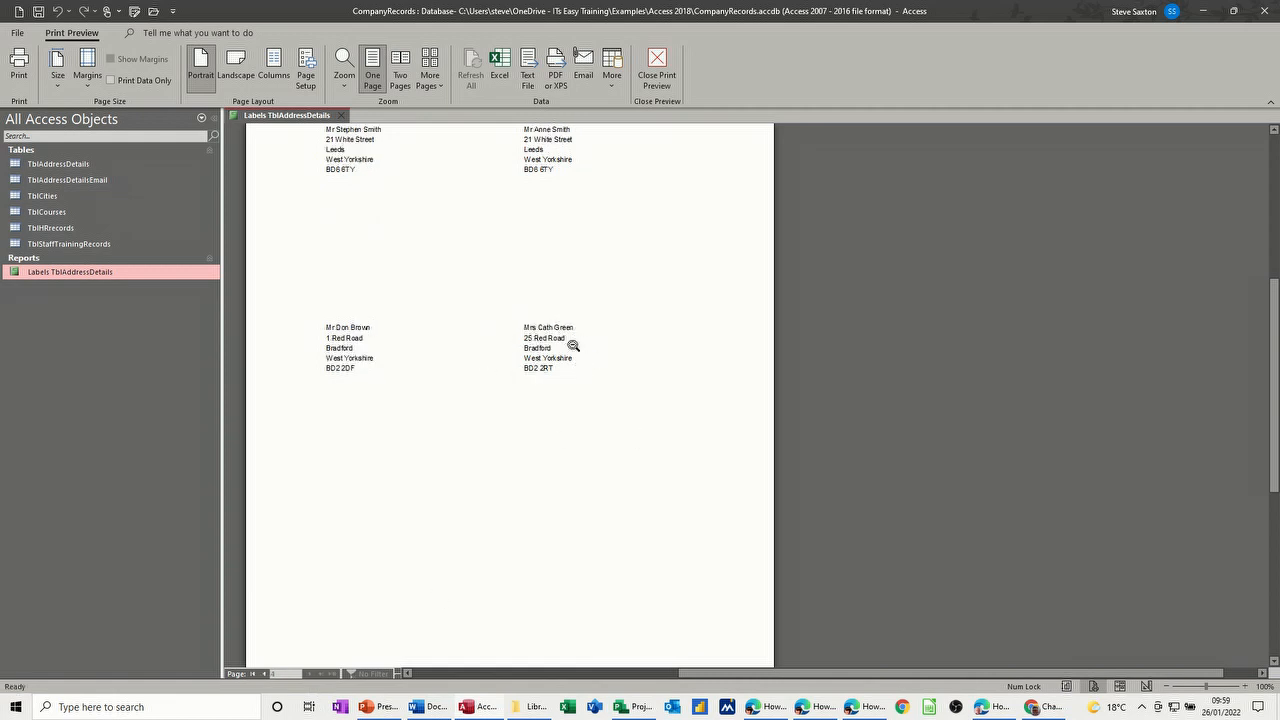
mouse_move(515, 251)
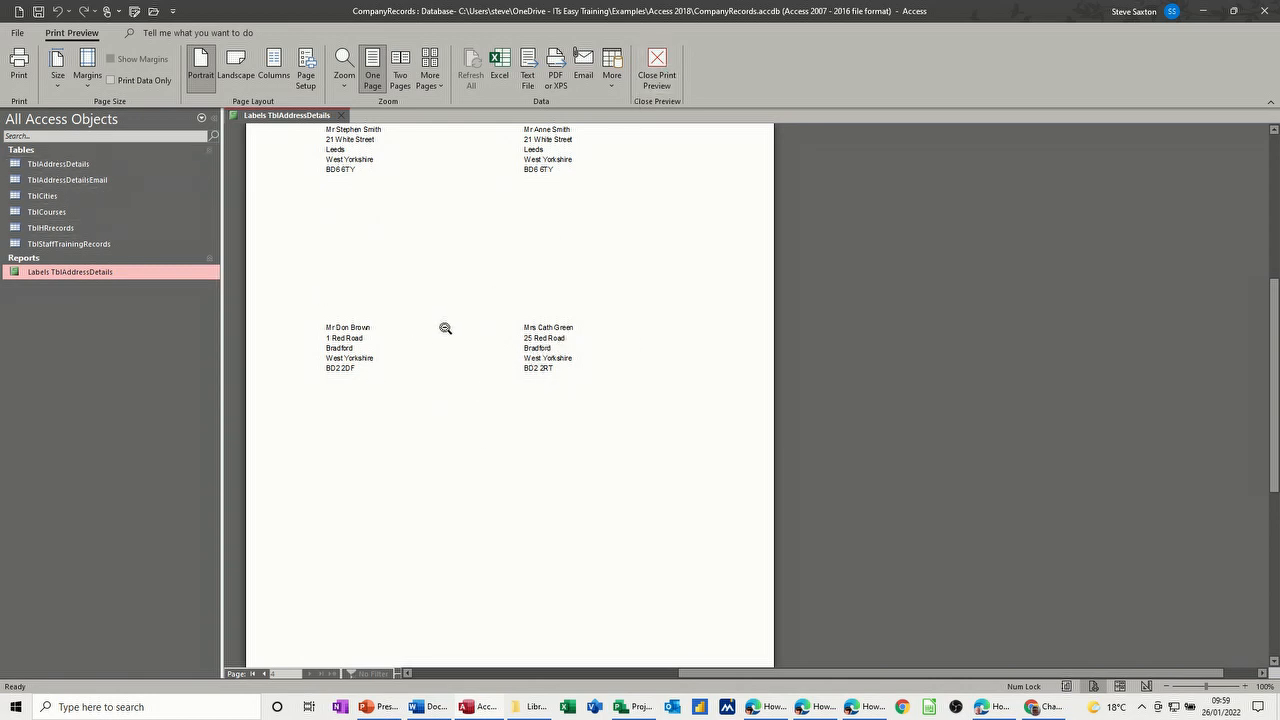
mouse_move(40, 228)
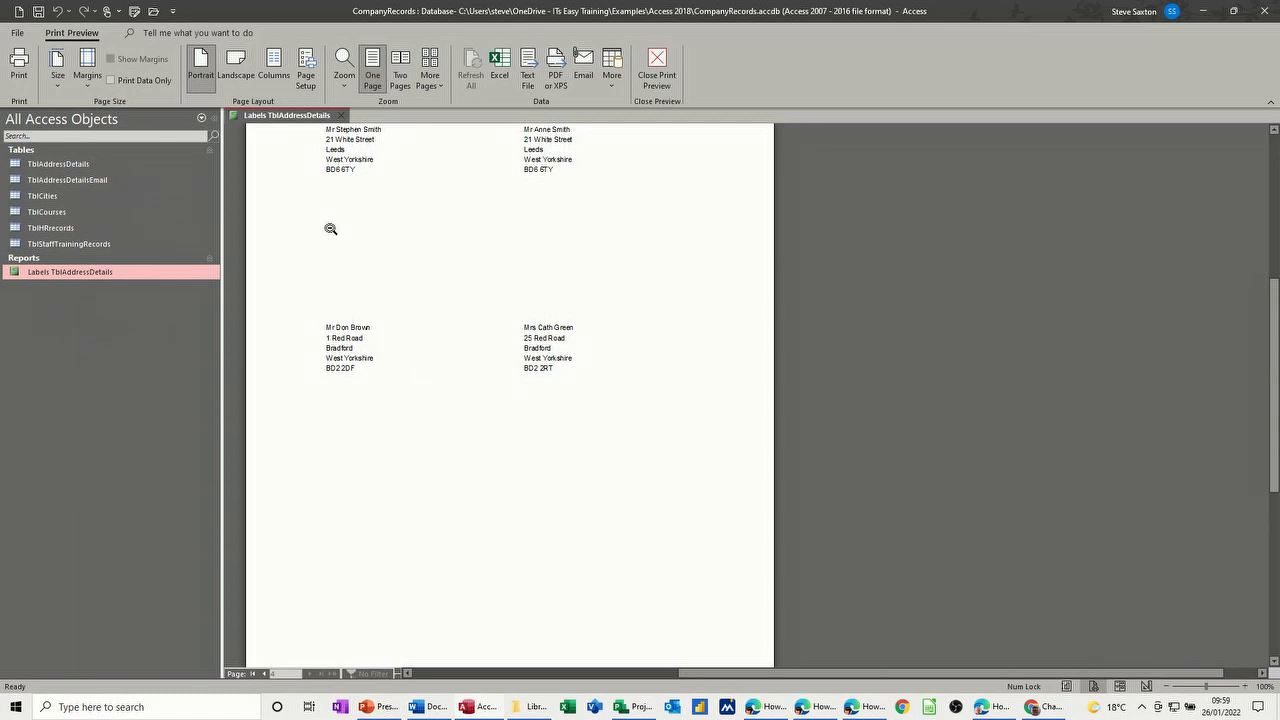
mouse_move(766, 128)
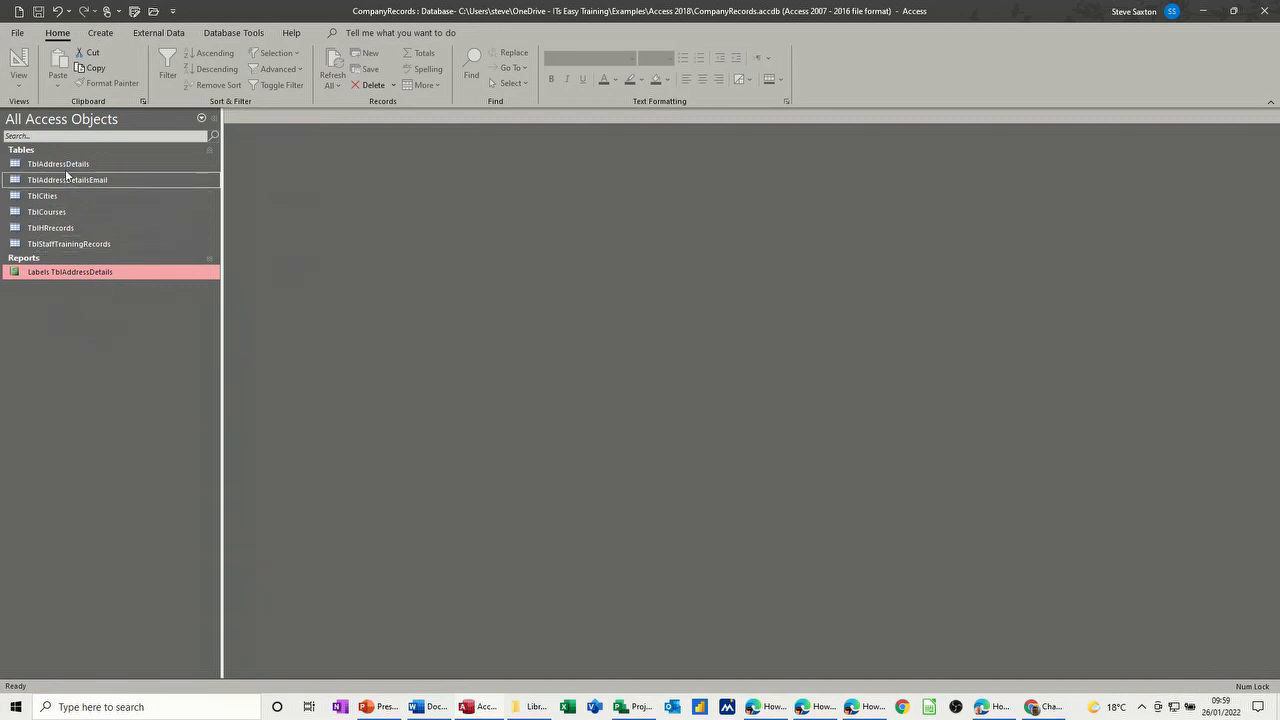
Step: Word Merge TblAddressDetails into a new document linked to the data
left_click(57, 163)
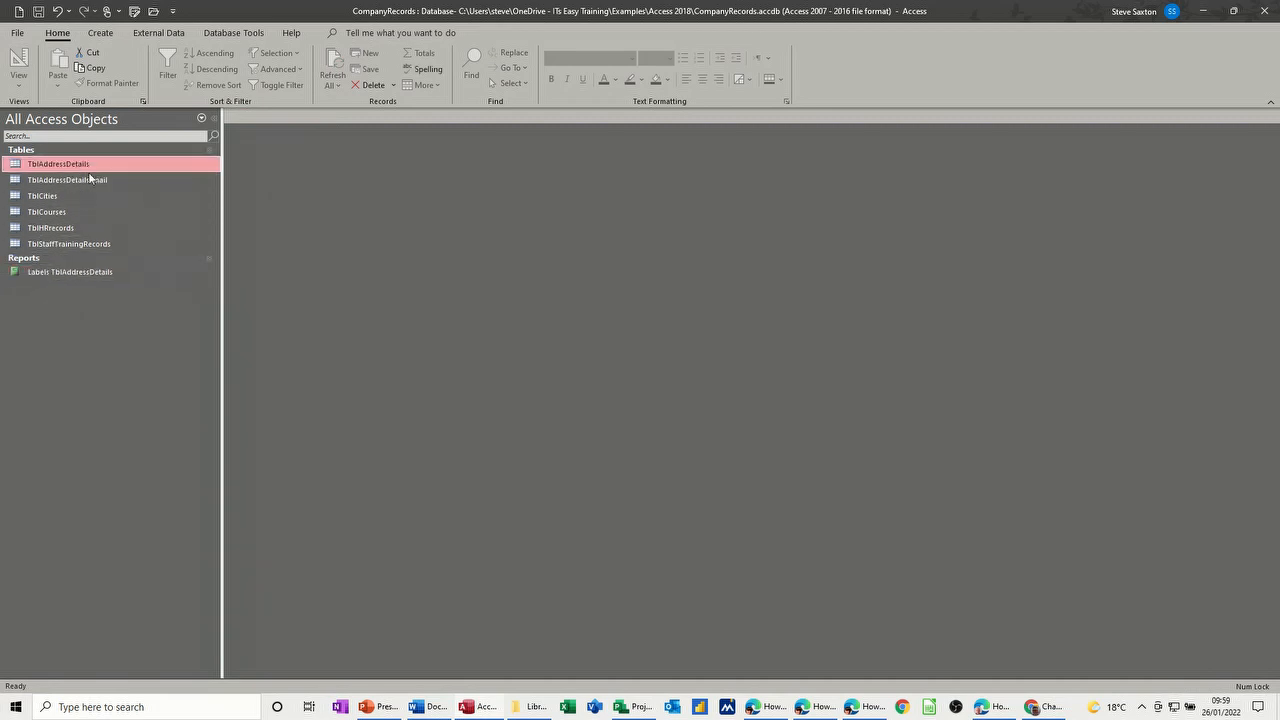
mouse_move(125, 180)
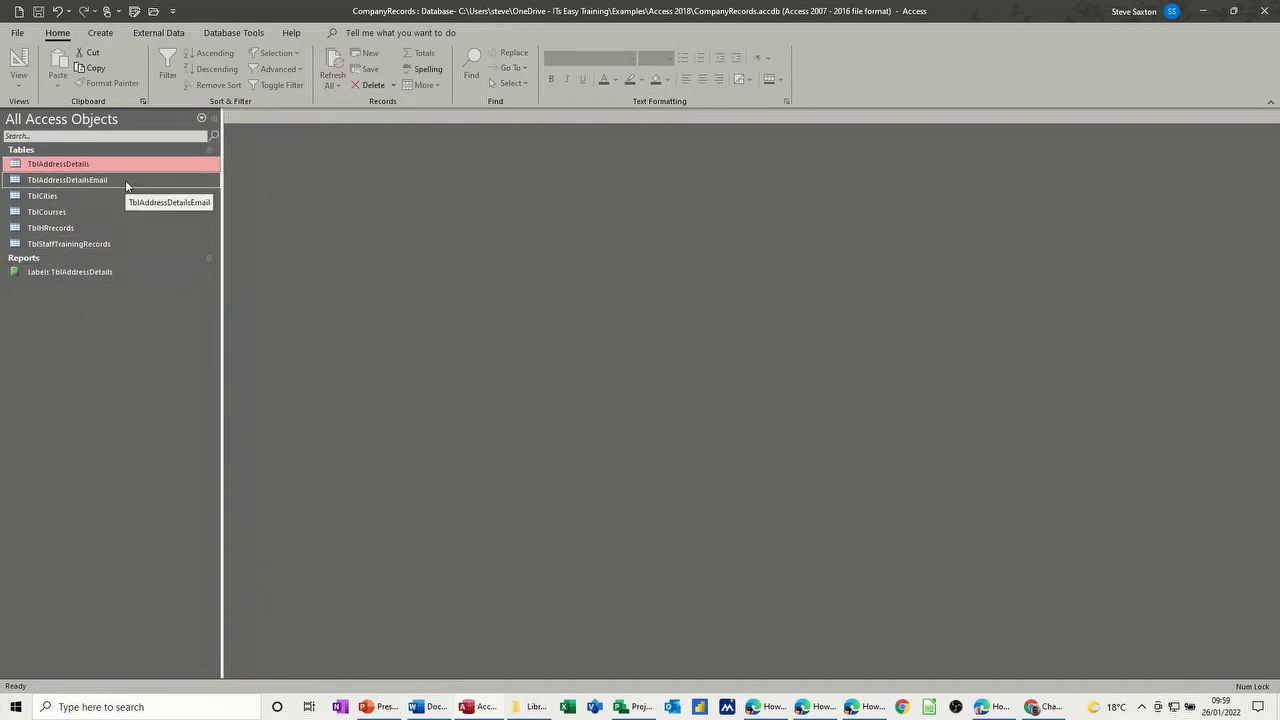
mouse_move(174, 124)
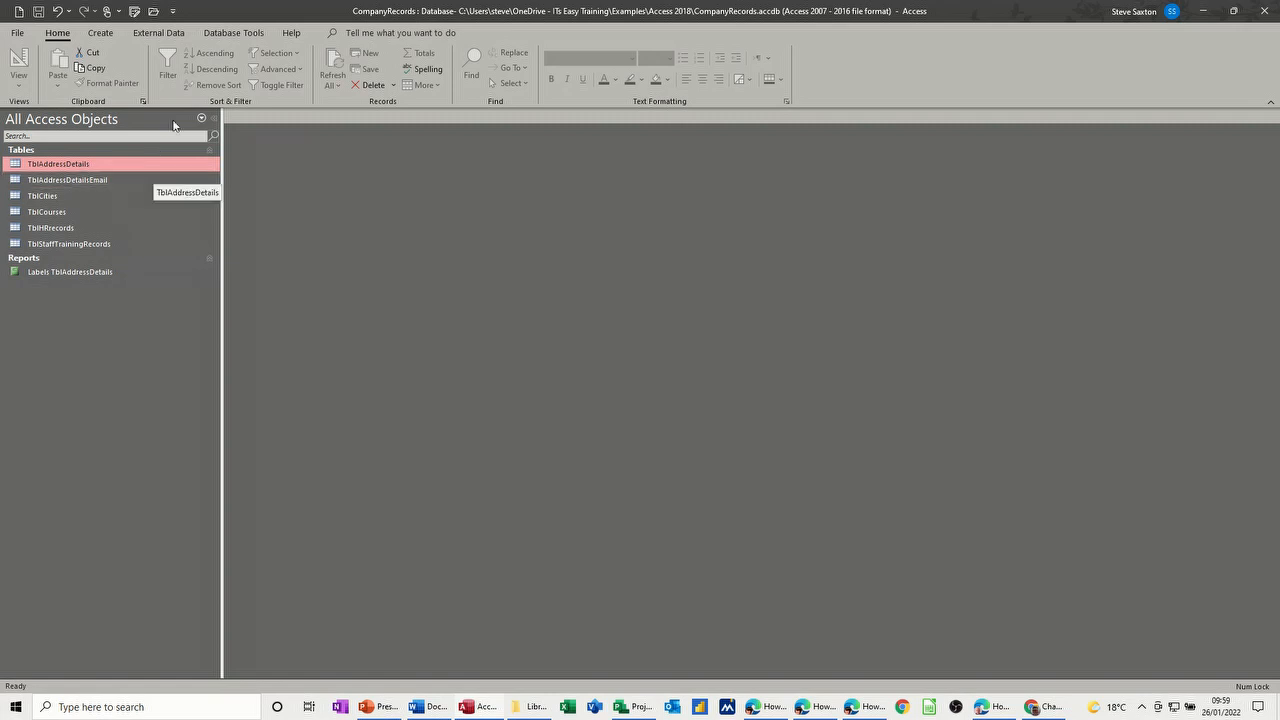
mouse_move(165, 36)
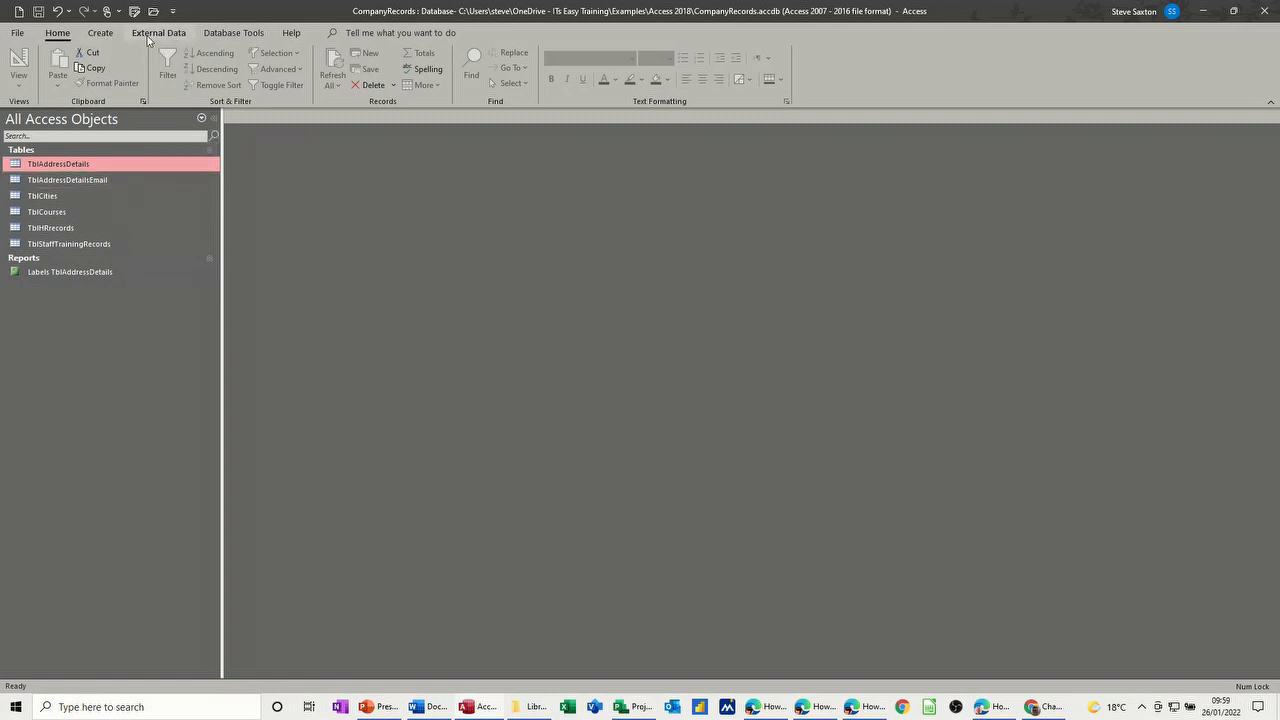
left_click(173, 32)
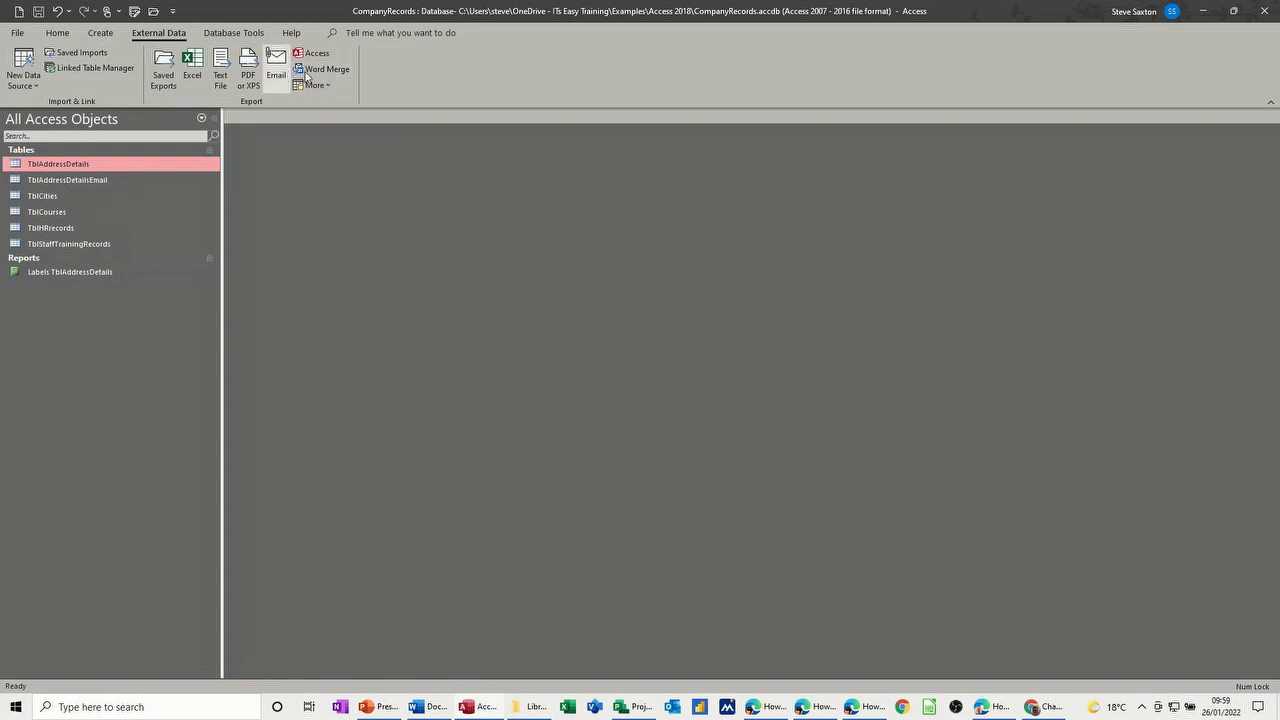
left_click(327, 69)
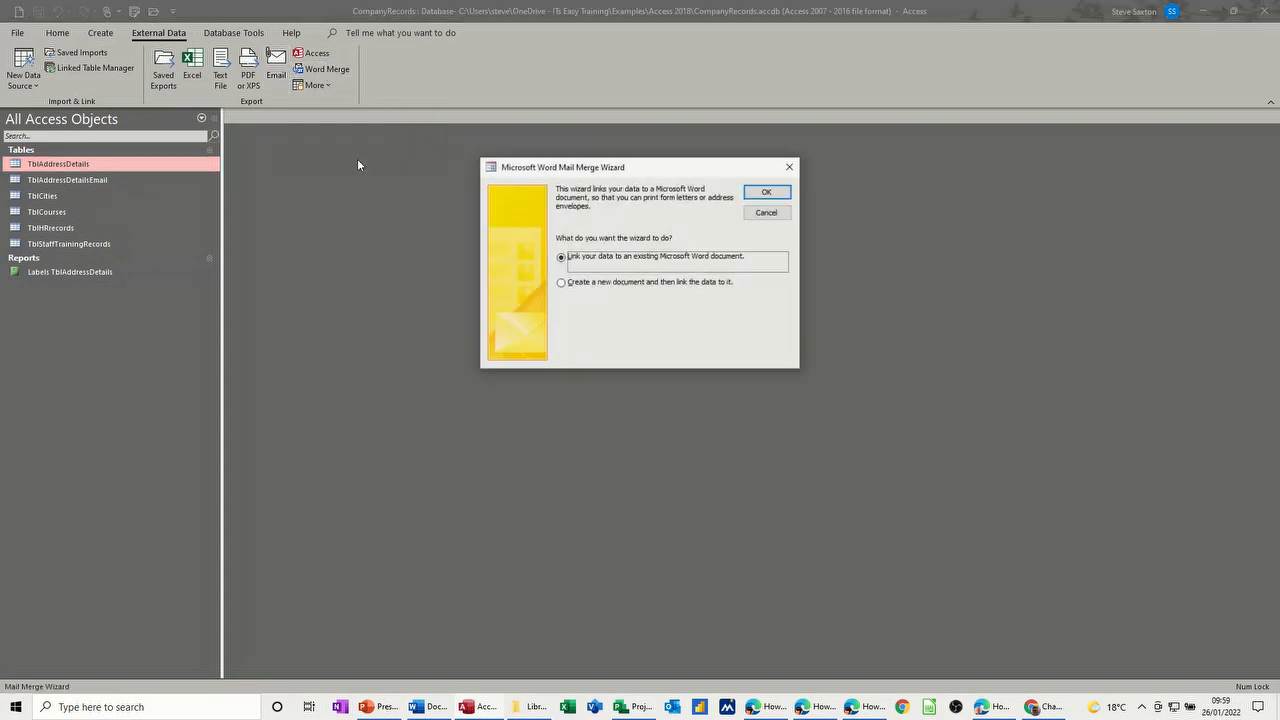
mouse_move(582, 270)
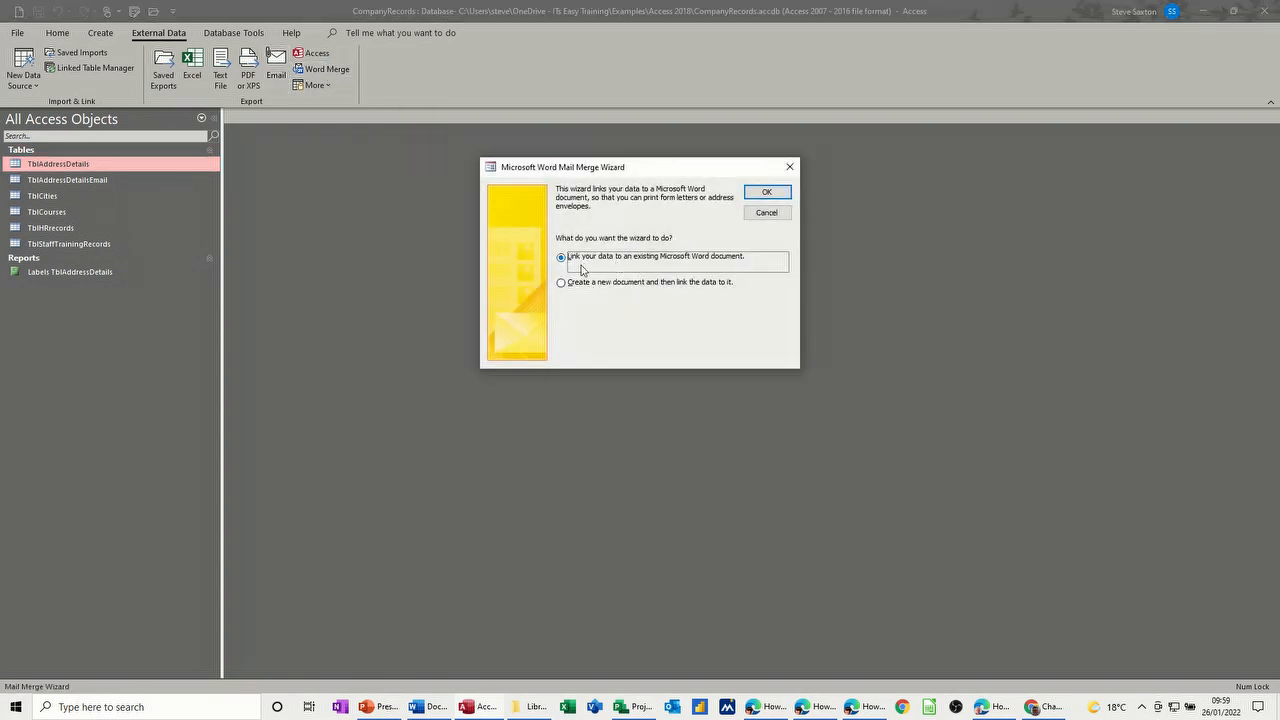
mouse_move(710, 272)
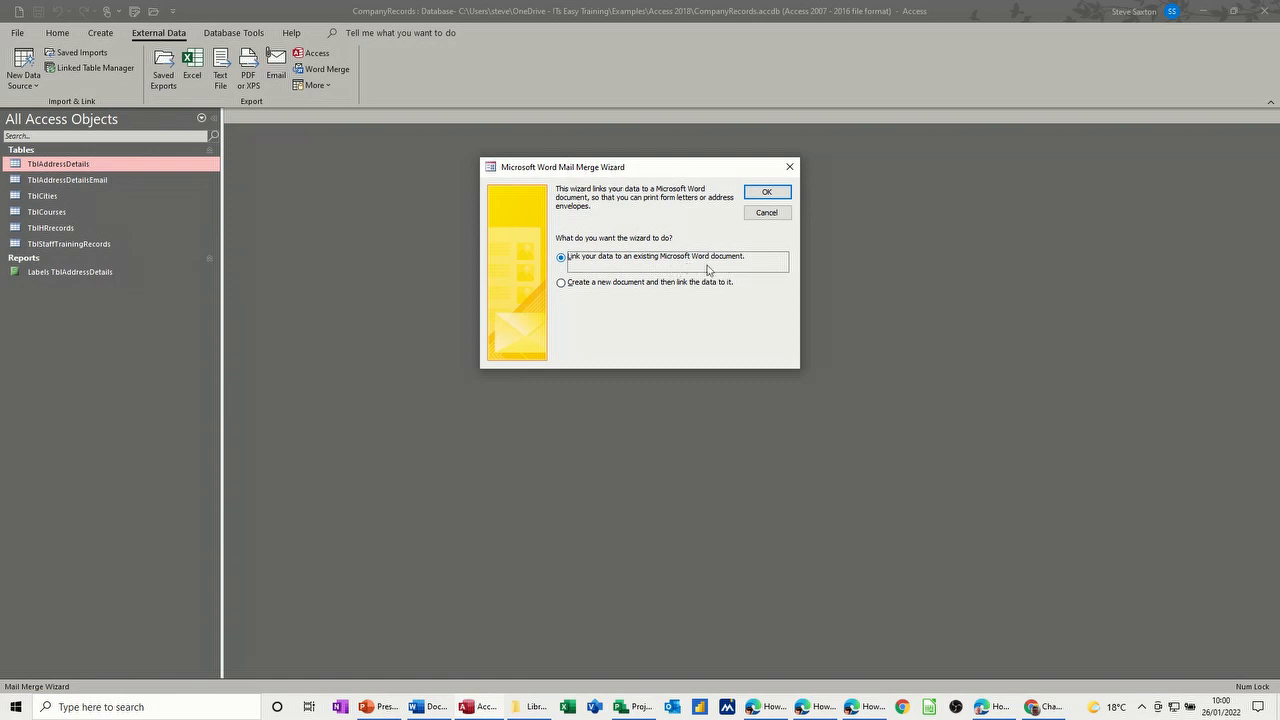
left_click(561, 282)
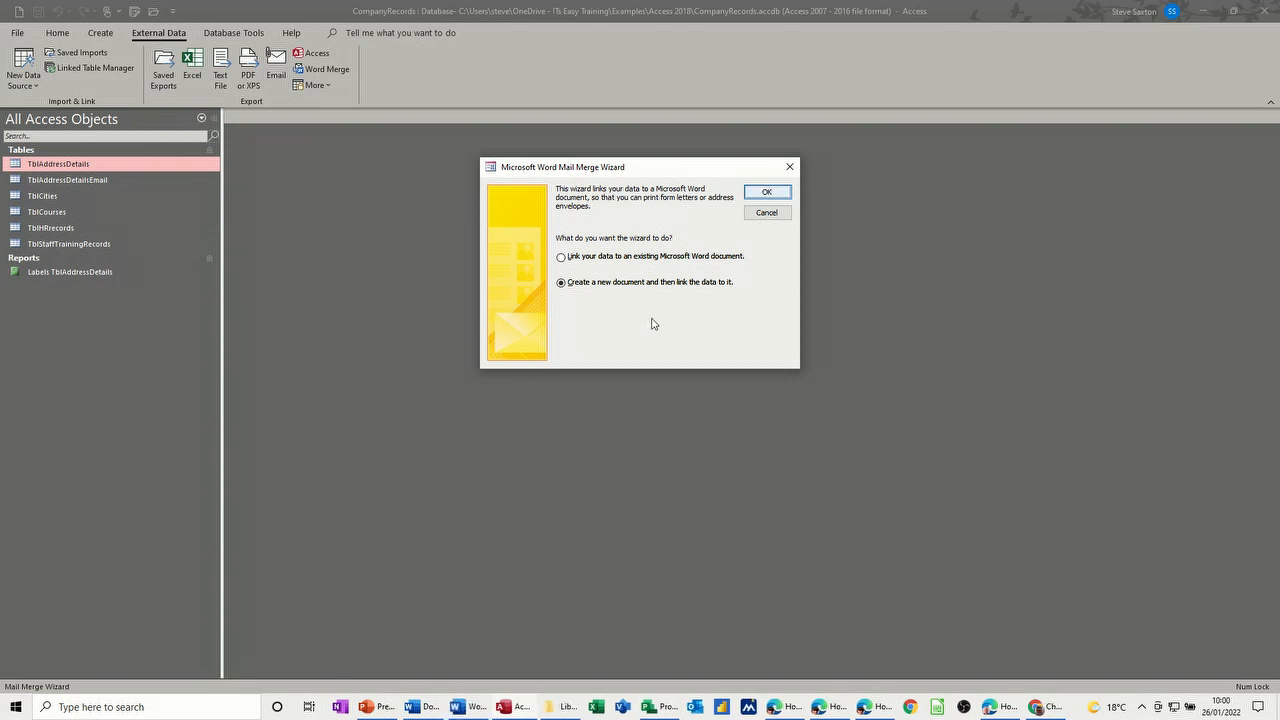
left_click(768, 191)
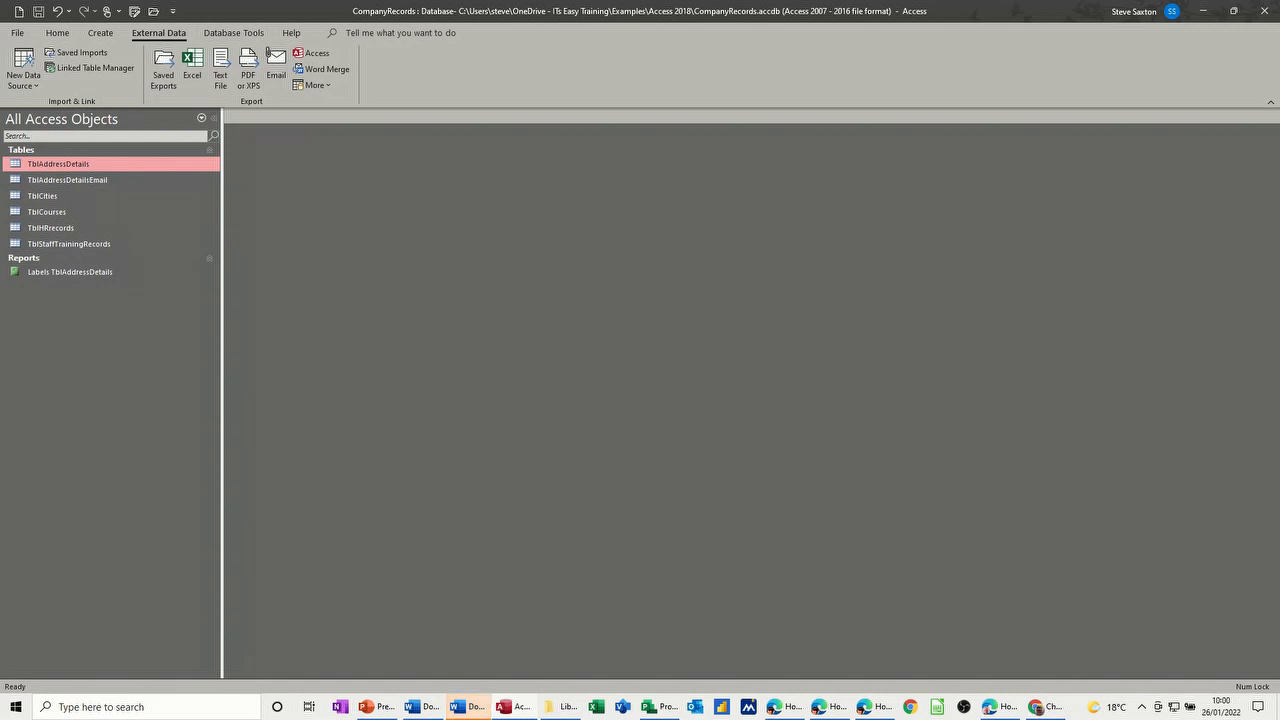
Step: Maximise Word and choose Labels as the mail merge document type
left_click(326, 68)
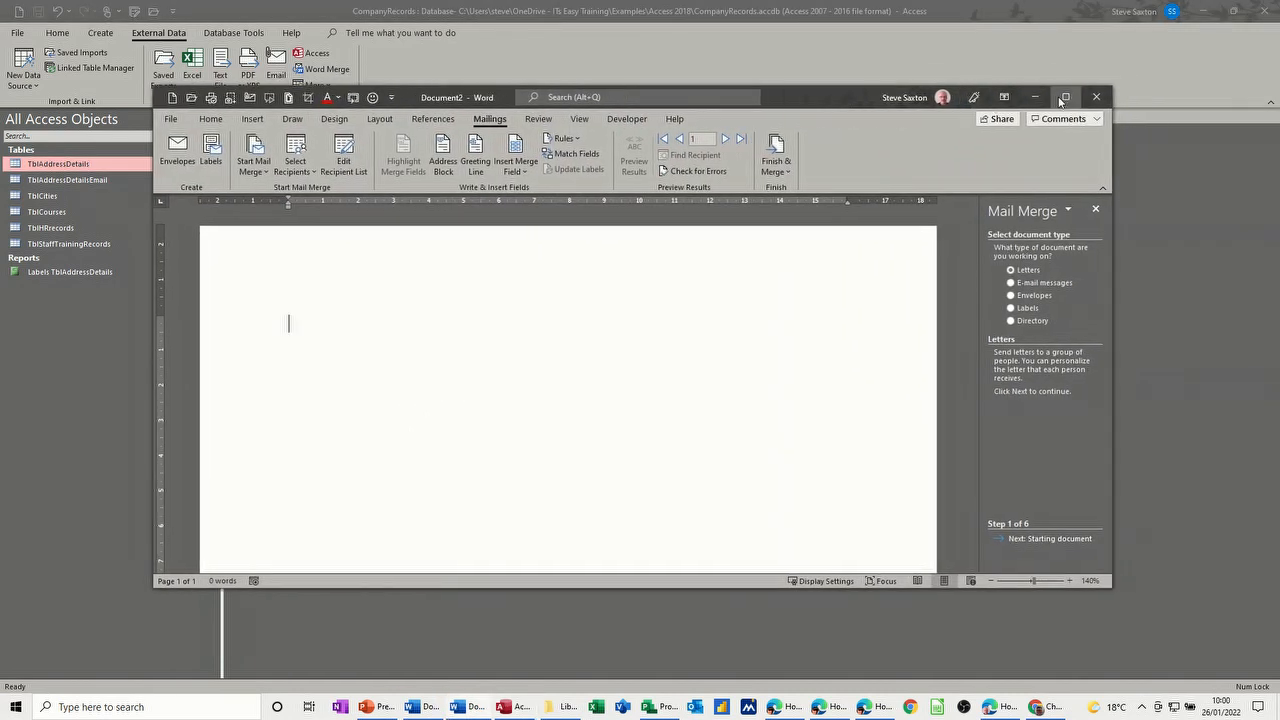
left_click(1063, 96)
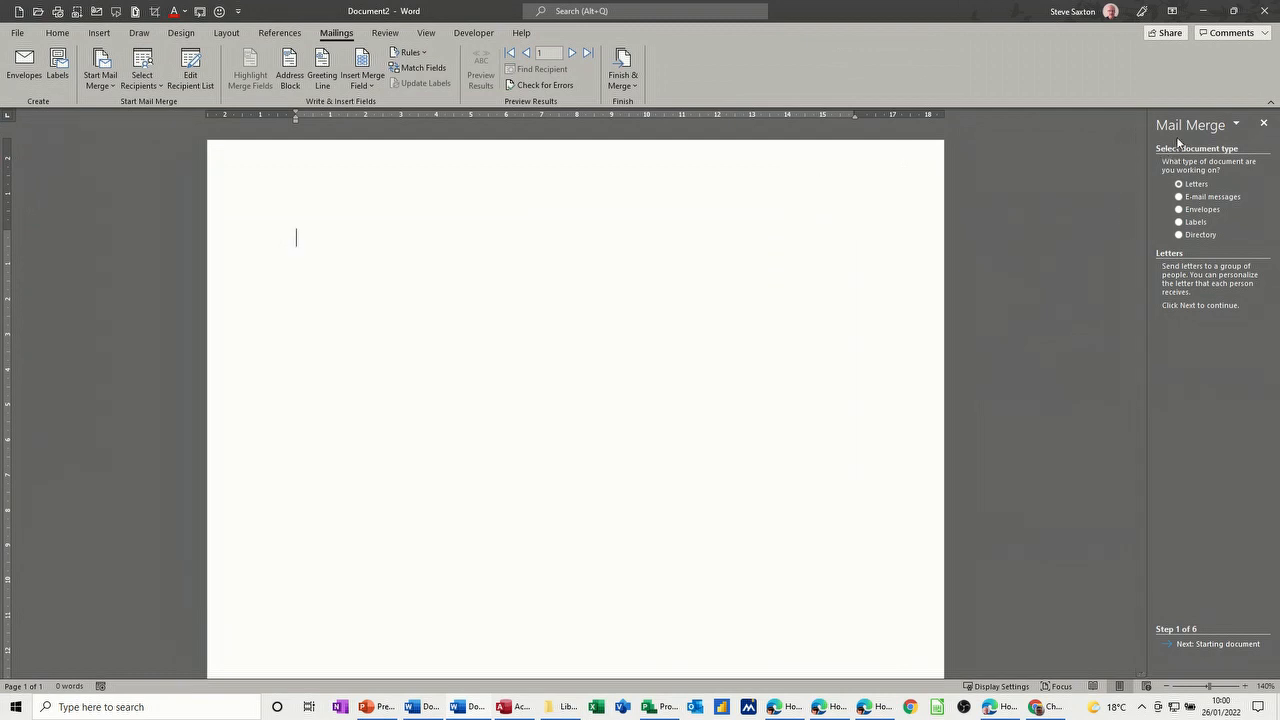
mouse_move(1212, 280)
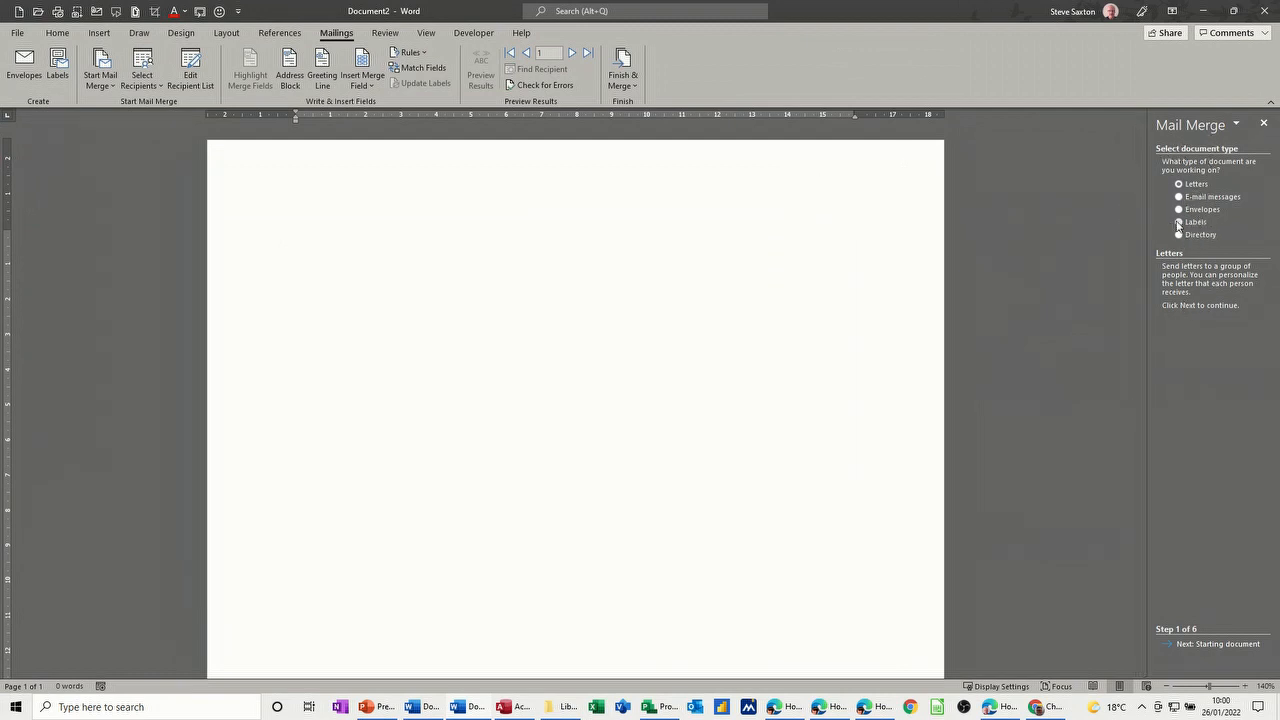
left_click(1179, 222)
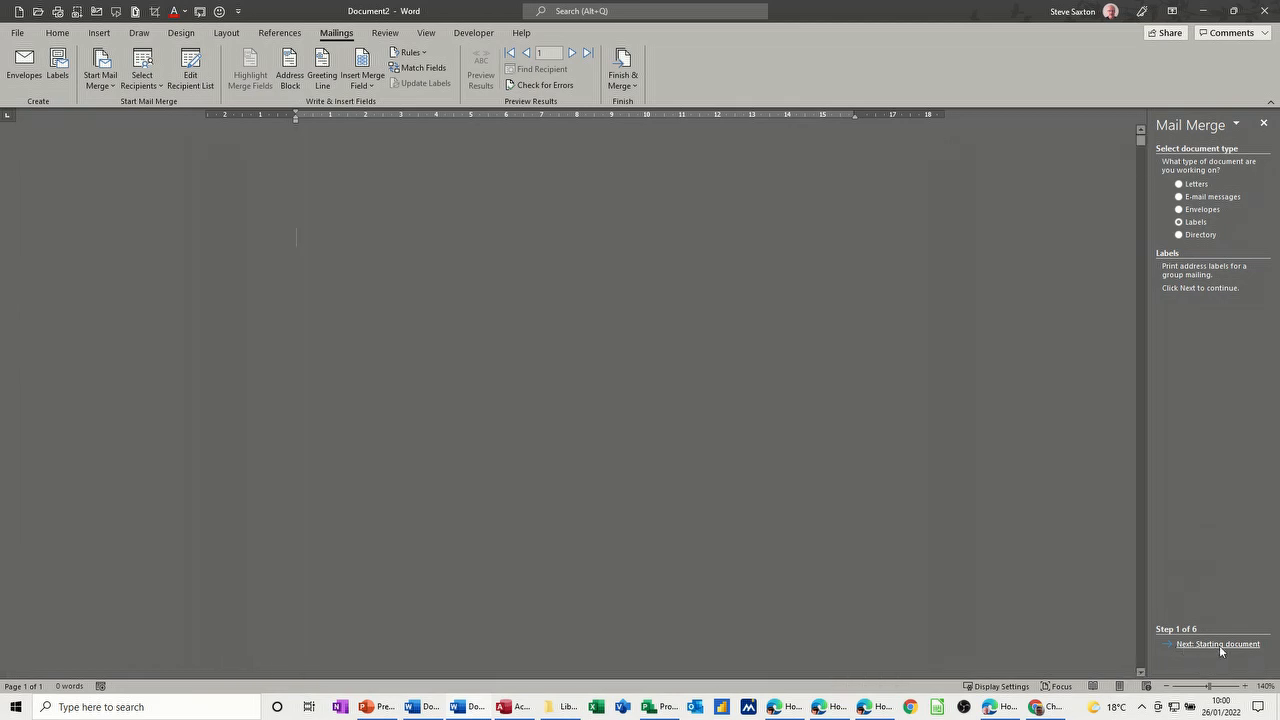
left_click(1218, 644)
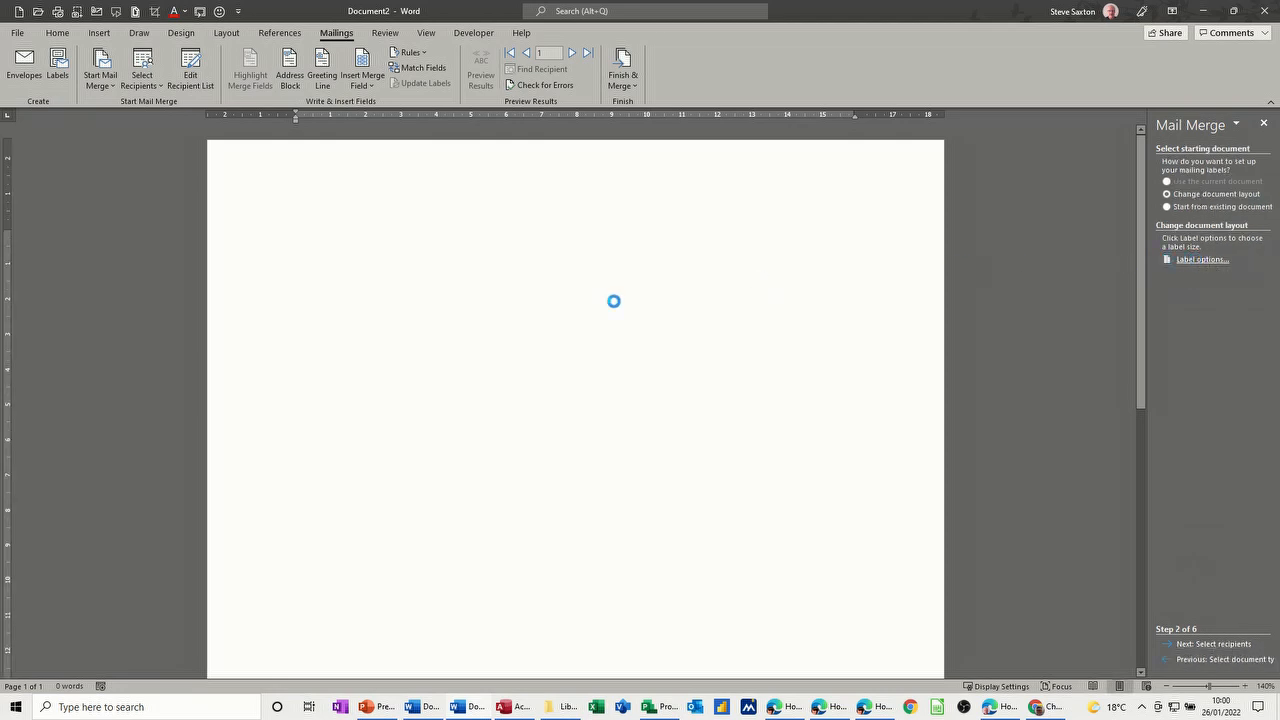
Step: Apply the Avery L7101 label layout after checking its measurements
left_click(1200, 260)
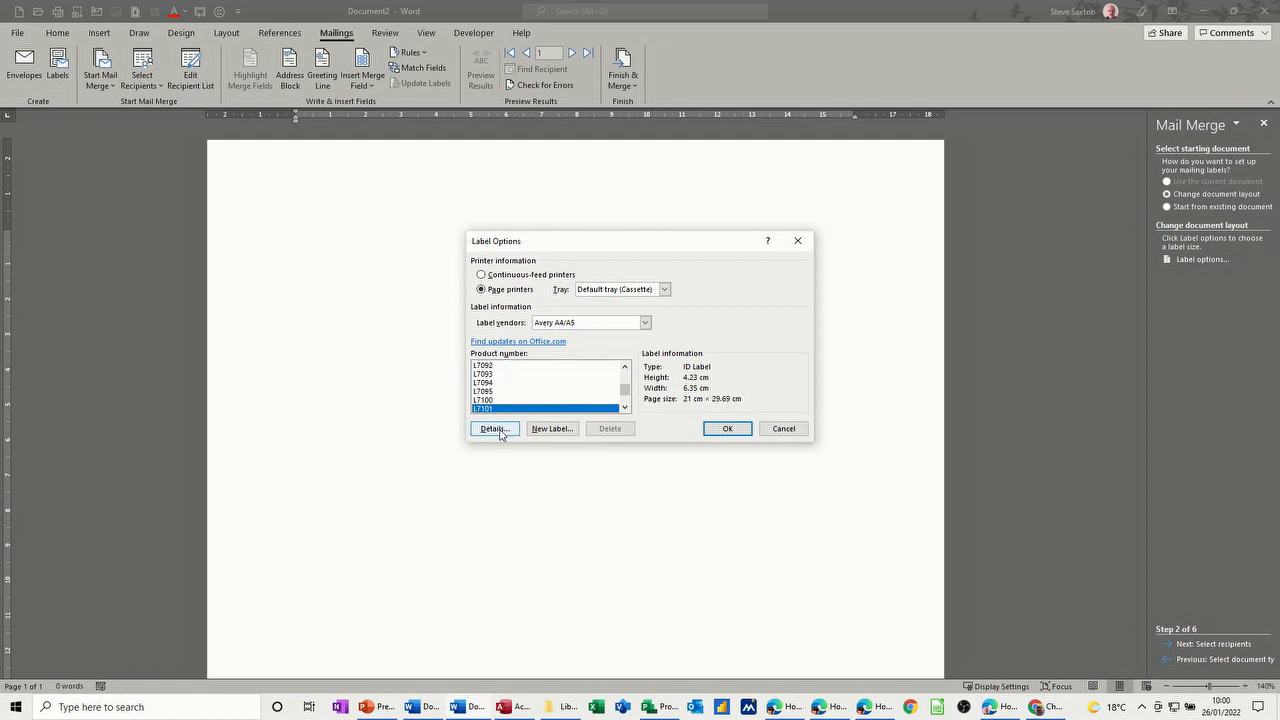
left_click(494, 428)
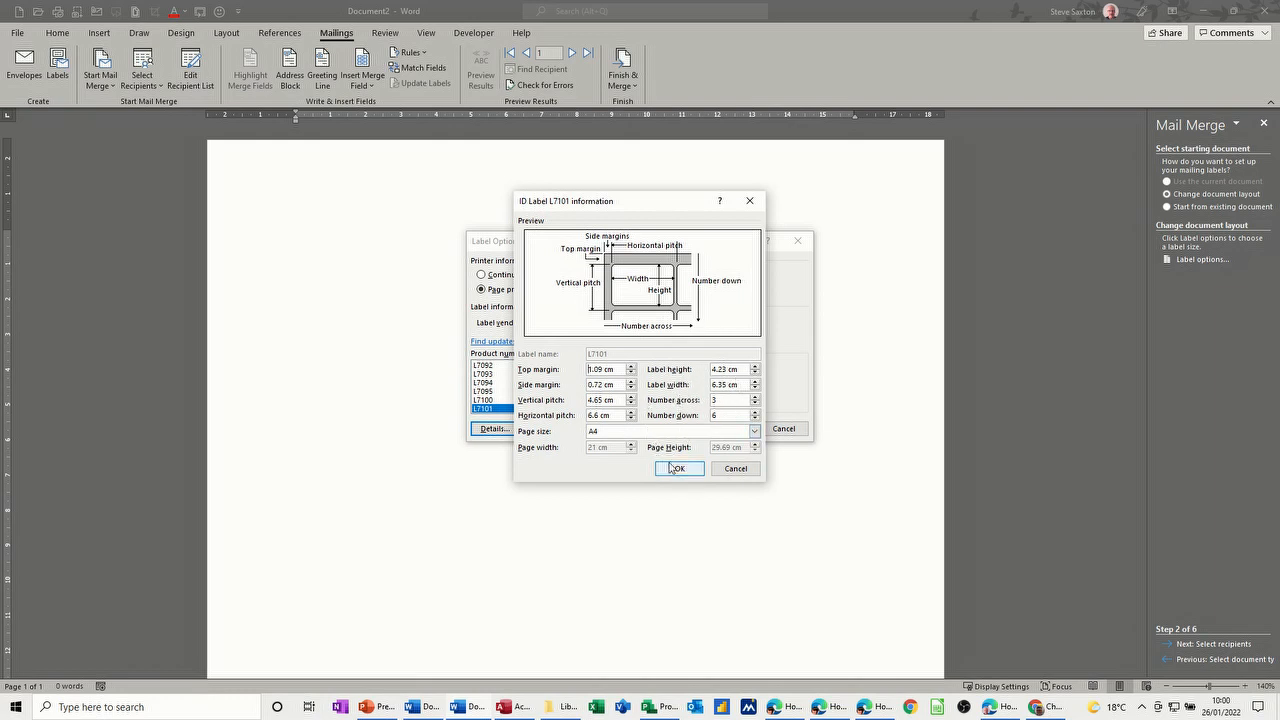
left_click(678, 468)
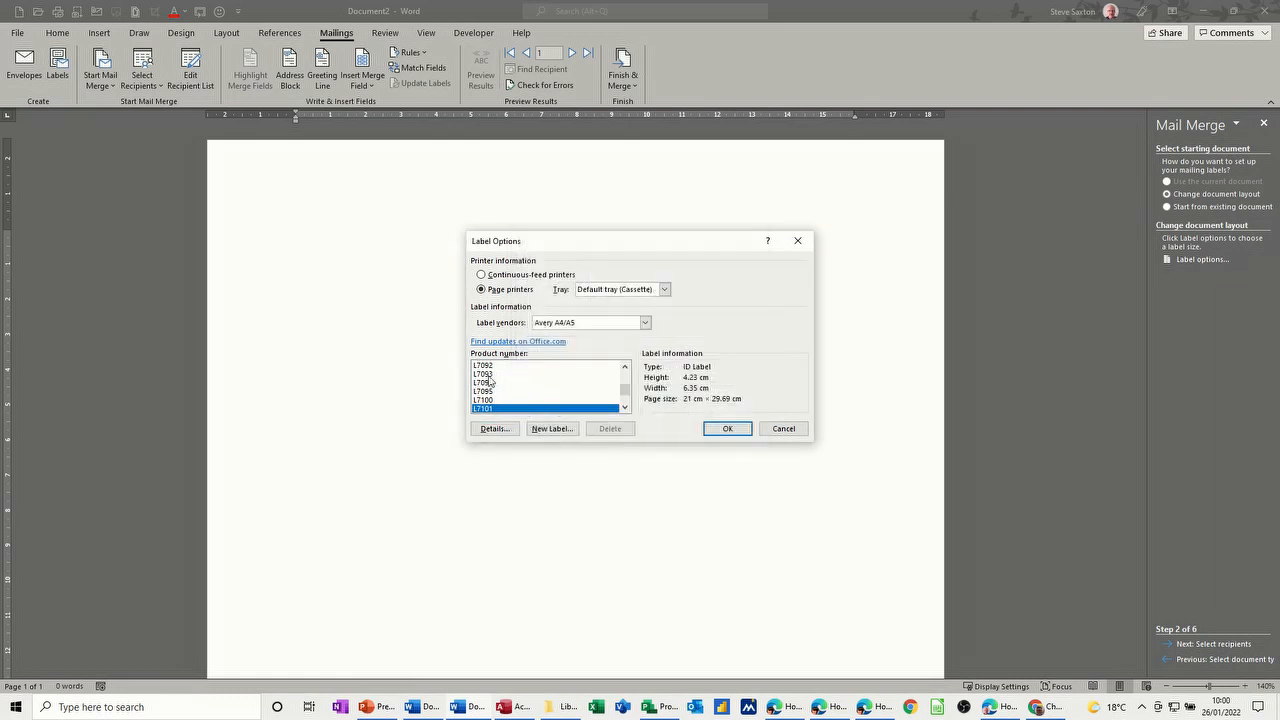
mouse_move(492, 392)
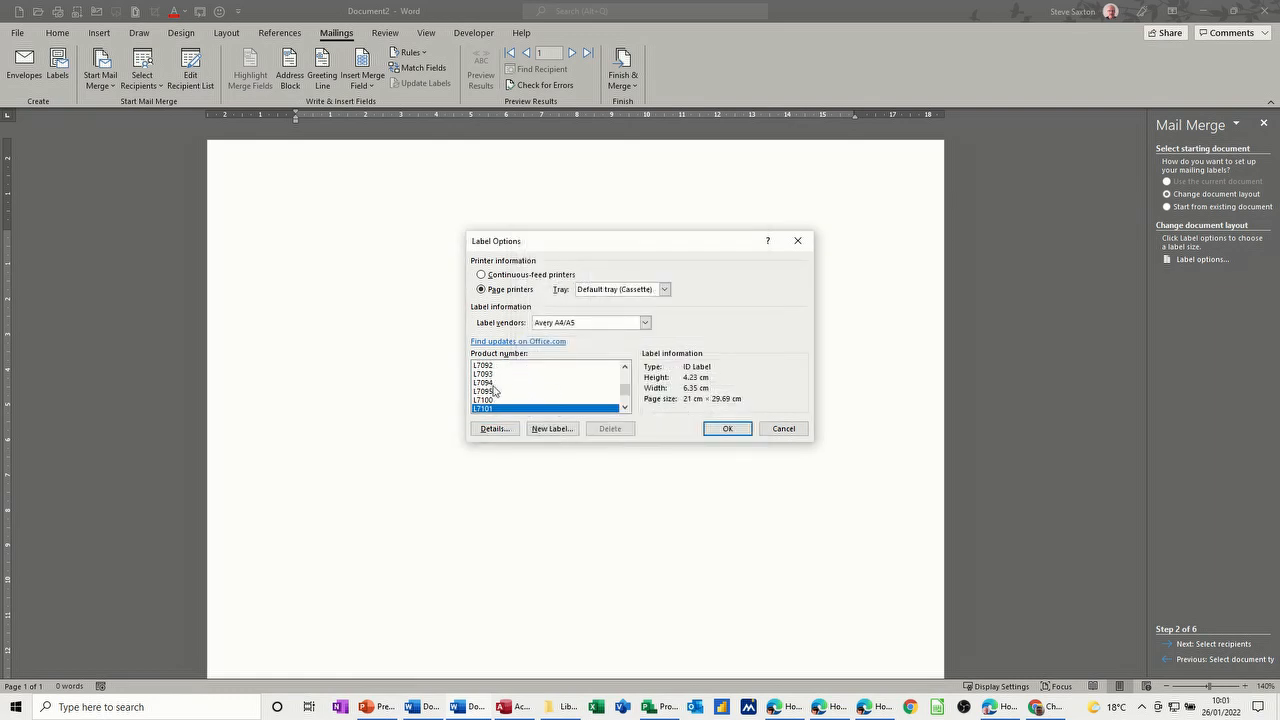
left_click(645, 322)
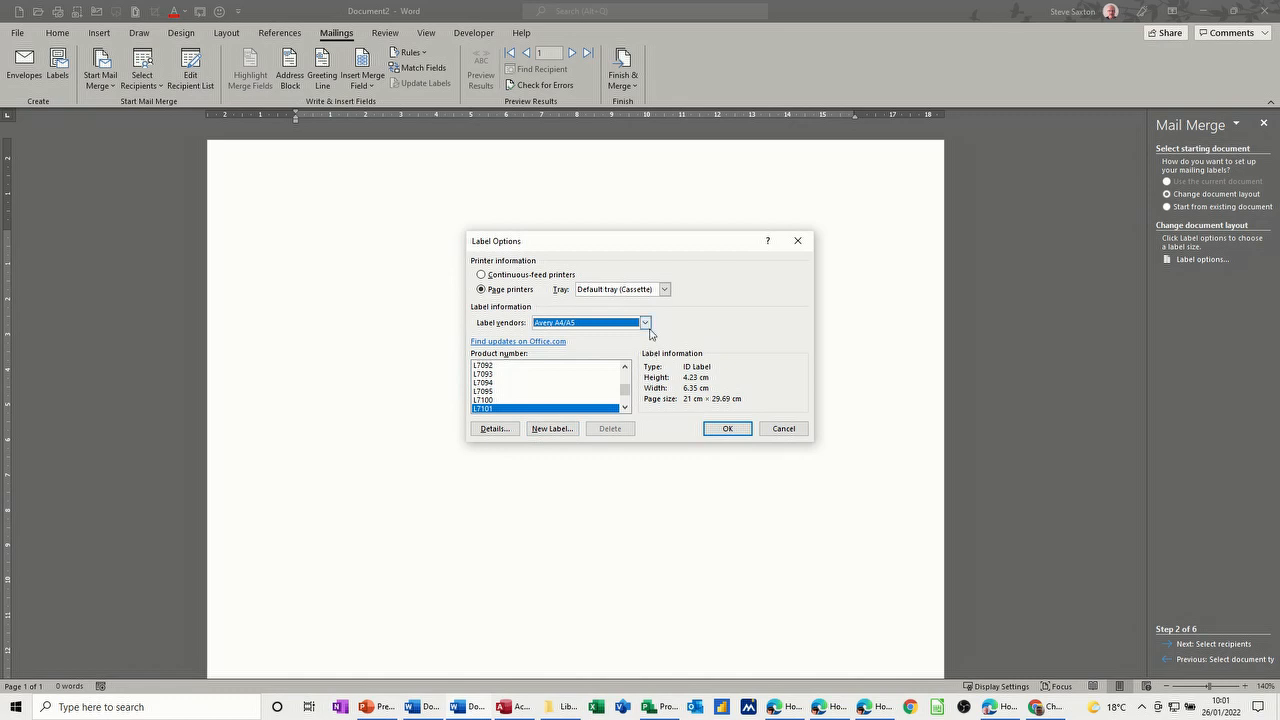
left_click(644, 322)
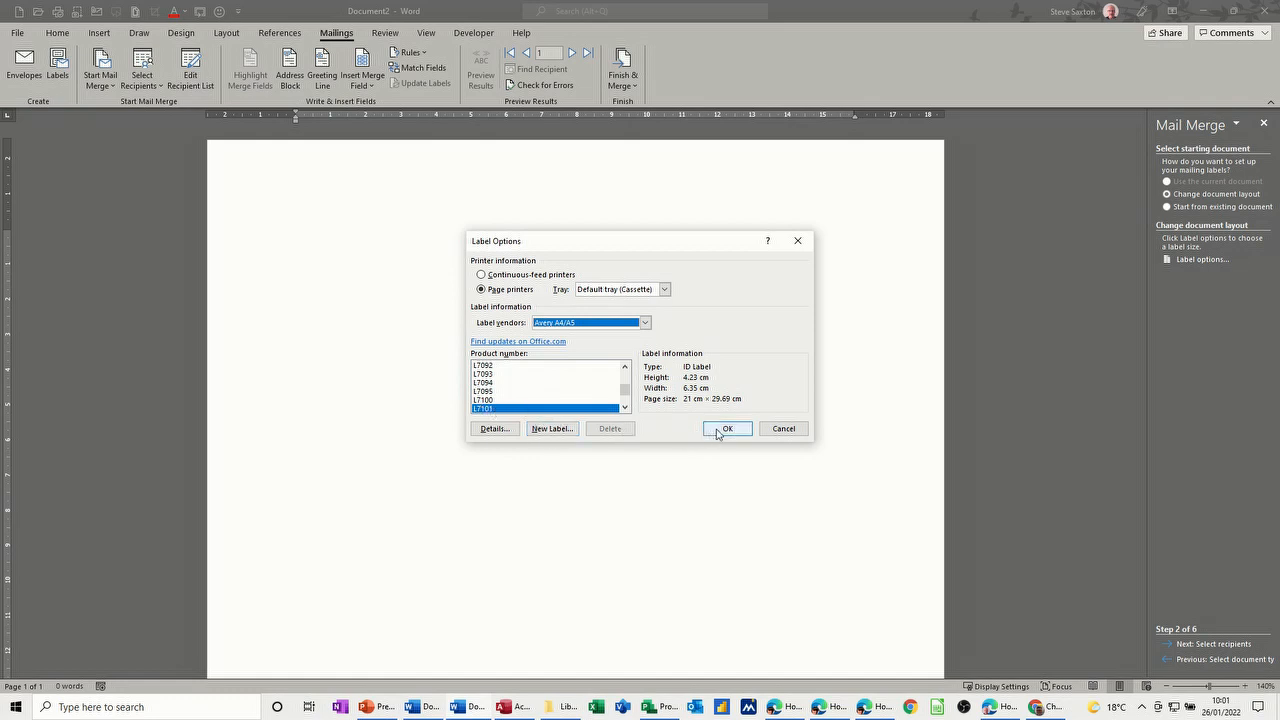
left_click(727, 428)
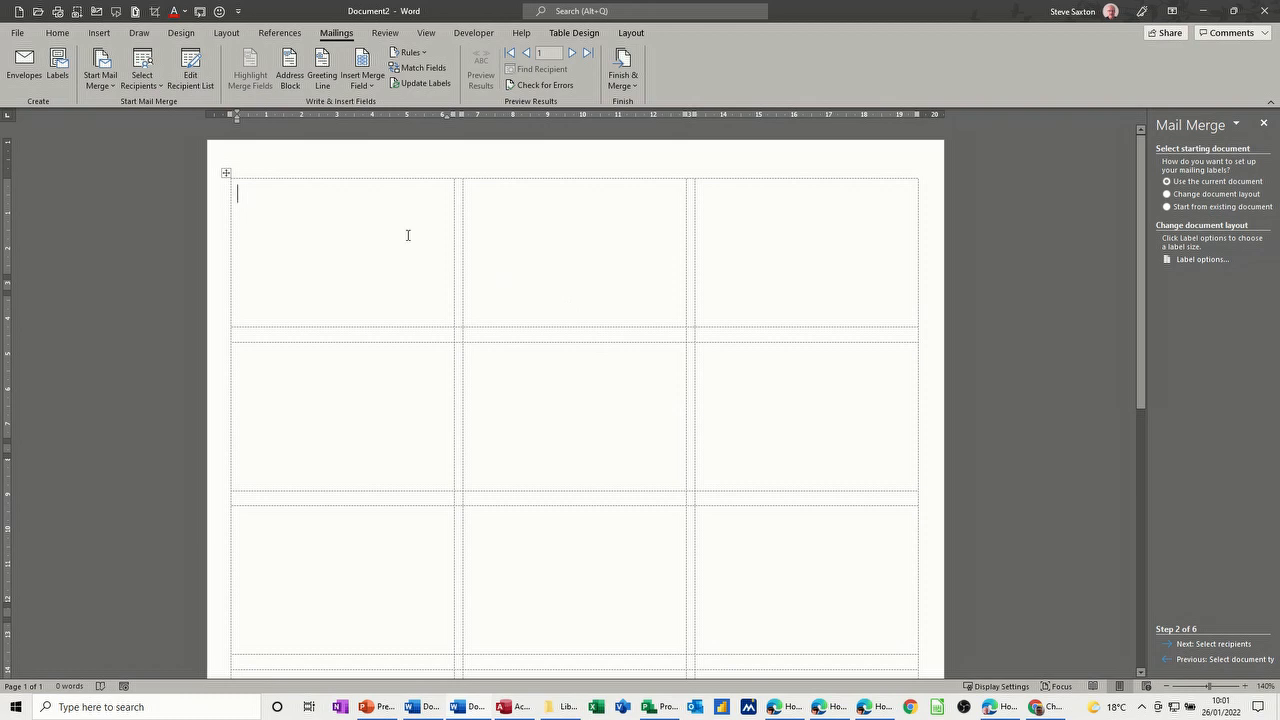
mouse_move(707, 260)
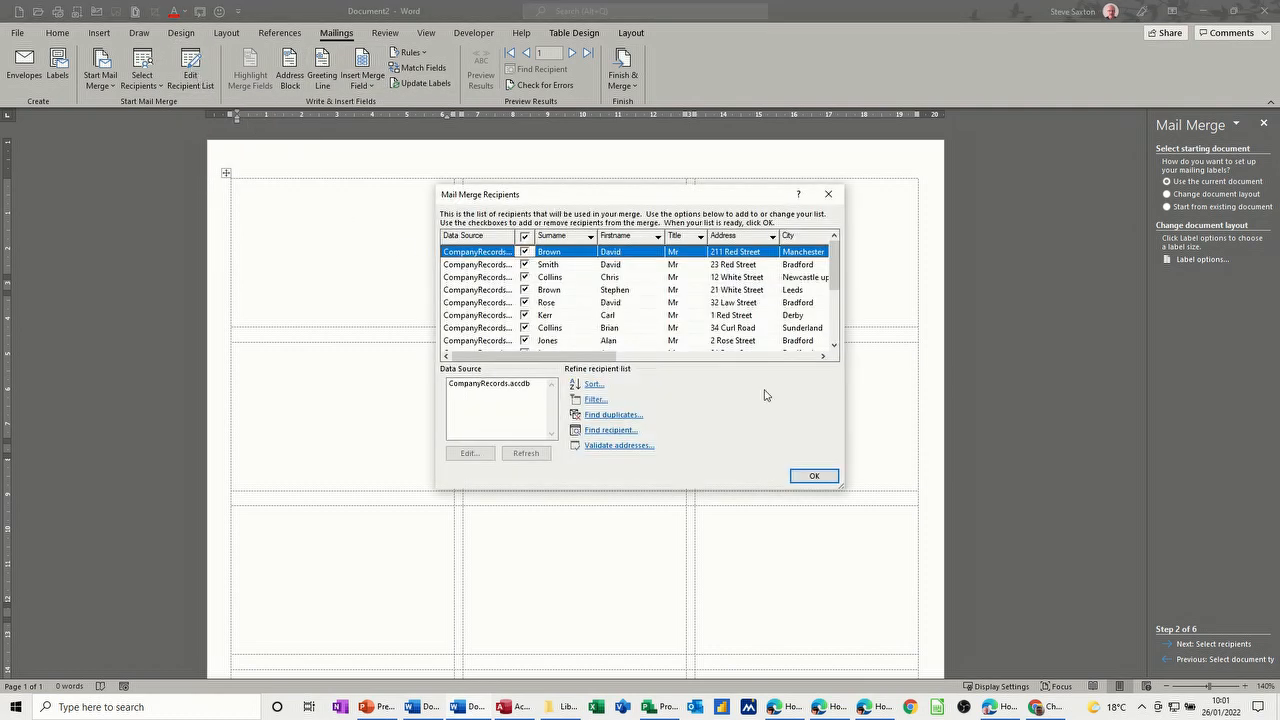
Step: Accept the database recipients, insert an Address Block in the first label, and update all labels
left_click(814, 476)
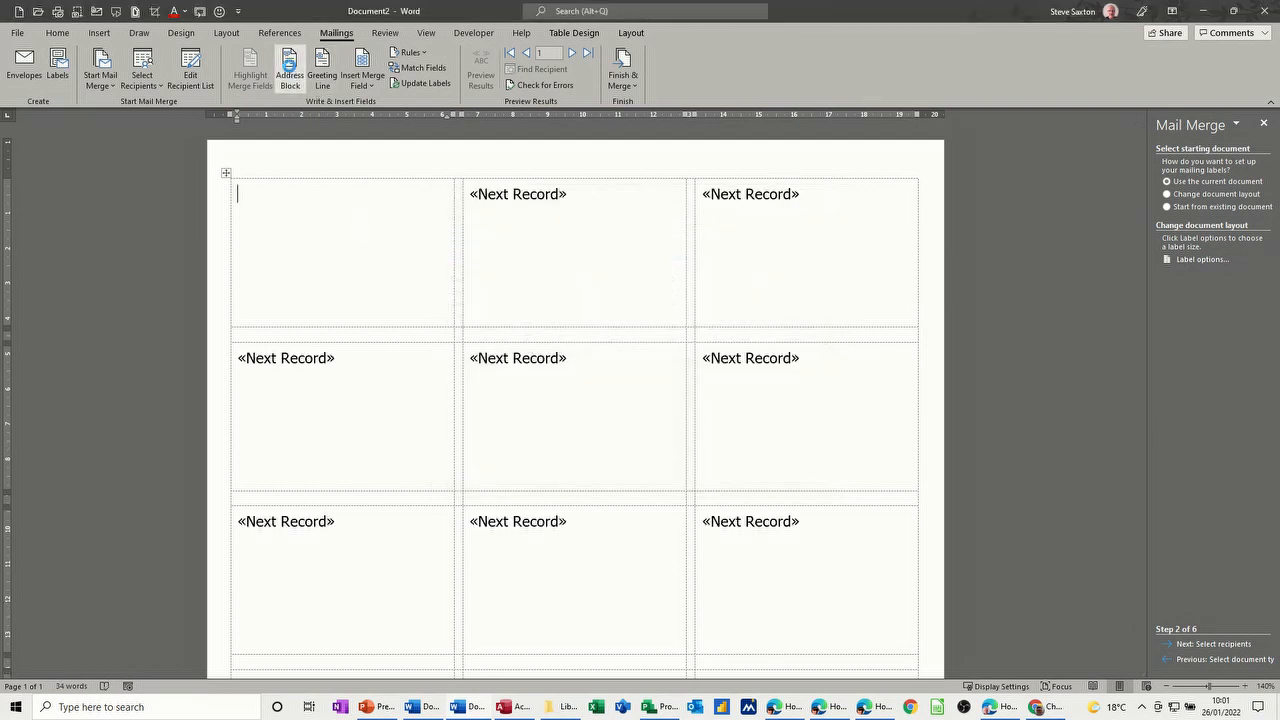
left_click(289, 70)
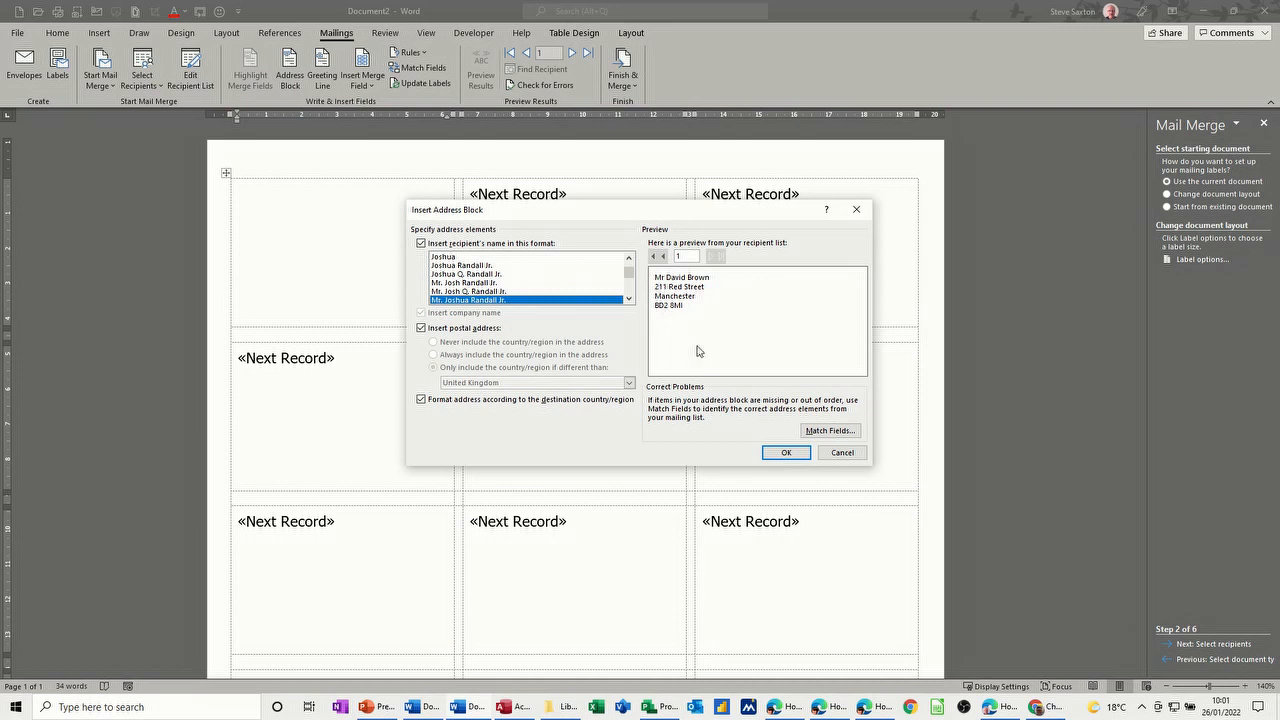
left_click(786, 452)
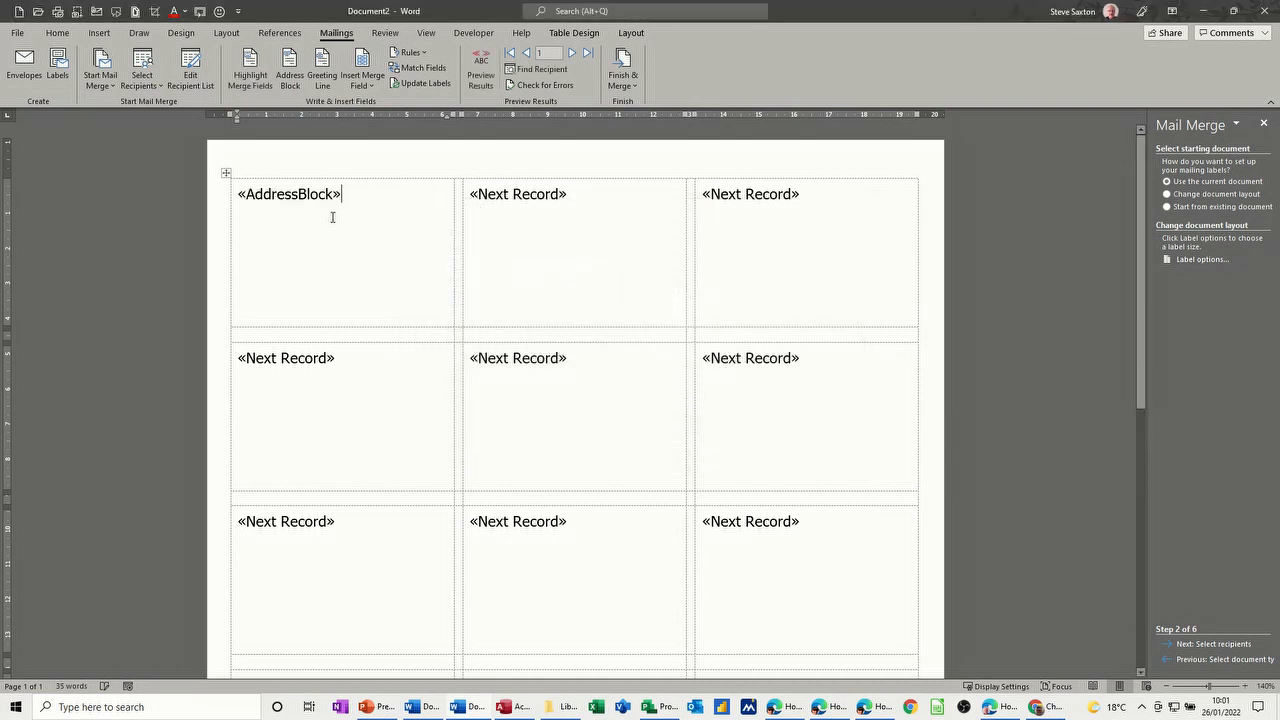
left_click(364, 75)
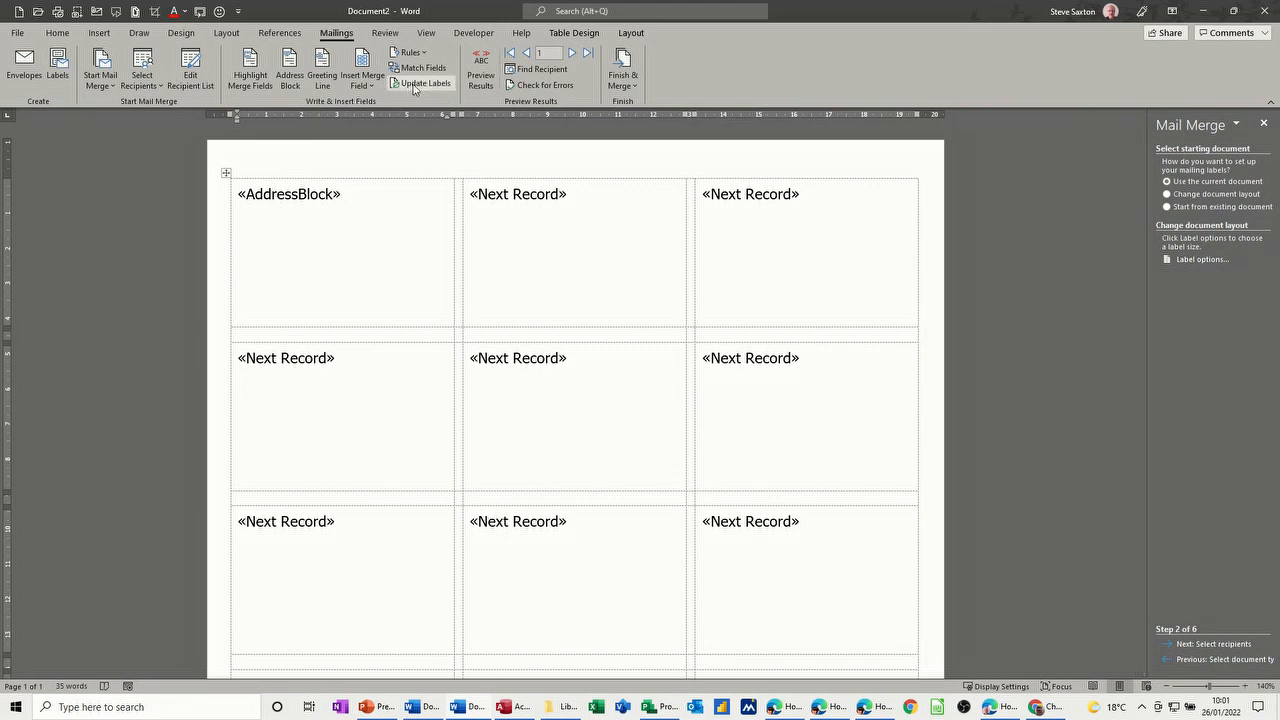
mouse_move(419, 88)
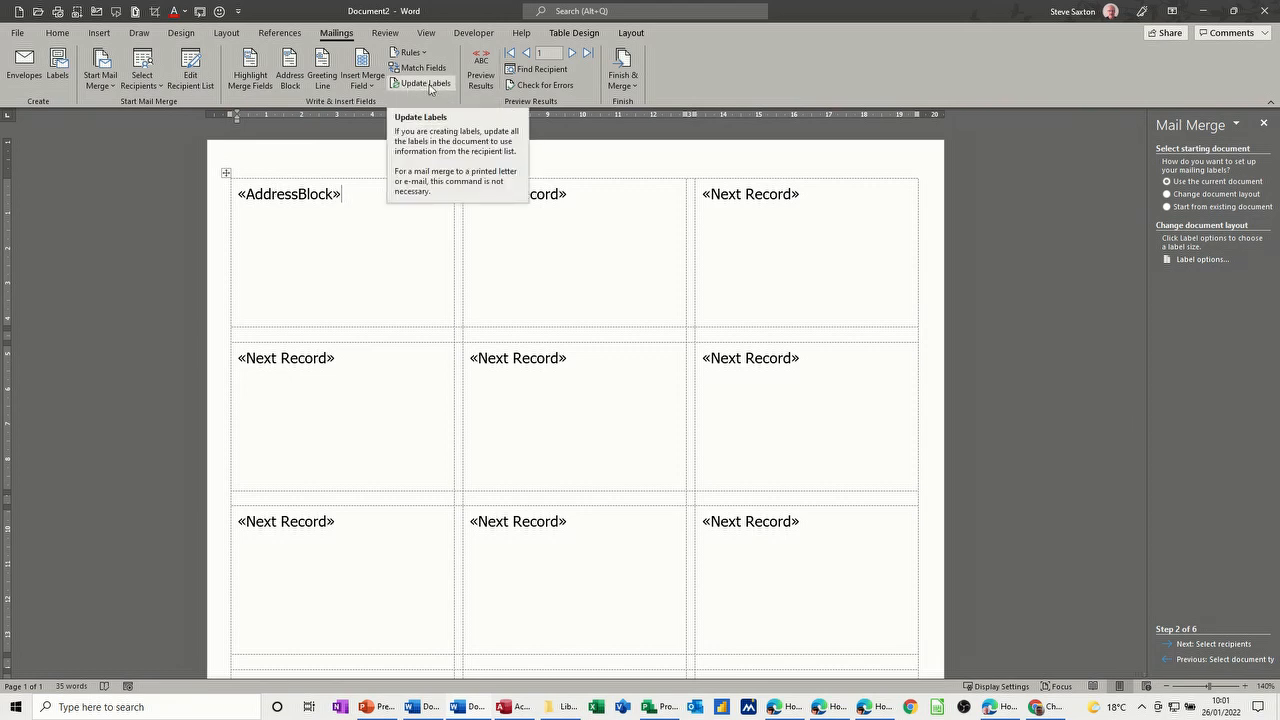
left_click(444, 85)
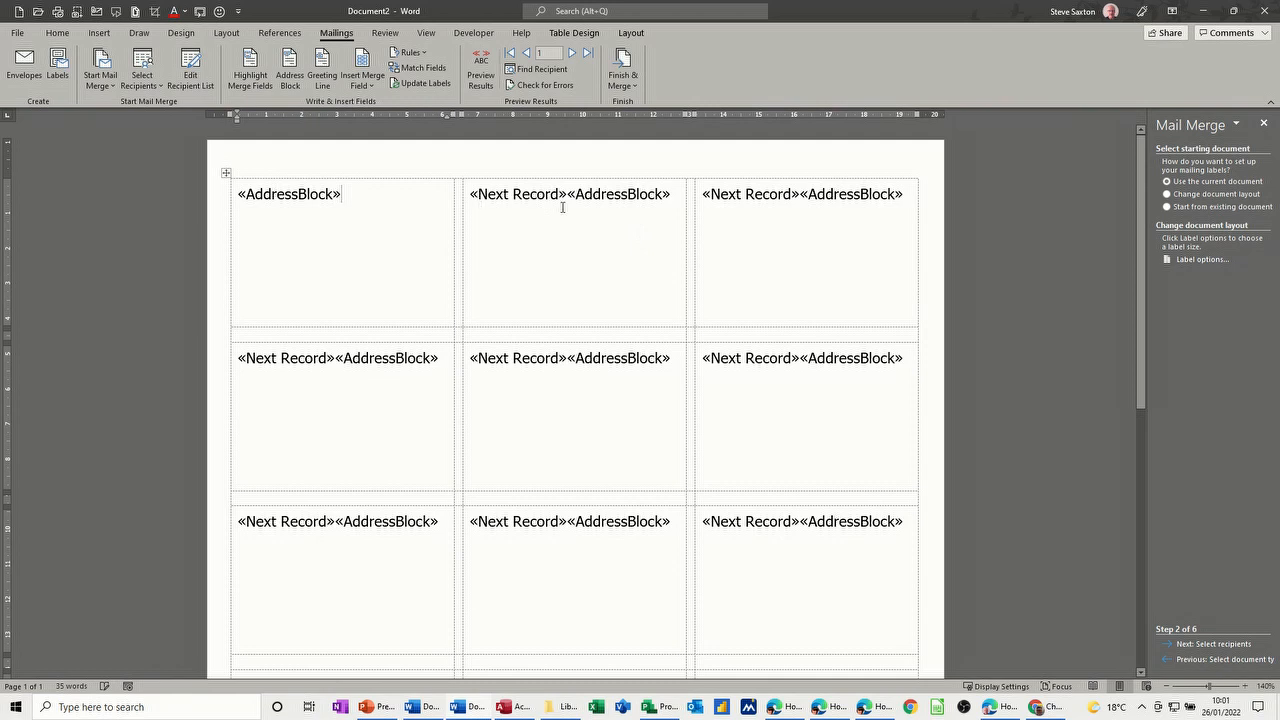
mouse_move(627, 221)
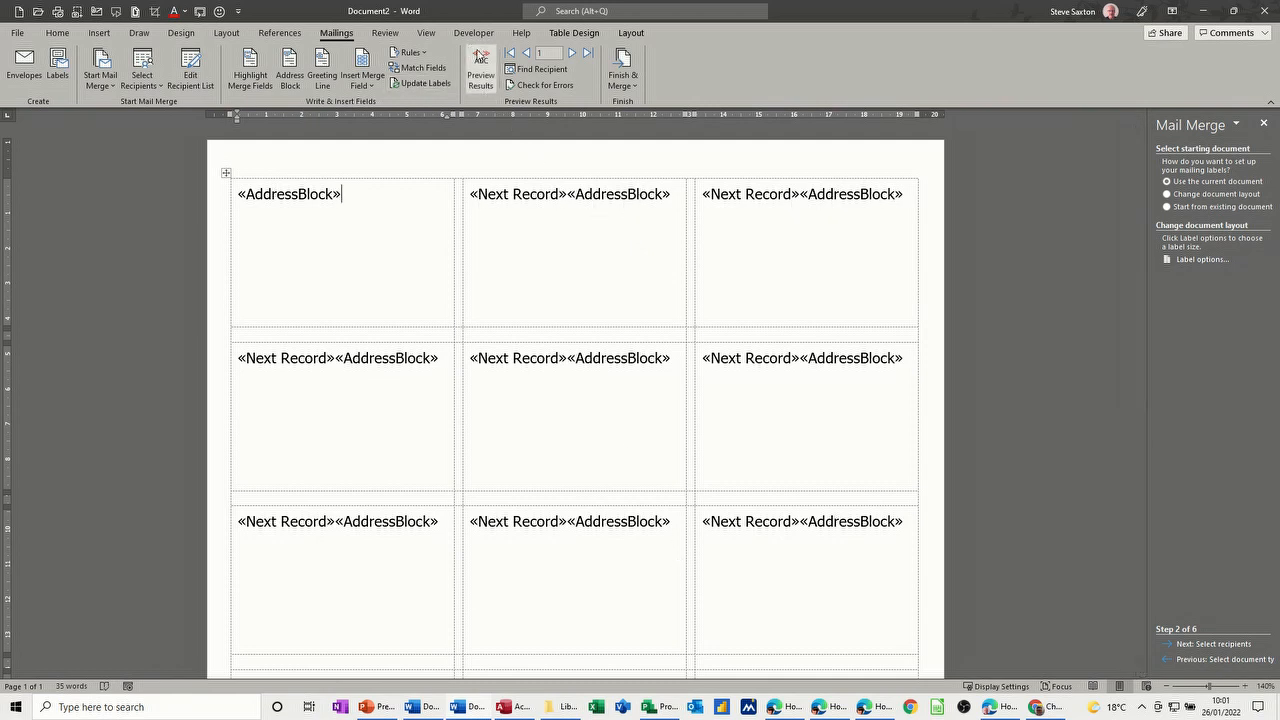
Step: Preview the merged addresses, then save the label document as 'main Labels'
left_click(476, 64)
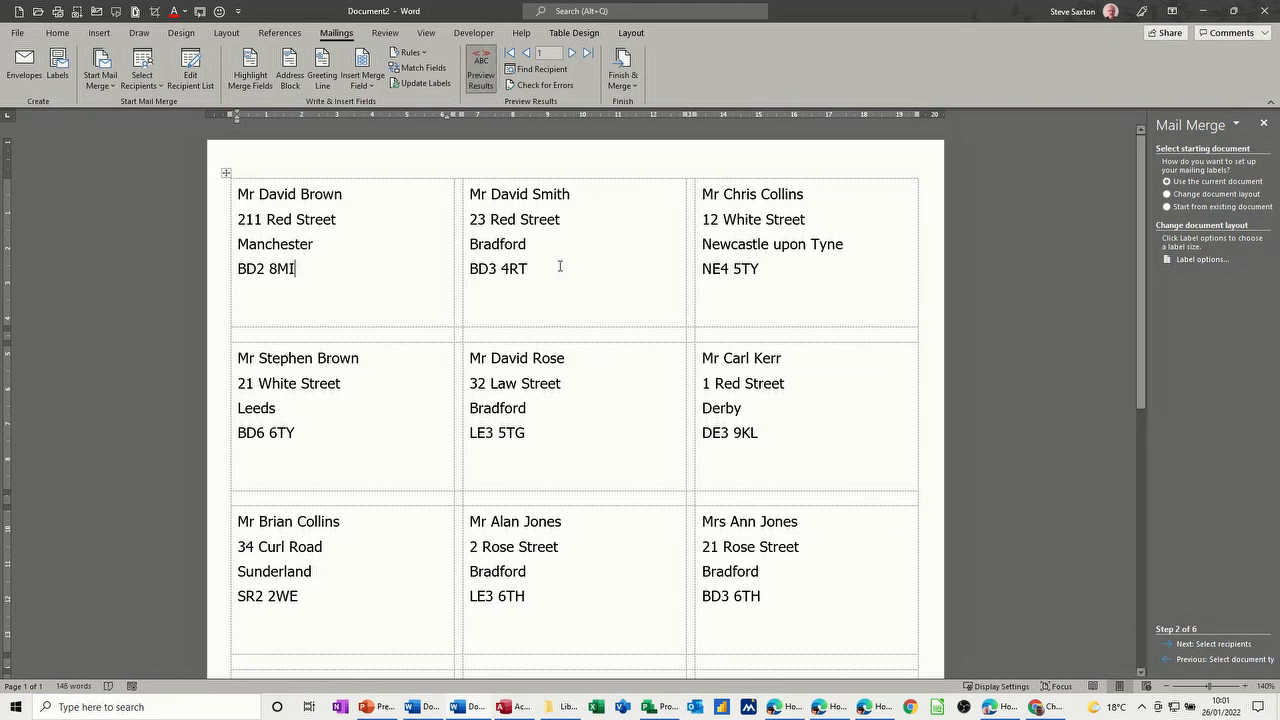
scroll("down", 3)
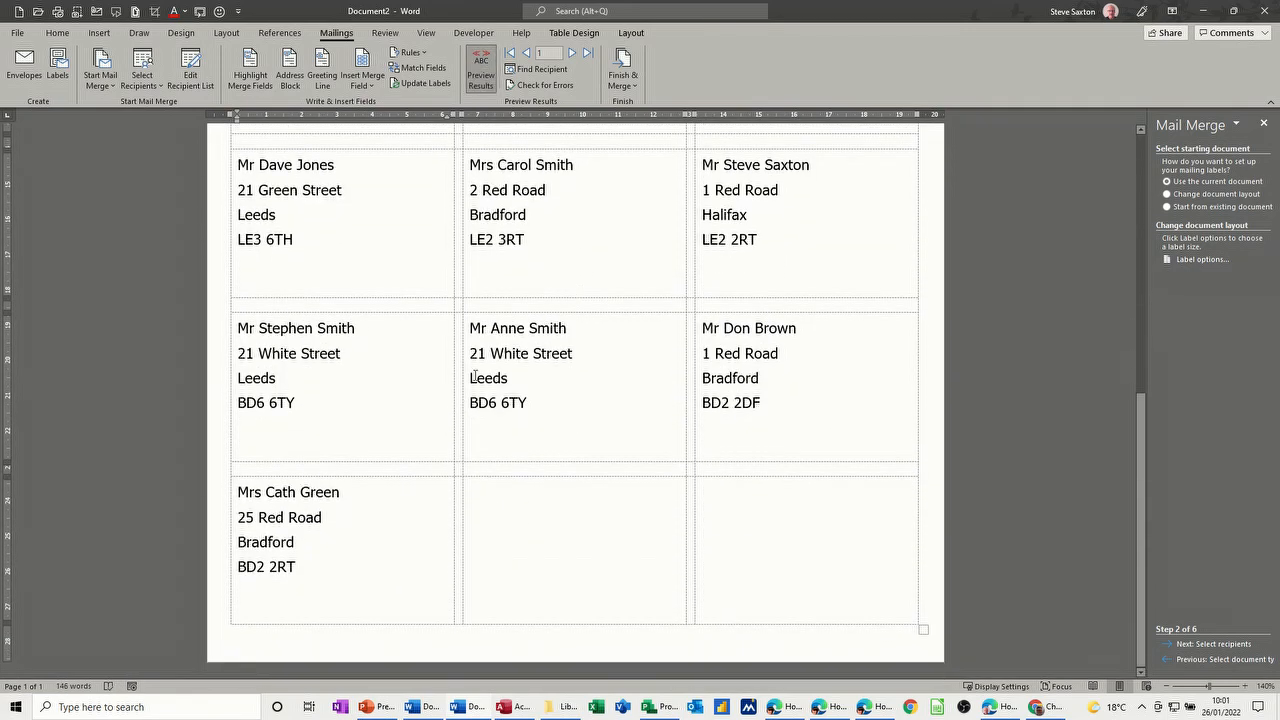
mouse_move(417, 447)
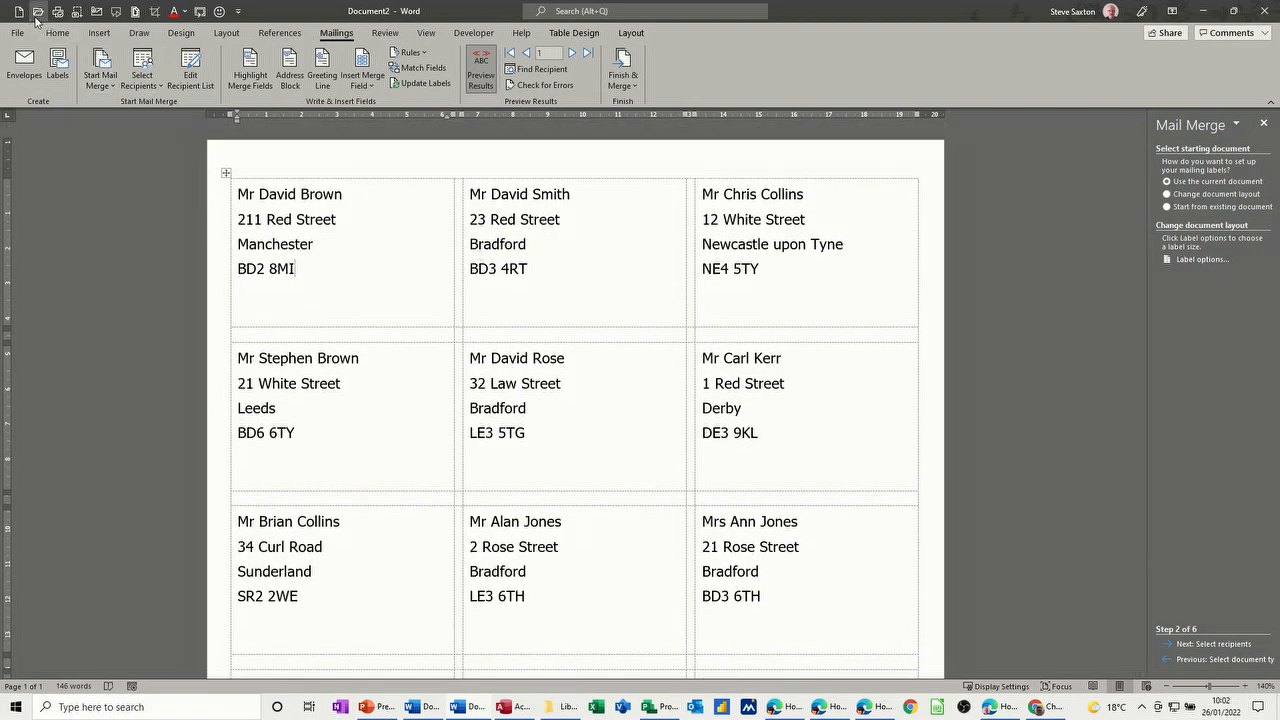
mouse_move(32, 9)
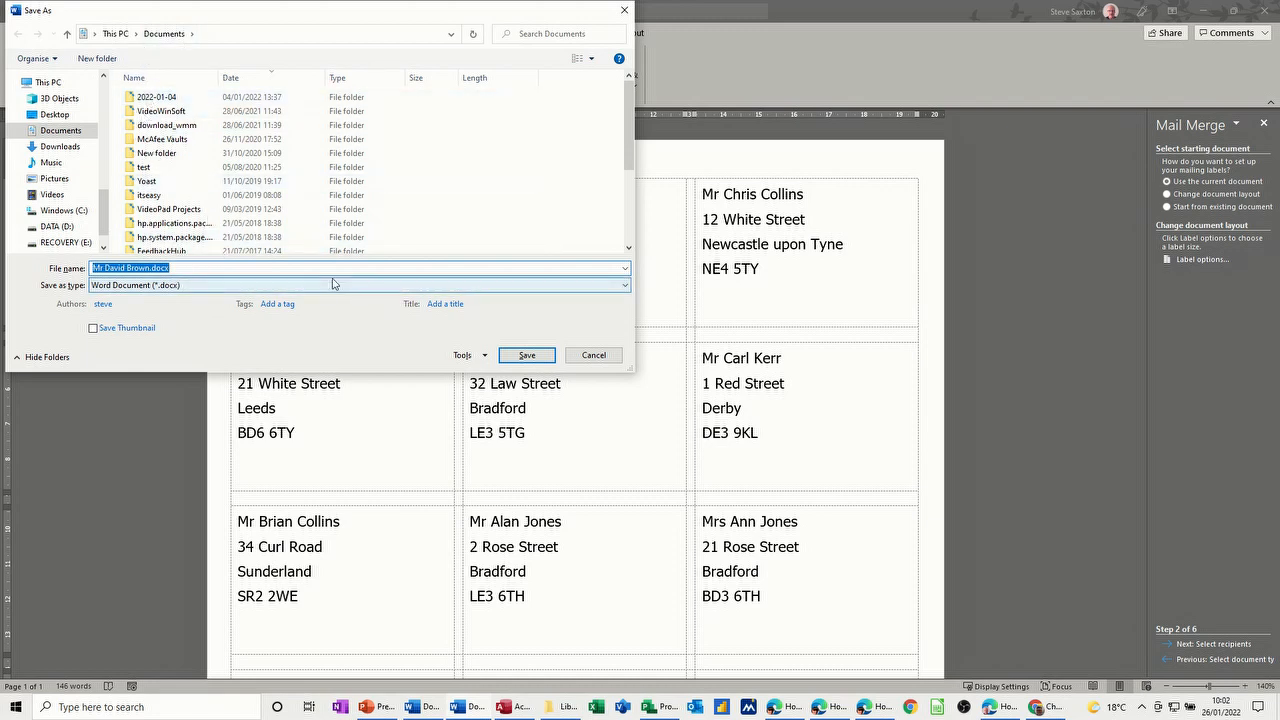
type("main Label")
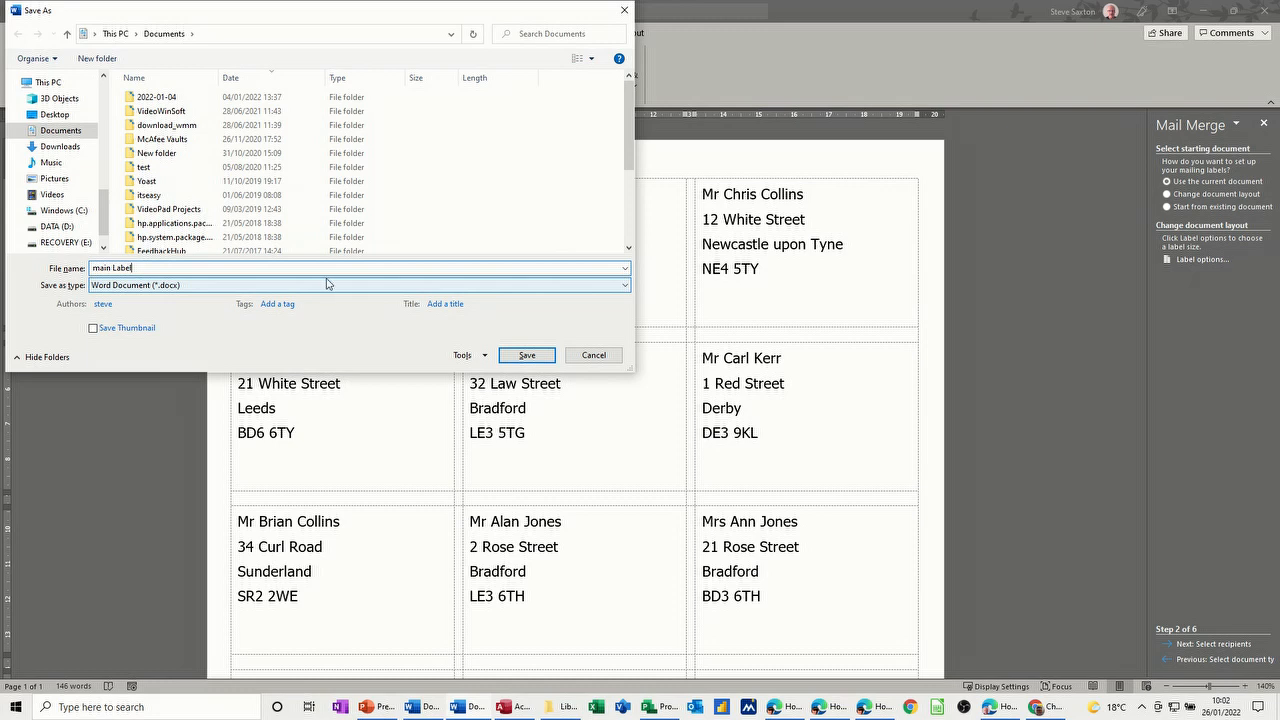
left_click(526, 355)
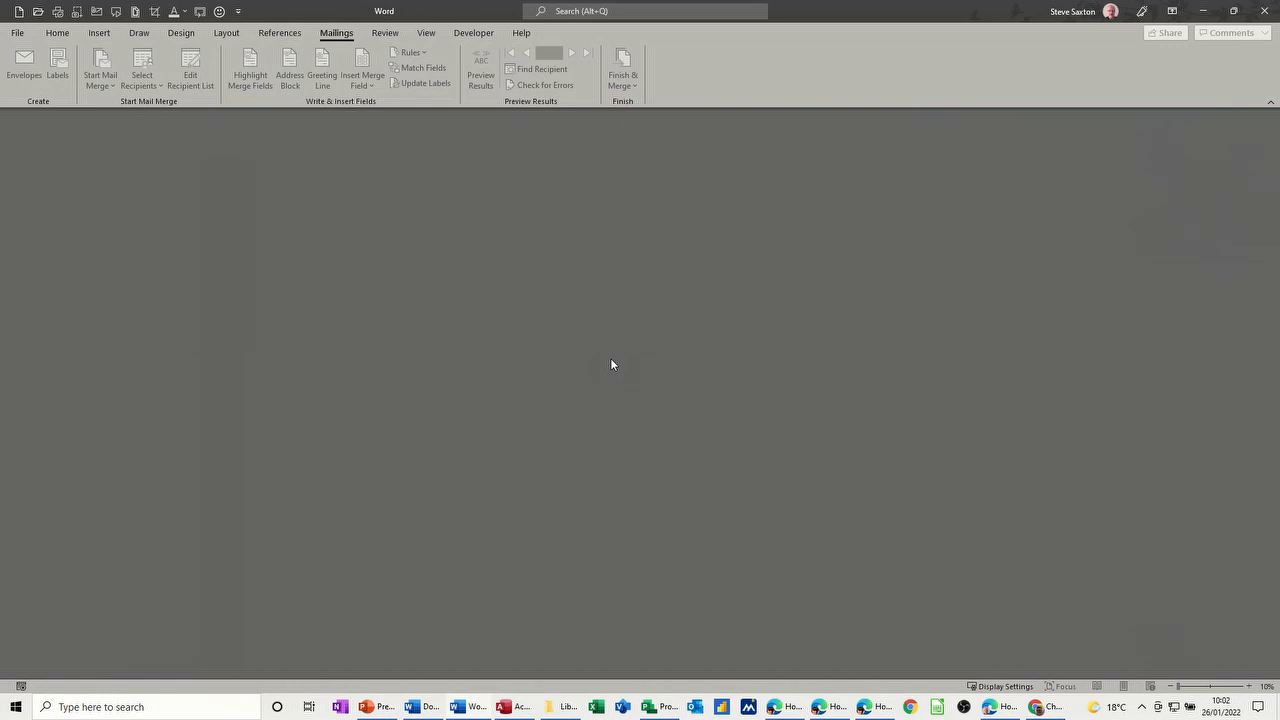
left_click(520, 706)
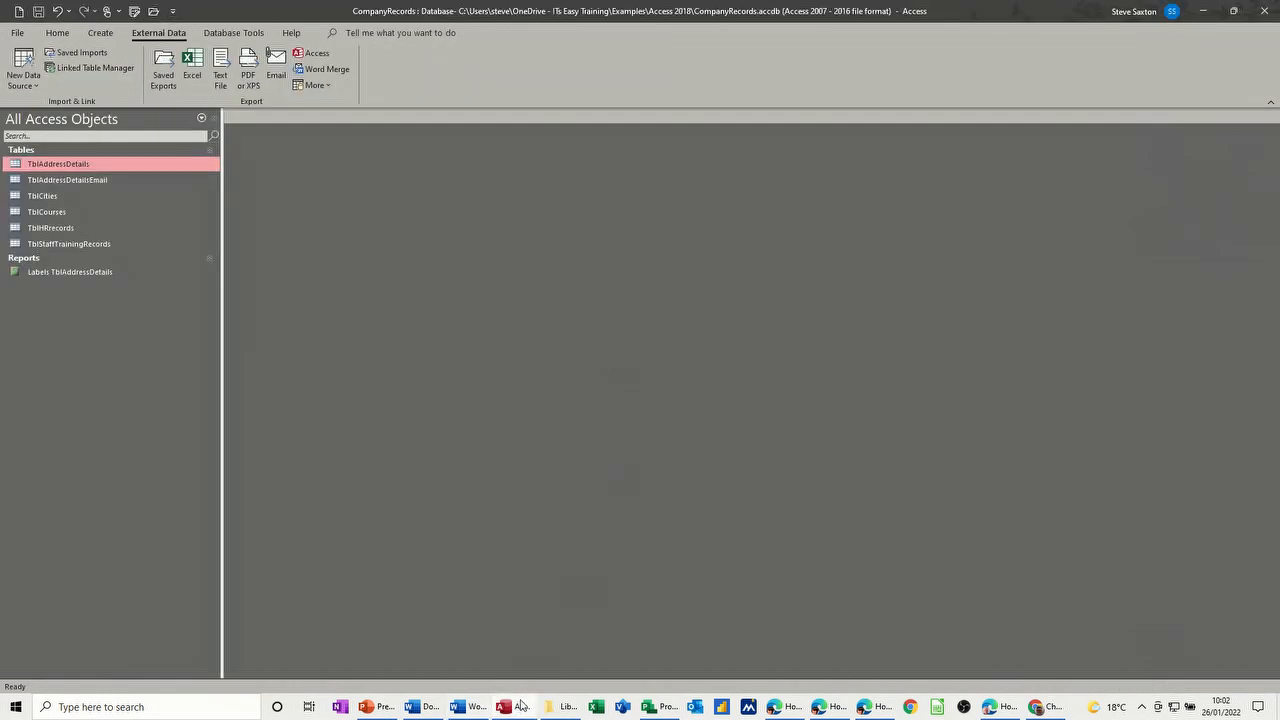
double_click(58, 163)
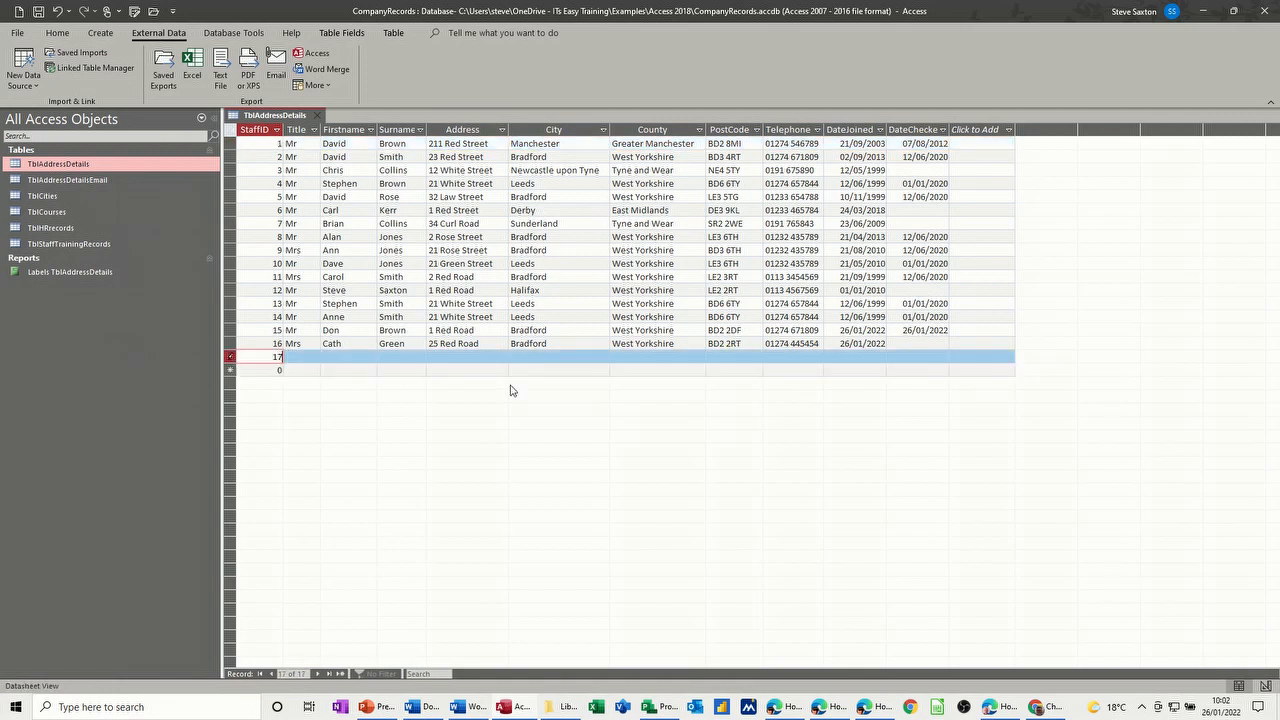
left_click(295, 356)
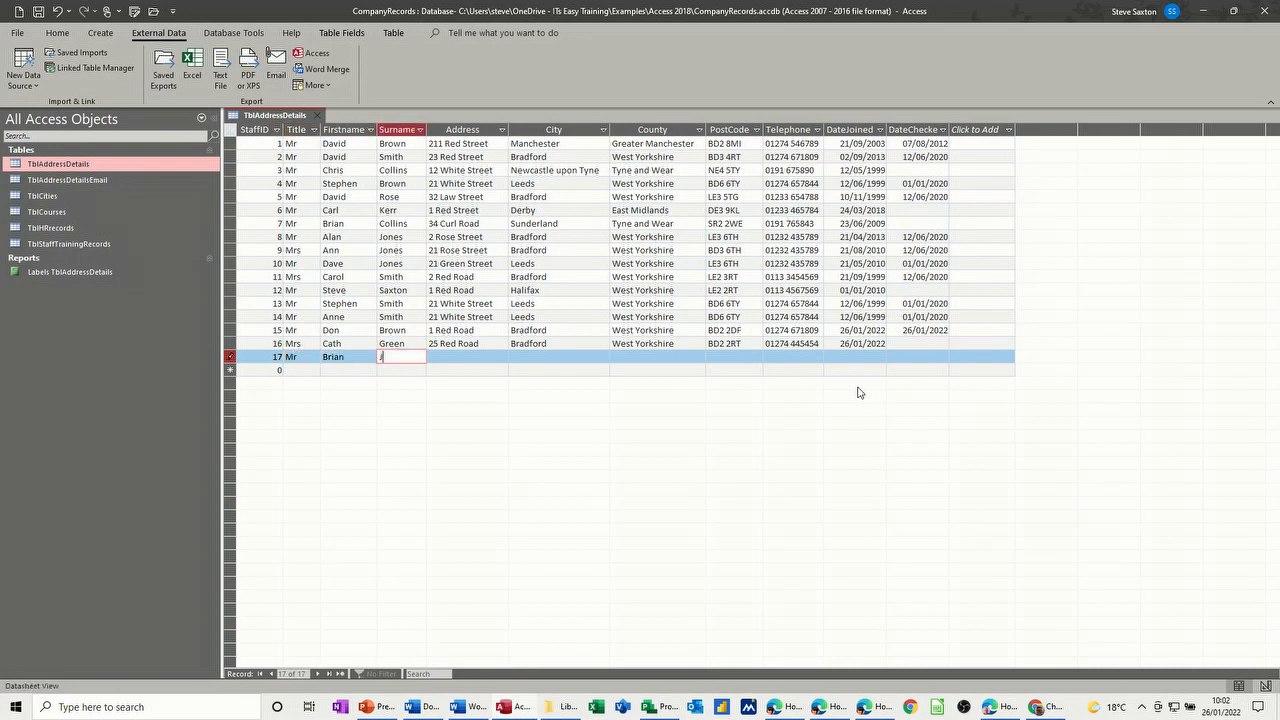
type("Jones")
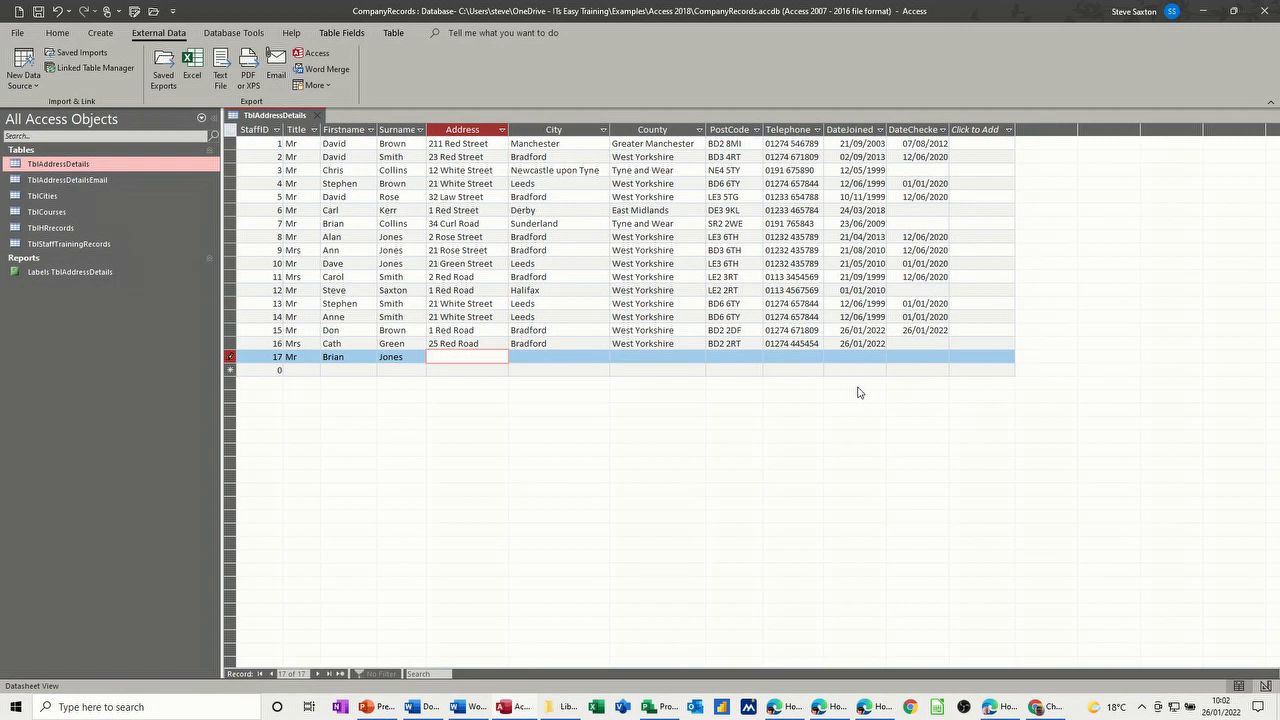
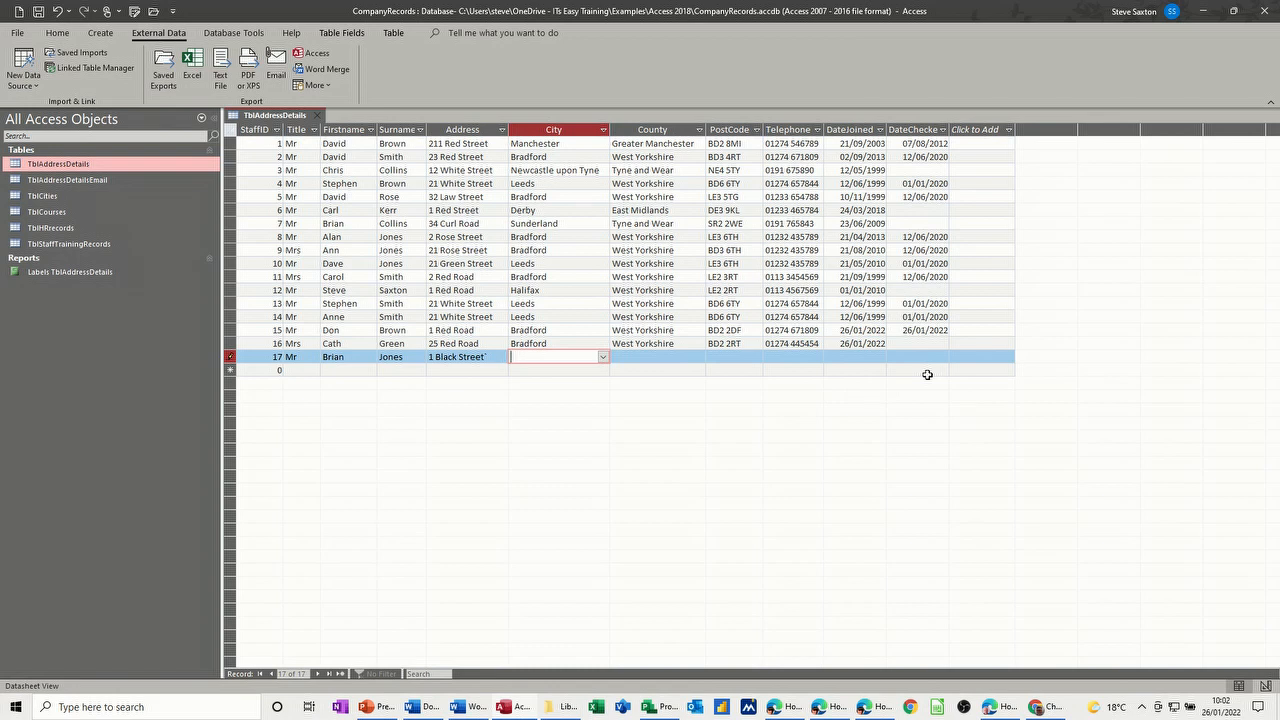
type("Leeds")
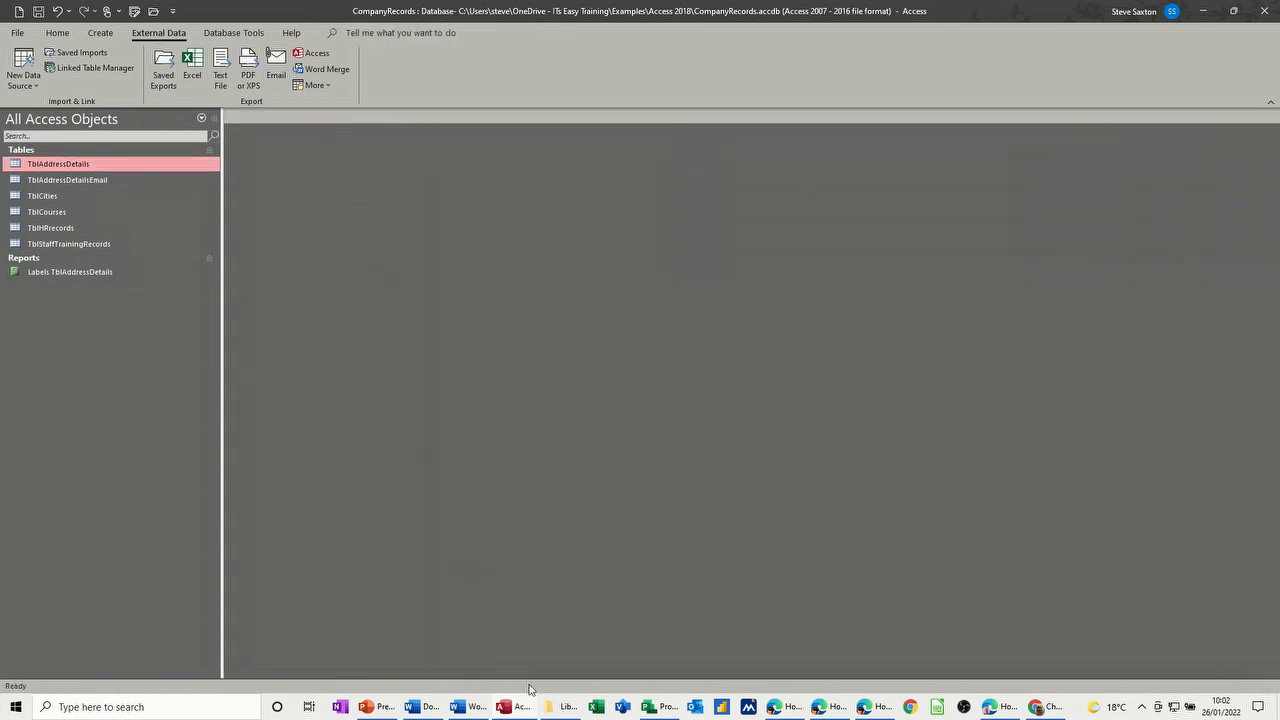
mouse_move(476, 706)
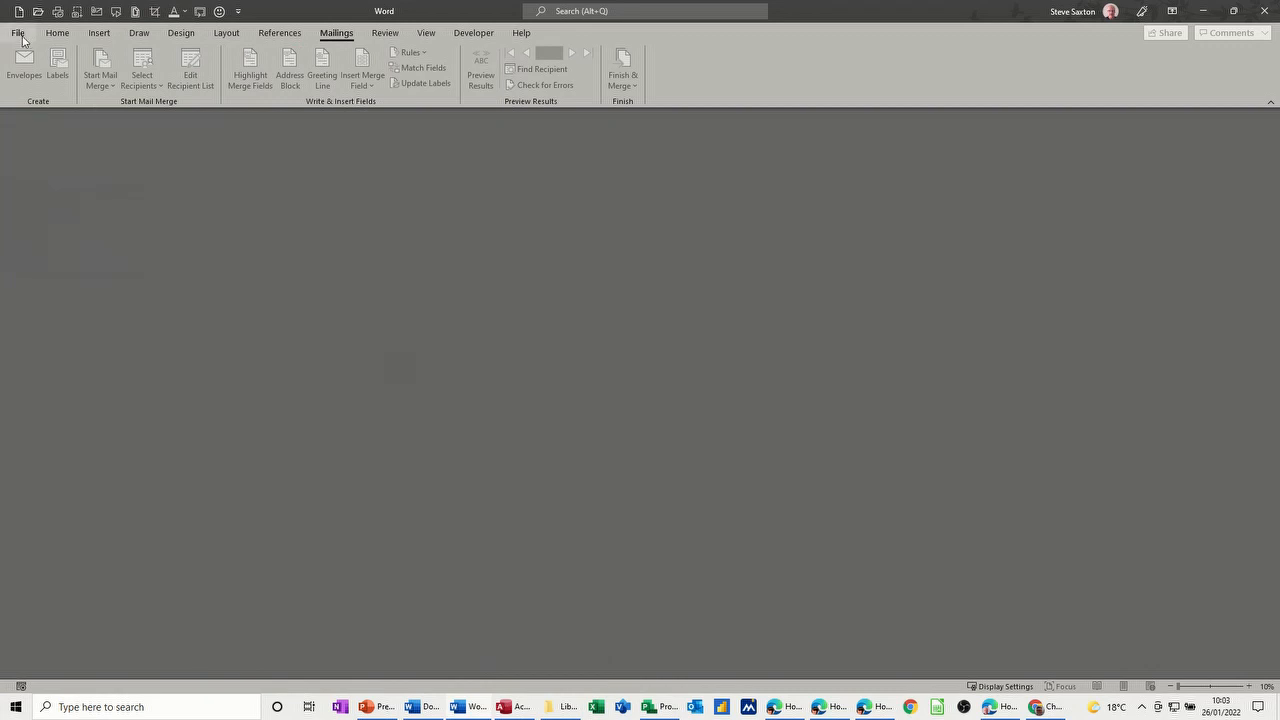
Step: Reopen main Labels.docx from Recent, accept the database data, and scroll to the final labels
left_click(18, 34)
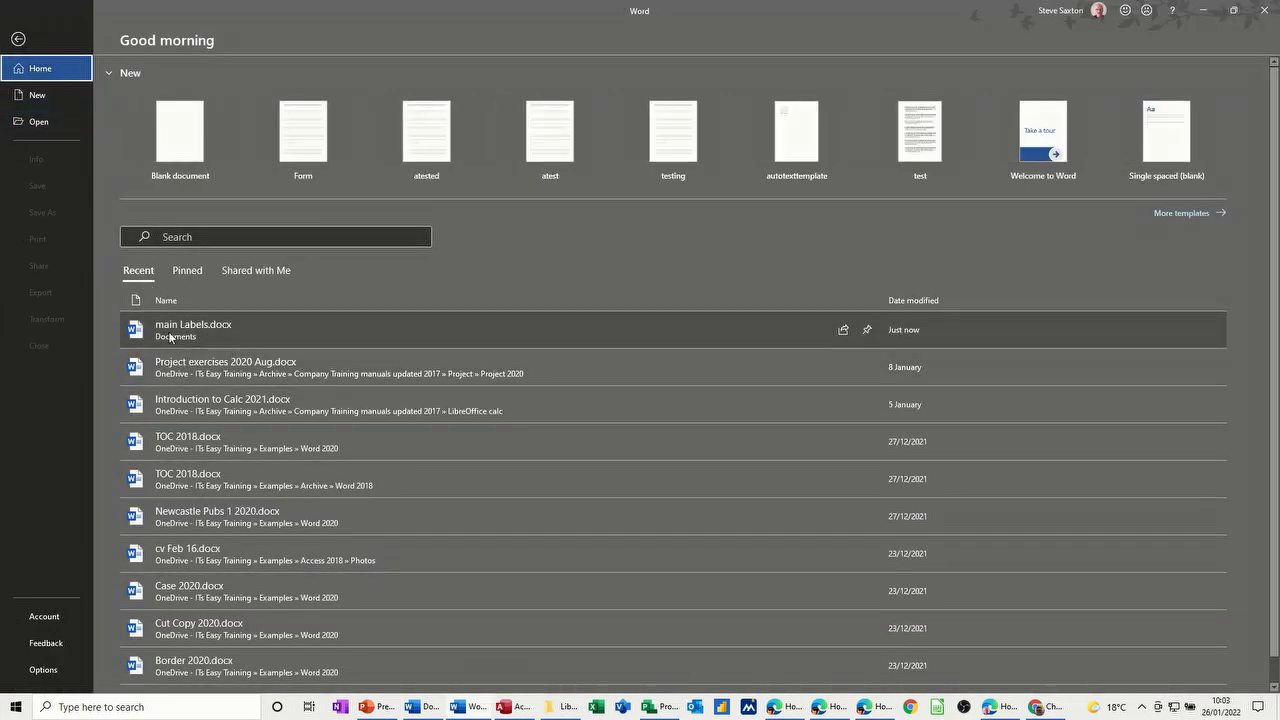
double_click(193, 324)
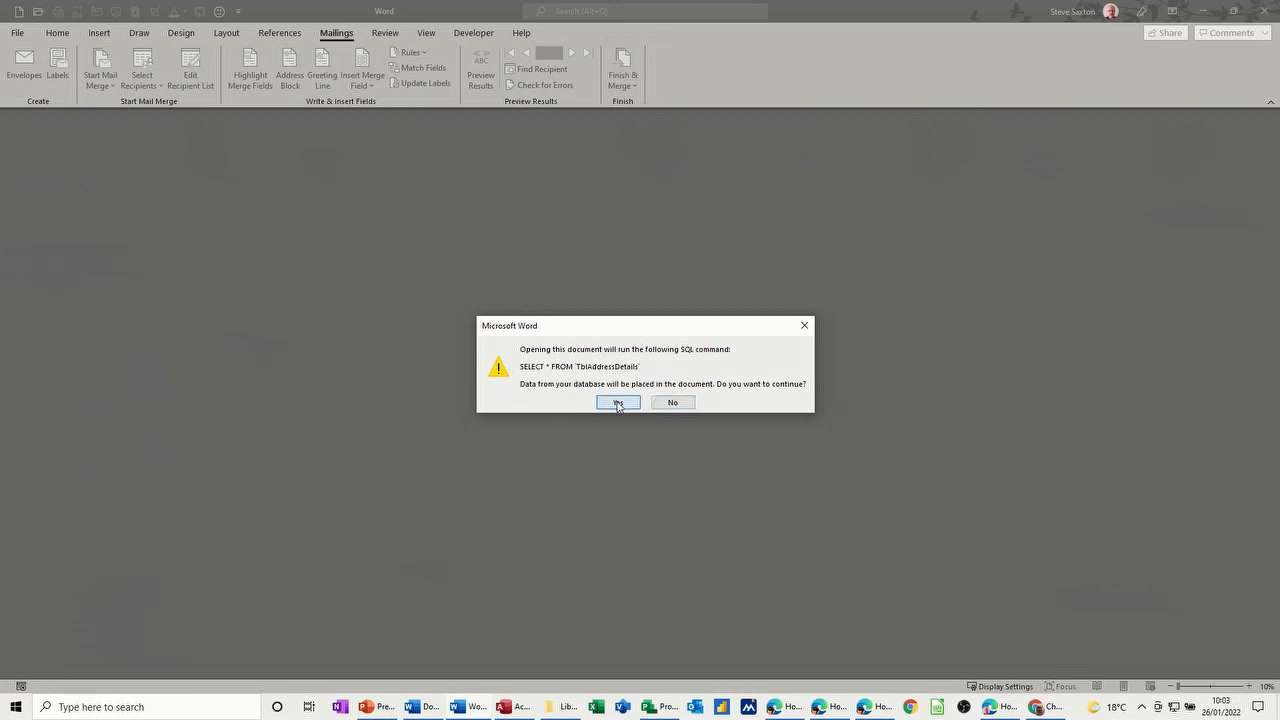
left_click(617, 402)
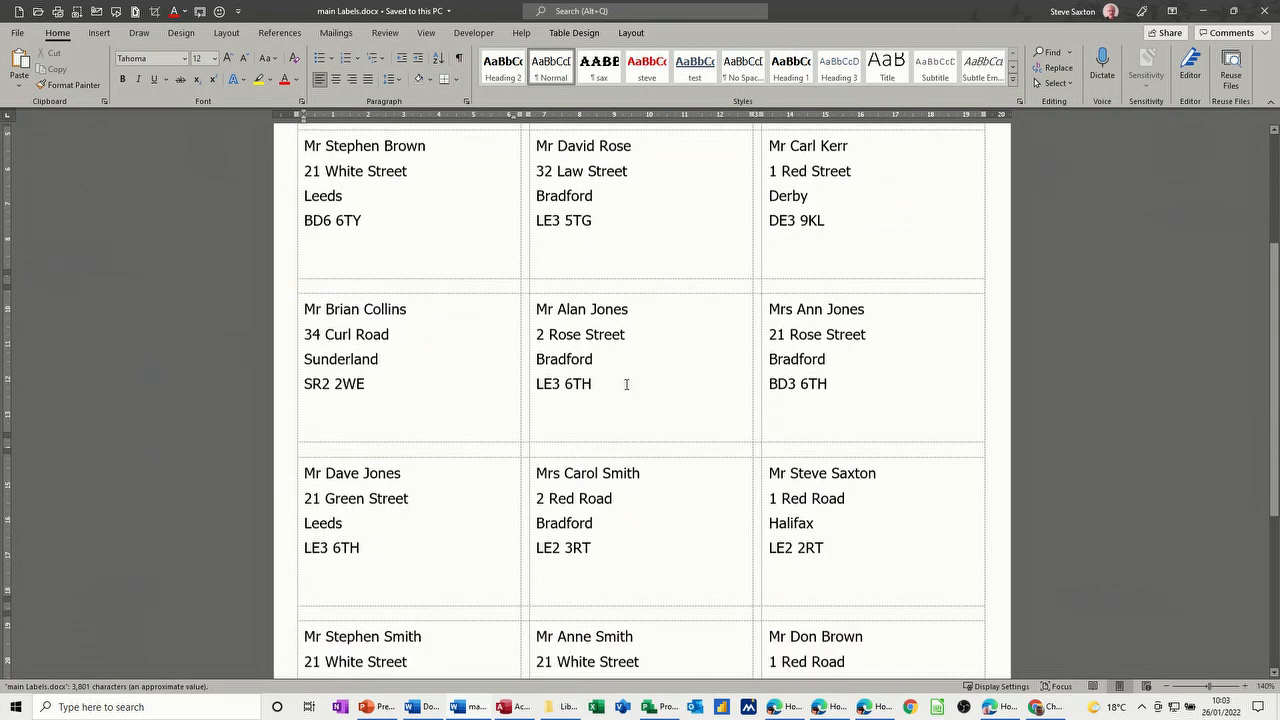
scroll("down", 3)
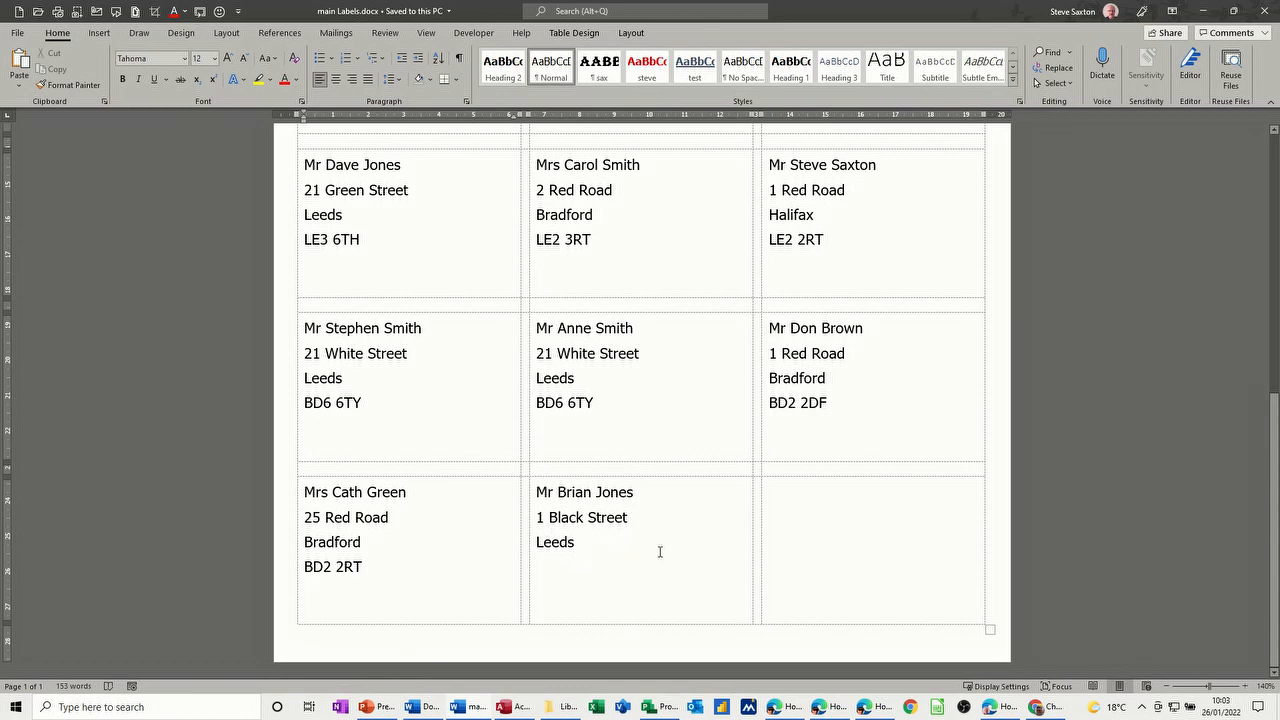
mouse_move(659, 554)
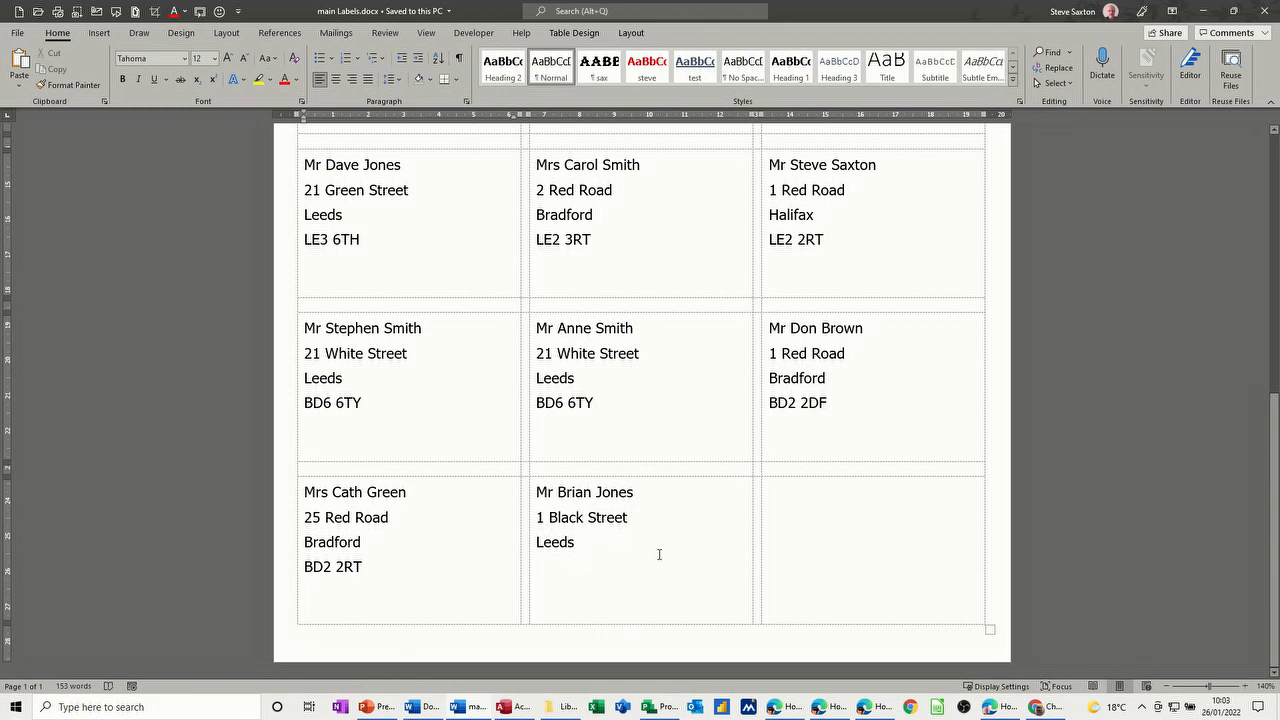